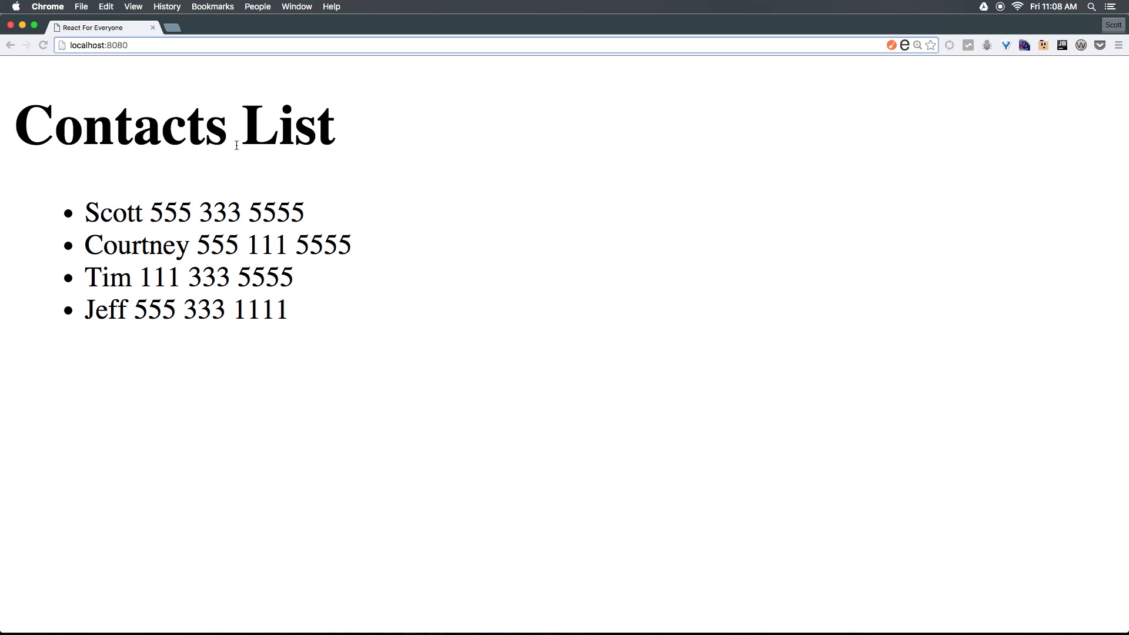
{"action": "mouse_move", "coordinate": [340, 158]}
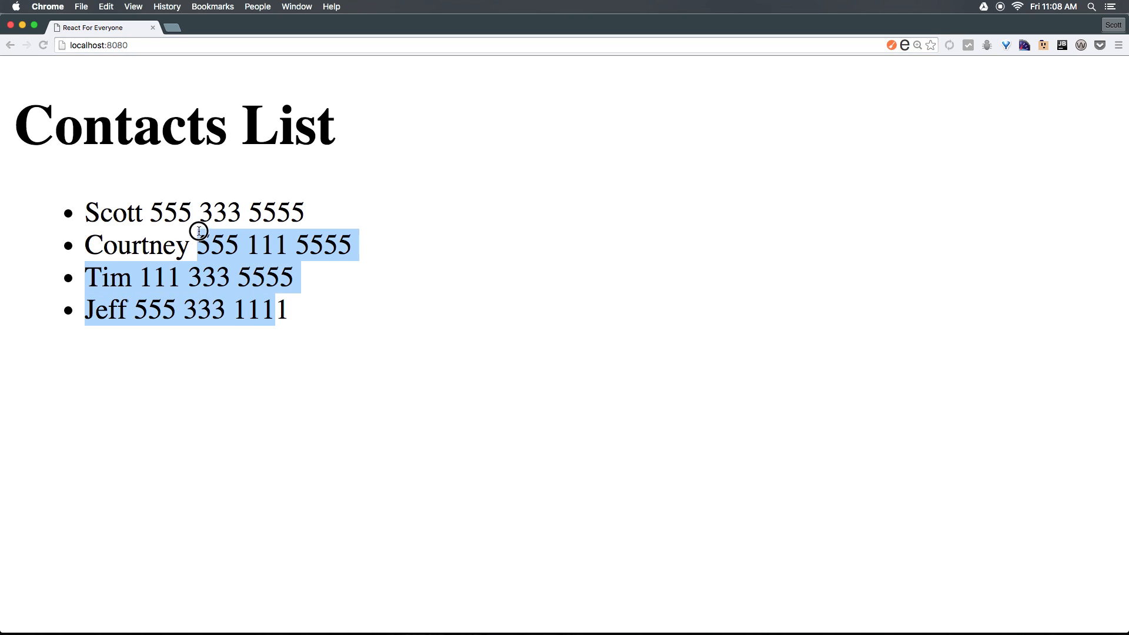
- Wrap the contacts <ul> markup in a new <div> in ContactsList.js
{"action": "left_click", "coordinate": [205, 195]}
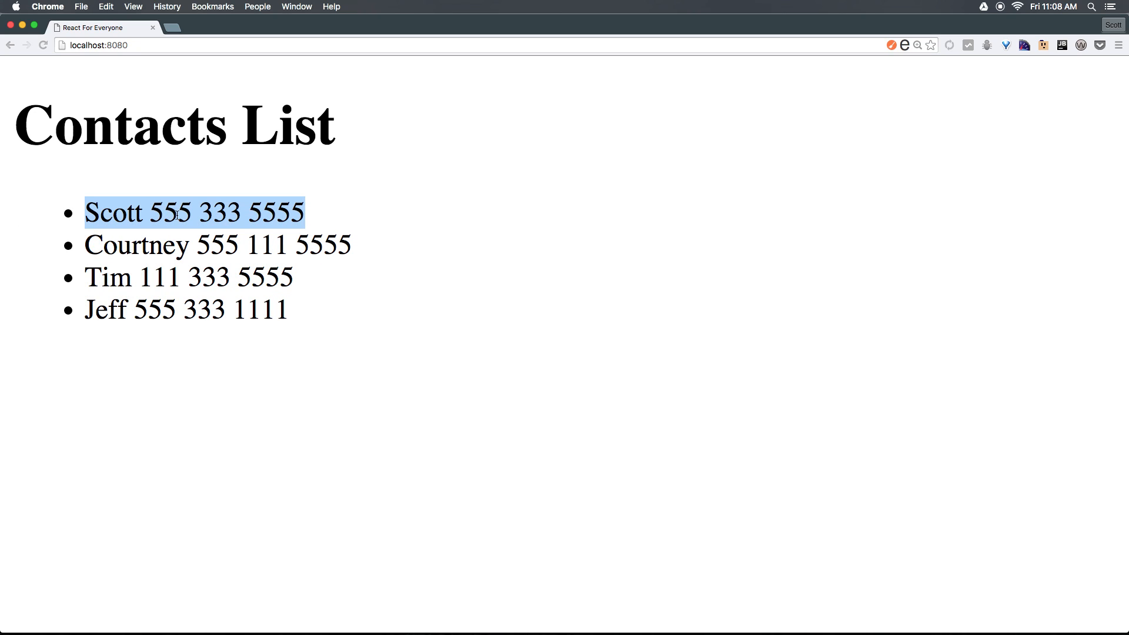
{"action": "mouse_move", "coordinate": [200, 231]}
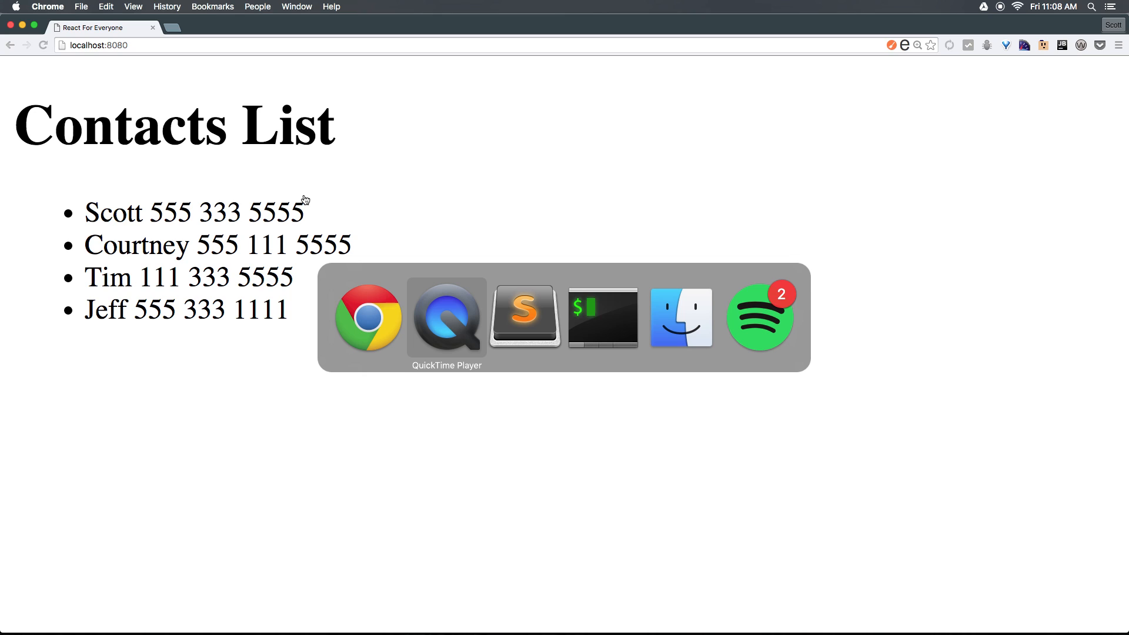
{"action": "left_click", "coordinate": [525, 316]}
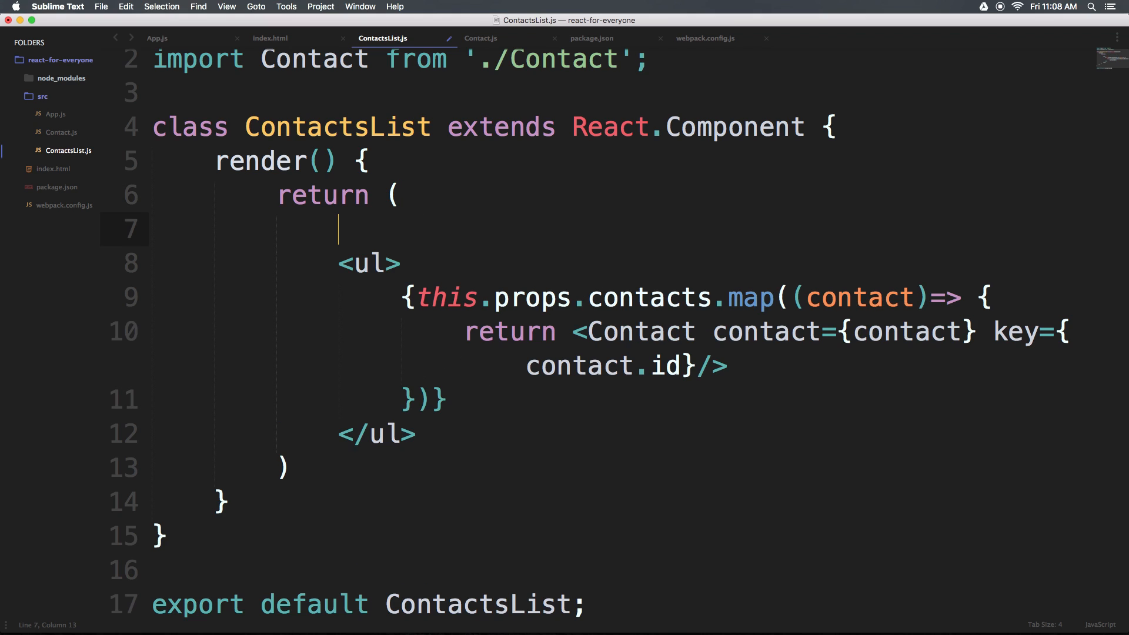
{"action": "type", "text": "div>"}
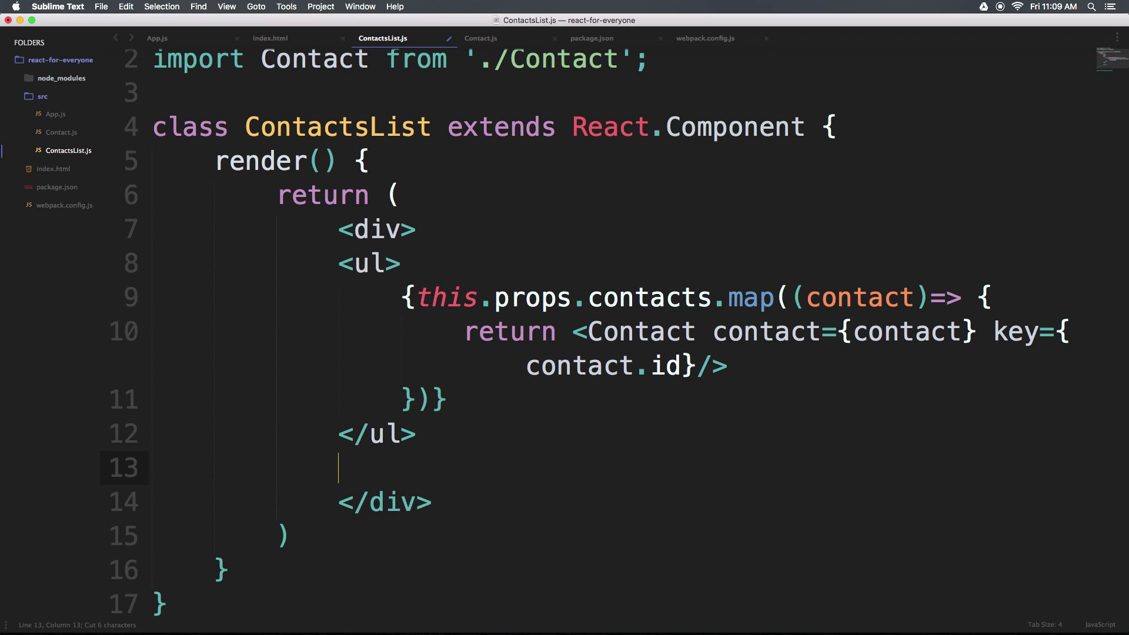
- Add an <input type="text"> element below the list inside the div
{"action": "type", "text": "inp"}
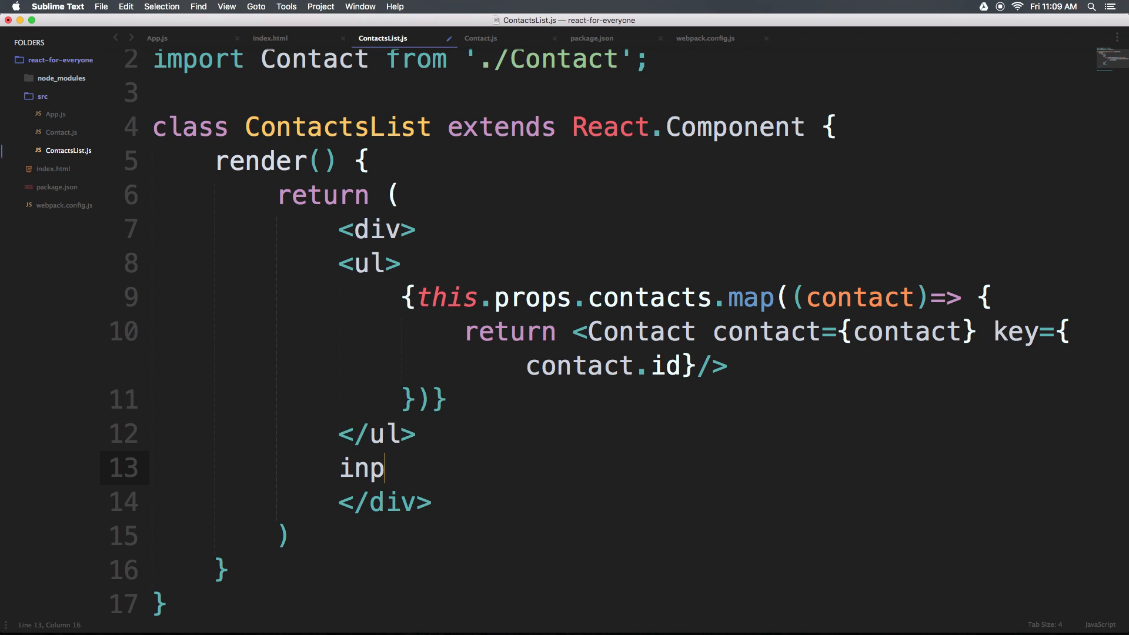
{"action": "type", "text": "ut"}
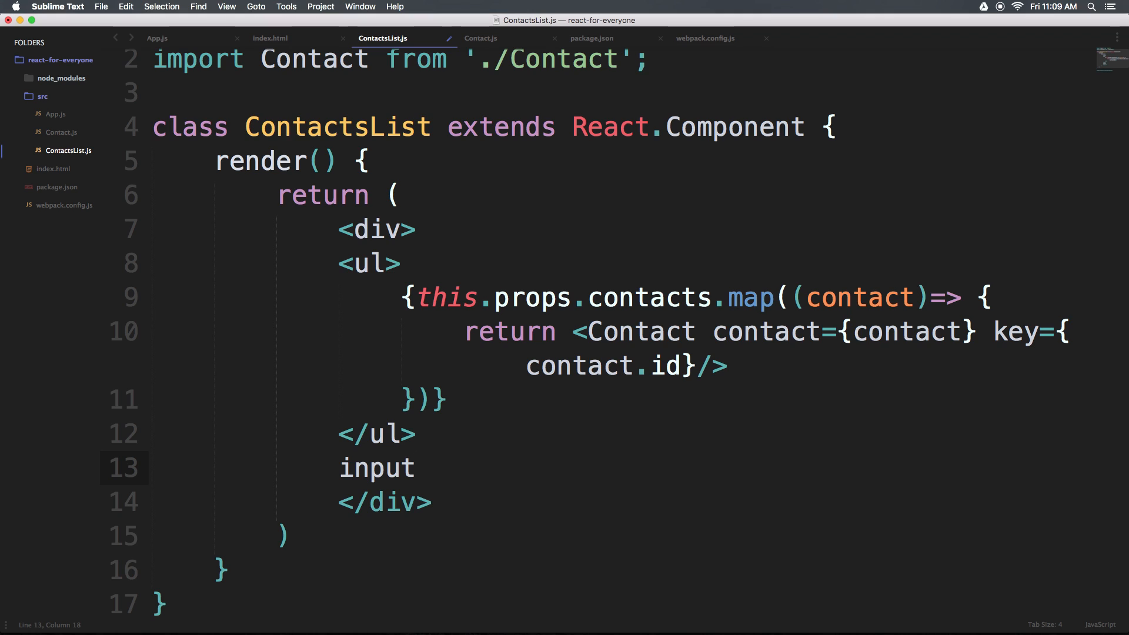
{"action": "type", "text": "<"}
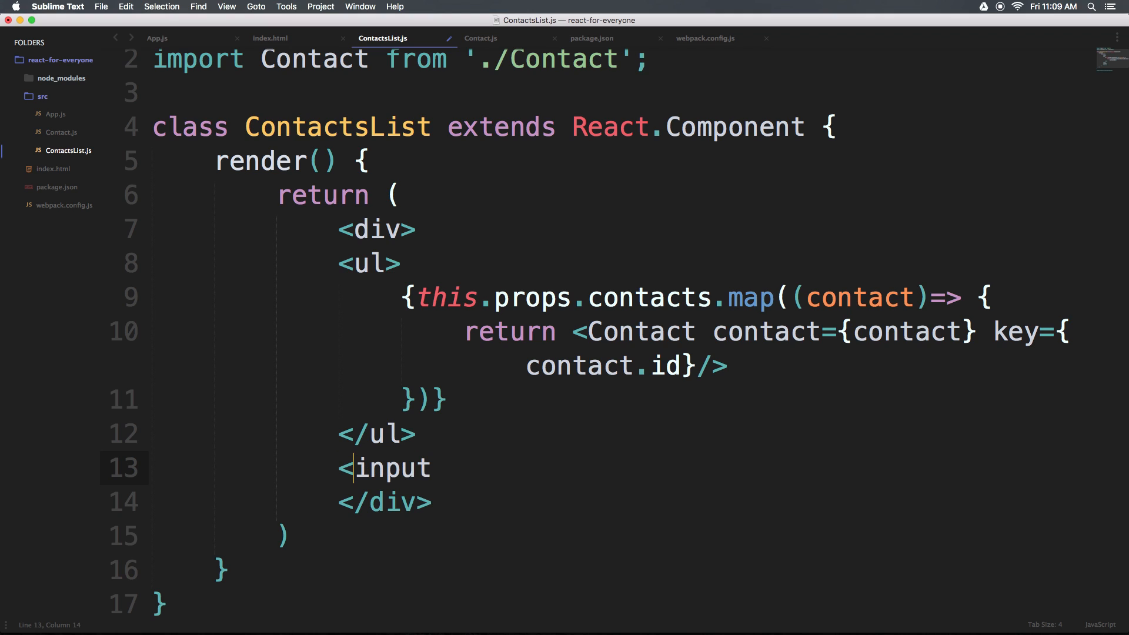
{"action": "type", "text": "typ"}
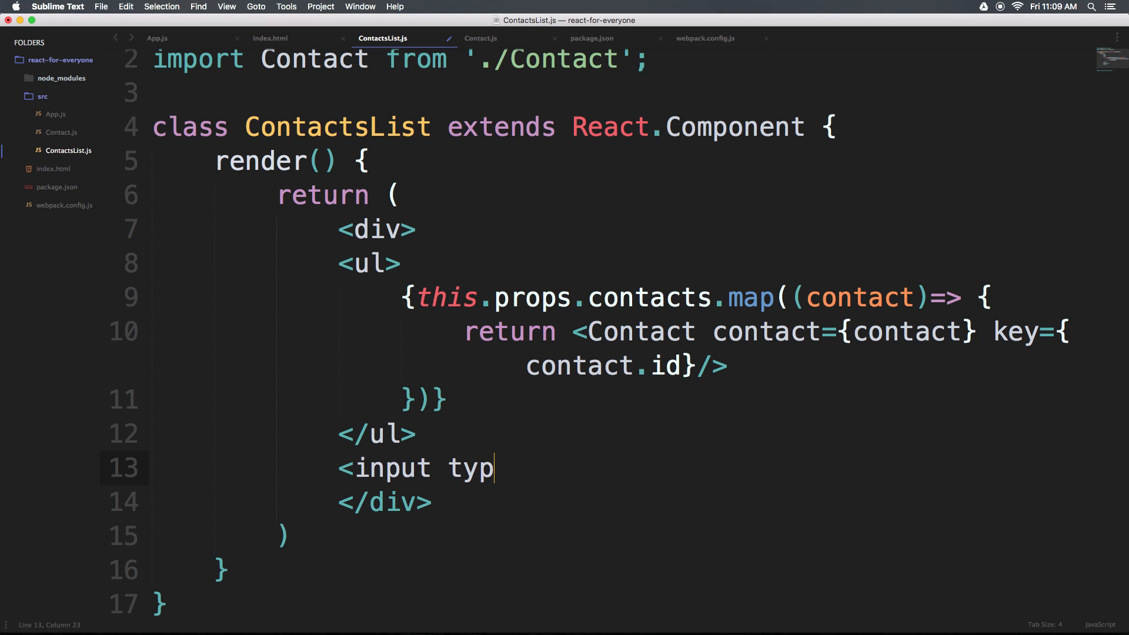
{"action": "type", "text": "e=\"text\">"}
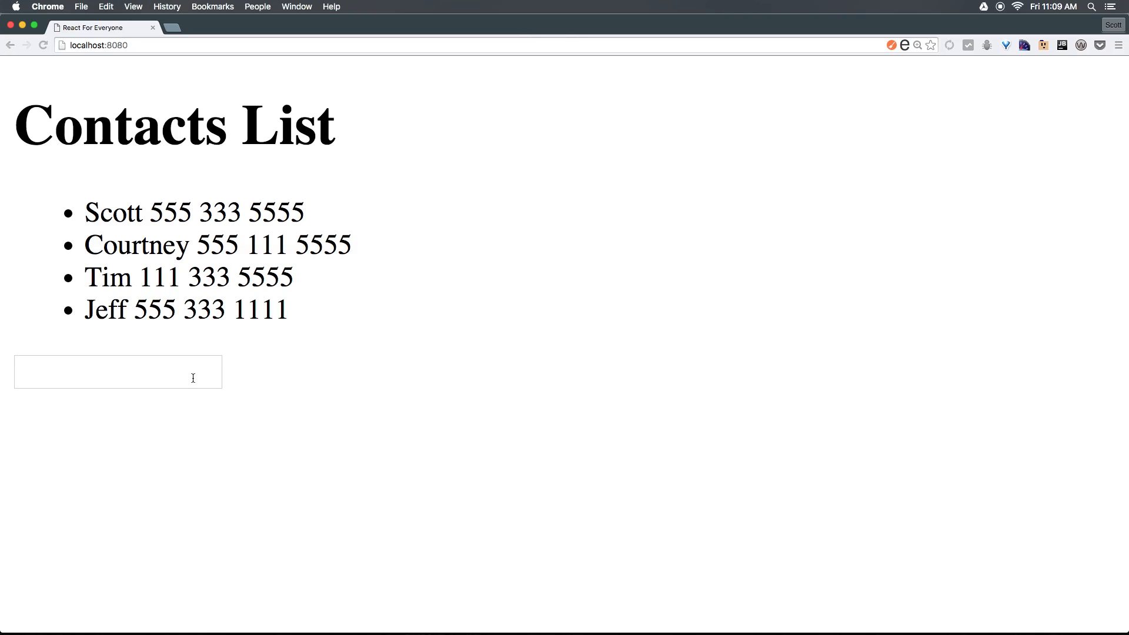
- Enter sample text into the new box on localhost:8080 and bring up the DevTools console
{"action": "type", "text": "A"}
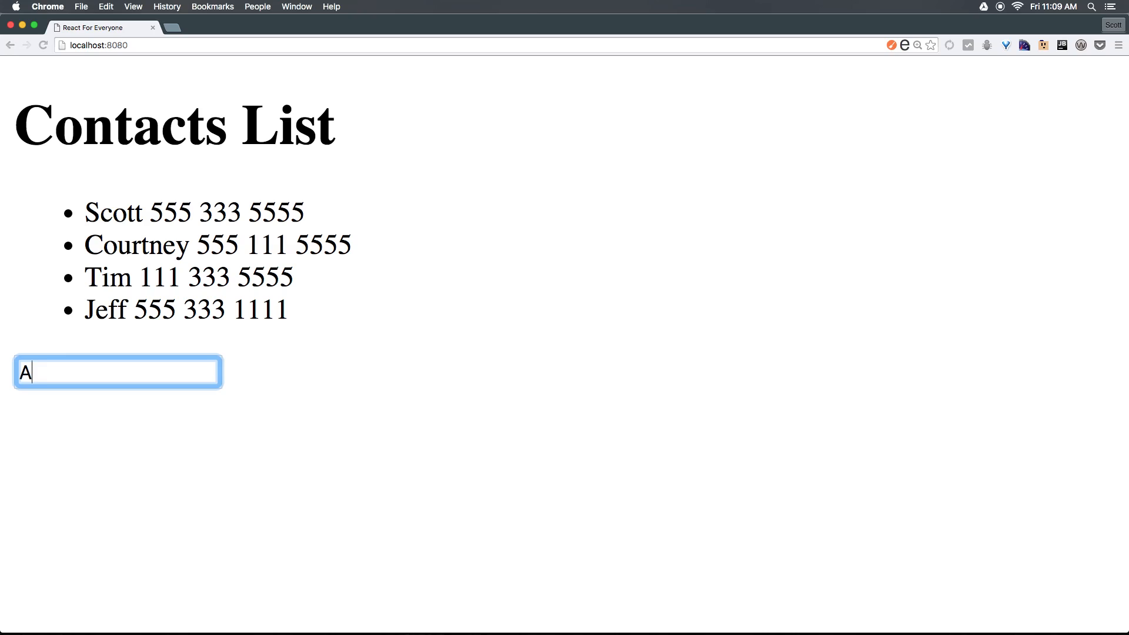
{"action": "type", "text": "hihaisdf"}
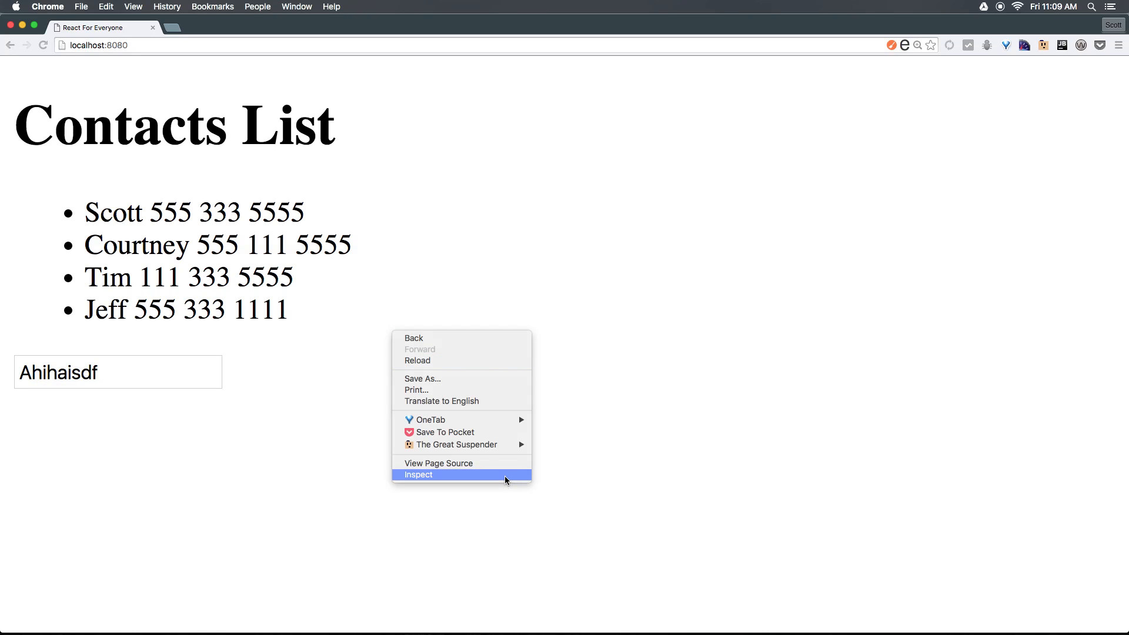
{"action": "left_click", "coordinate": [418, 474]}
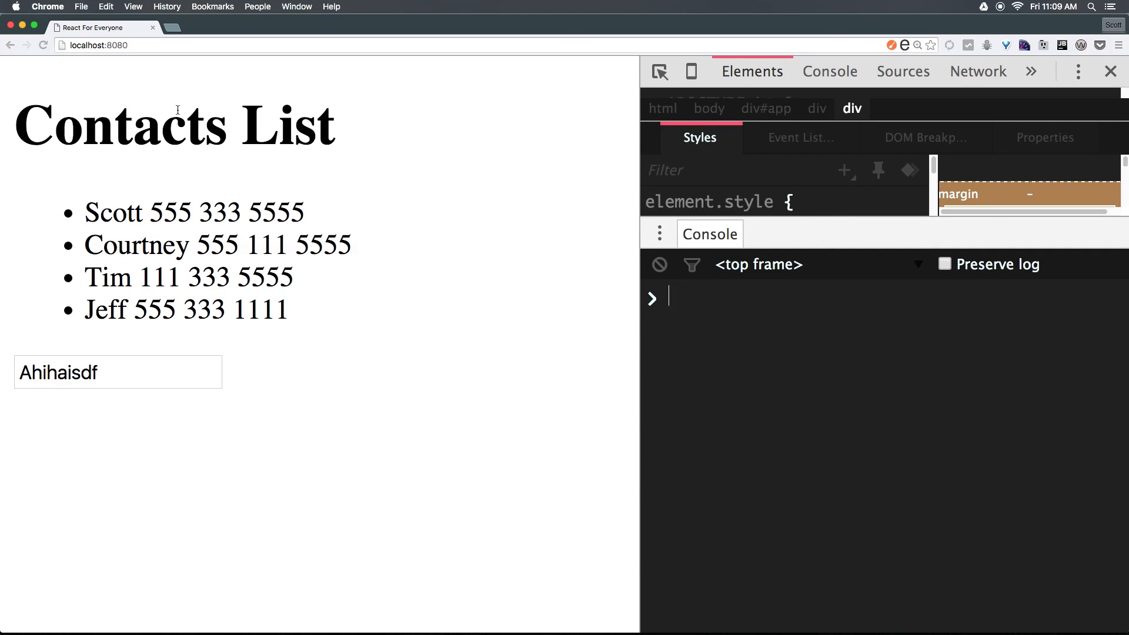
{"action": "type", "text": "asdfa"}
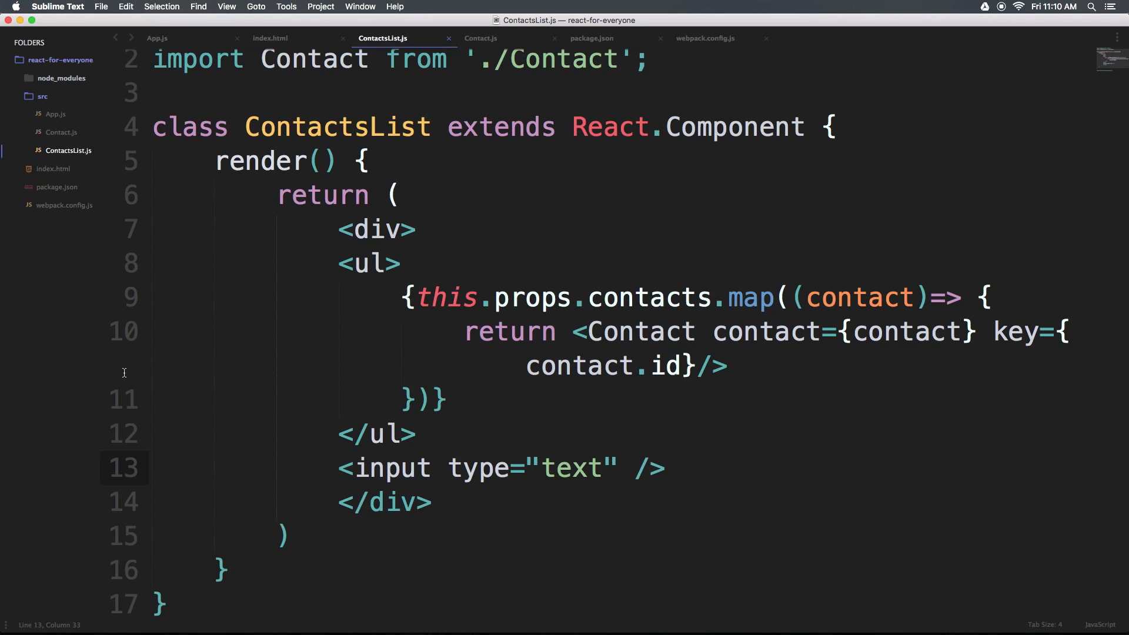
- Give the text input a fixed value="Level Up" attribute and save the file
{"action": "key", "text": "left"}
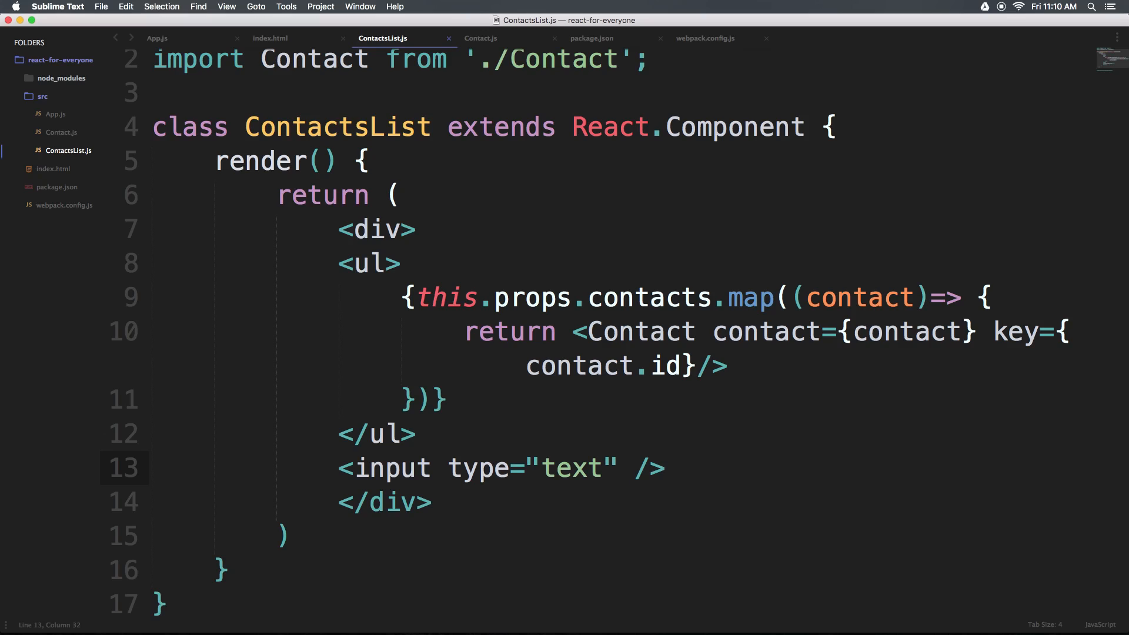
{"action": "type", "text": "valu"}
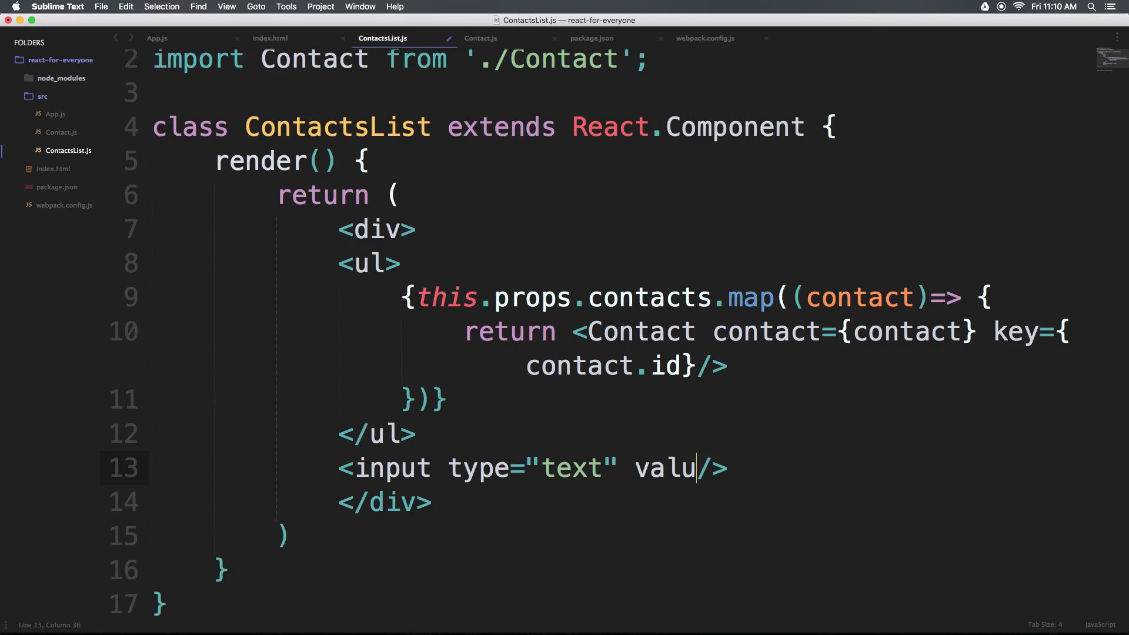
{"action": "type", "text": "e="}
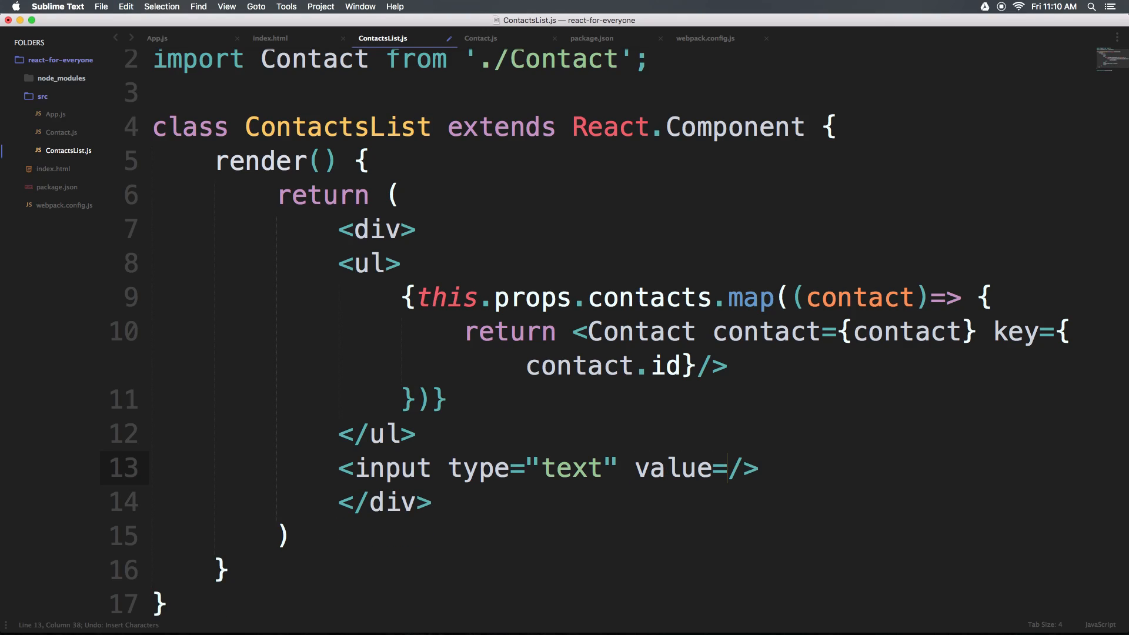
{"action": "type", "text": "Level Up\""}
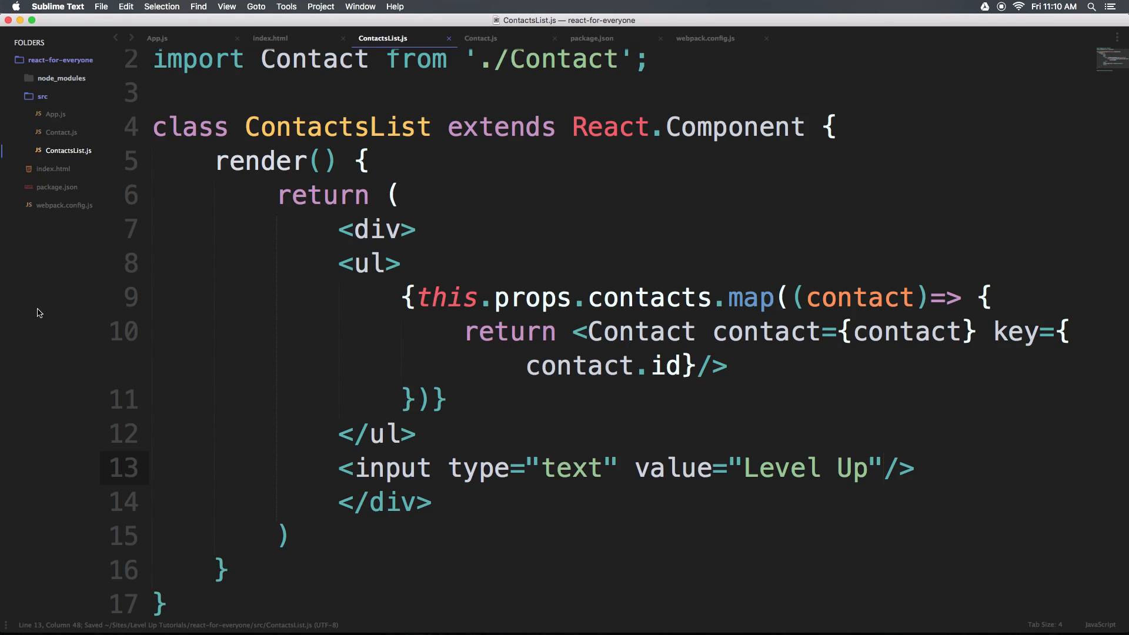
{"action": "mouse_move", "coordinate": [739, 410]}
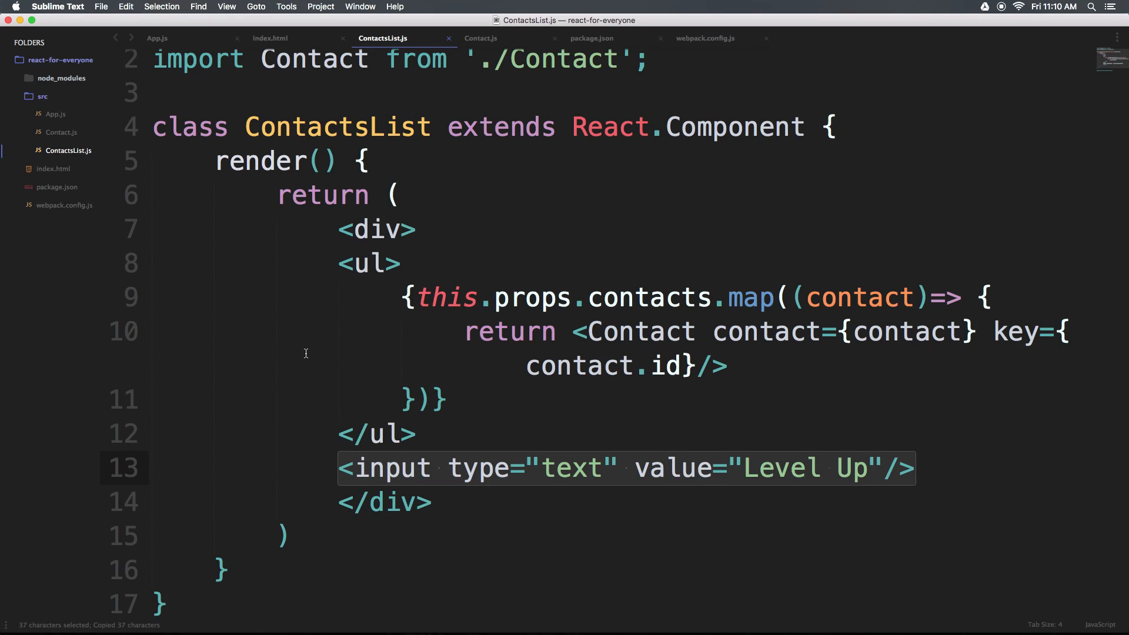
{"action": "mouse_move", "coordinate": [271, 38]}
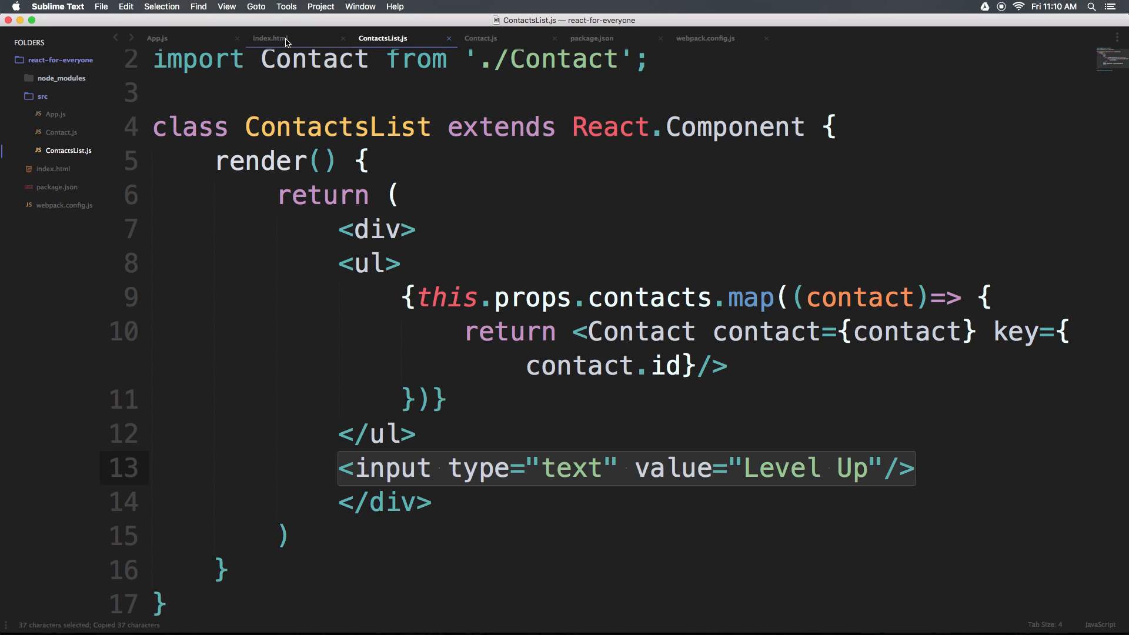
- Paste the same Level Up text input into index.html below the app div and save
{"action": "left_click", "coordinate": [271, 37]}
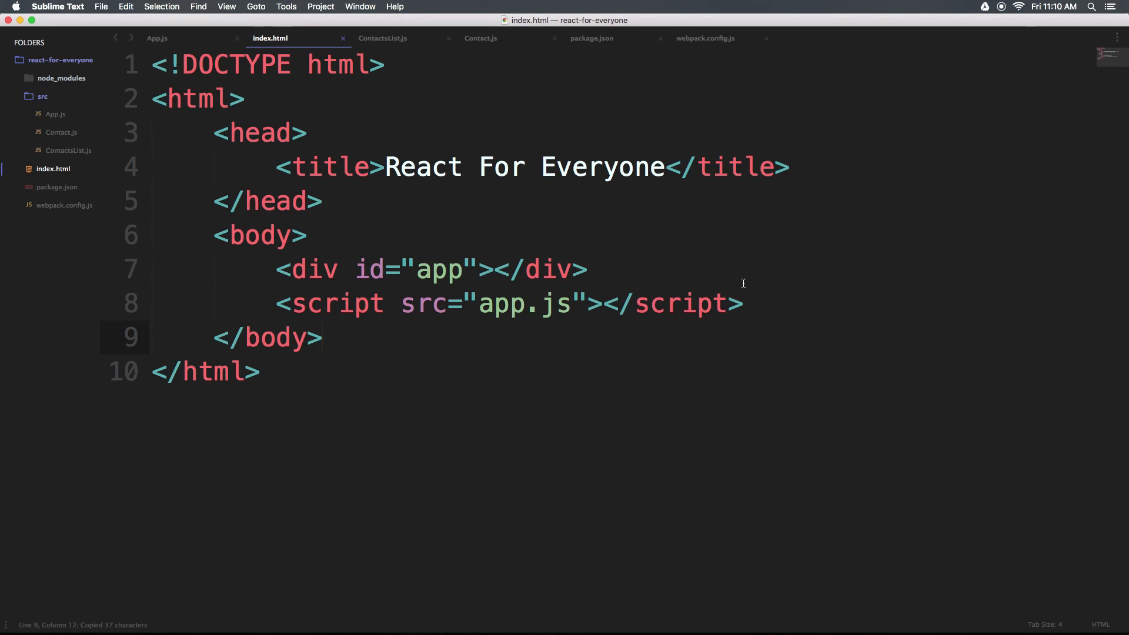
{"action": "left_click", "coordinate": [587, 270]}
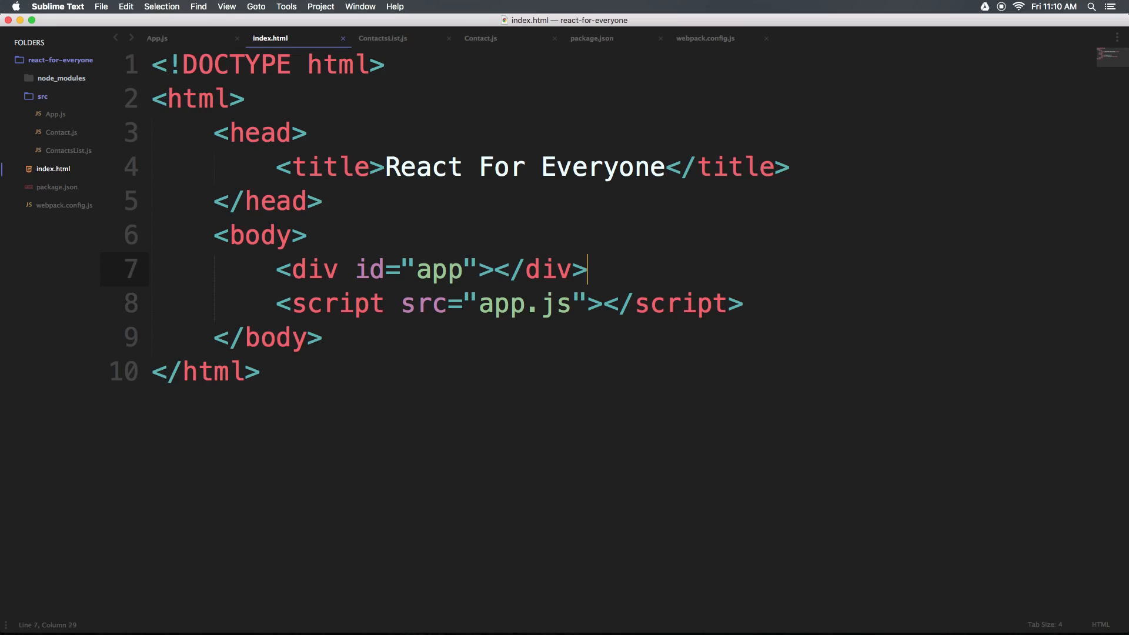
{"action": "type", "text": "<input type=\"text\" value=\"Level Up\"/>"}
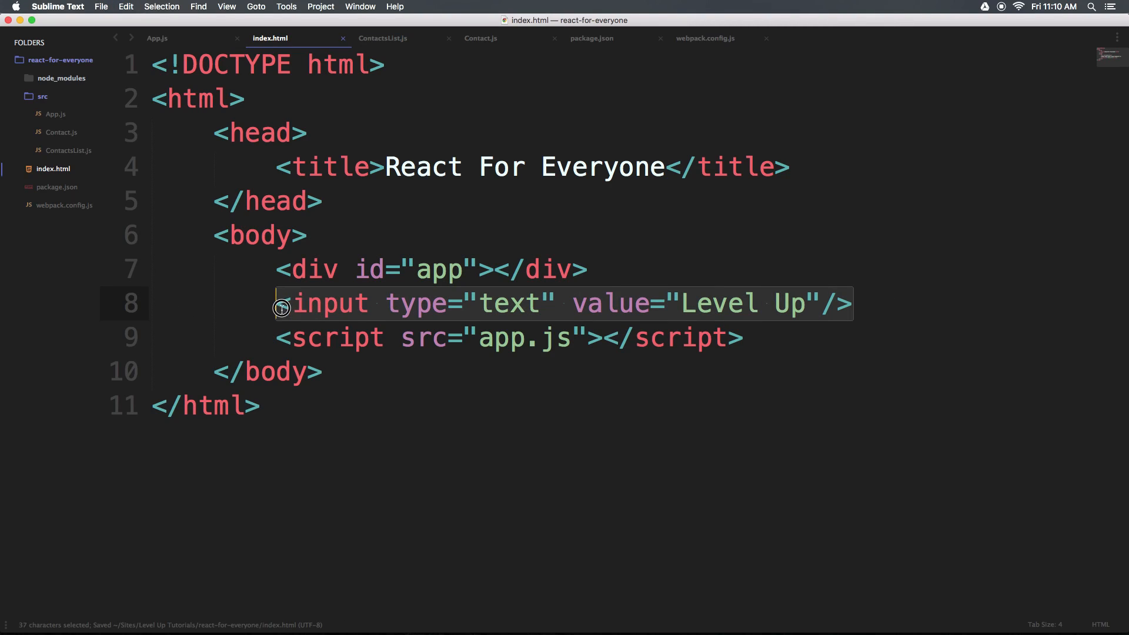
{"action": "double_click", "coordinate": [315, 270]}
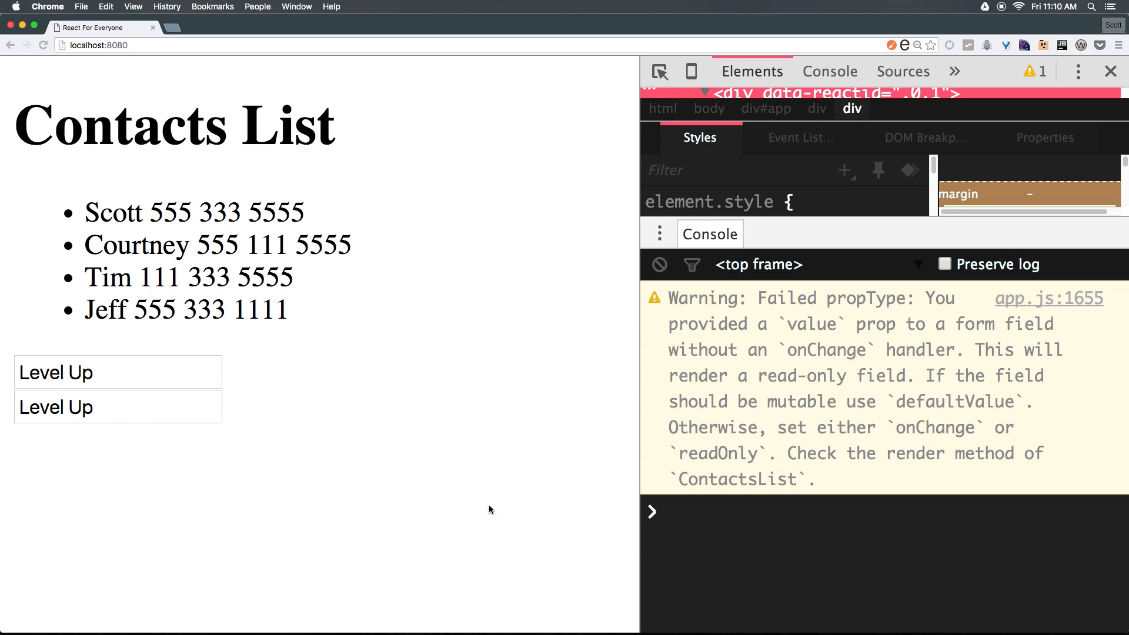
{"action": "mouse_move", "coordinate": [130, 377]}
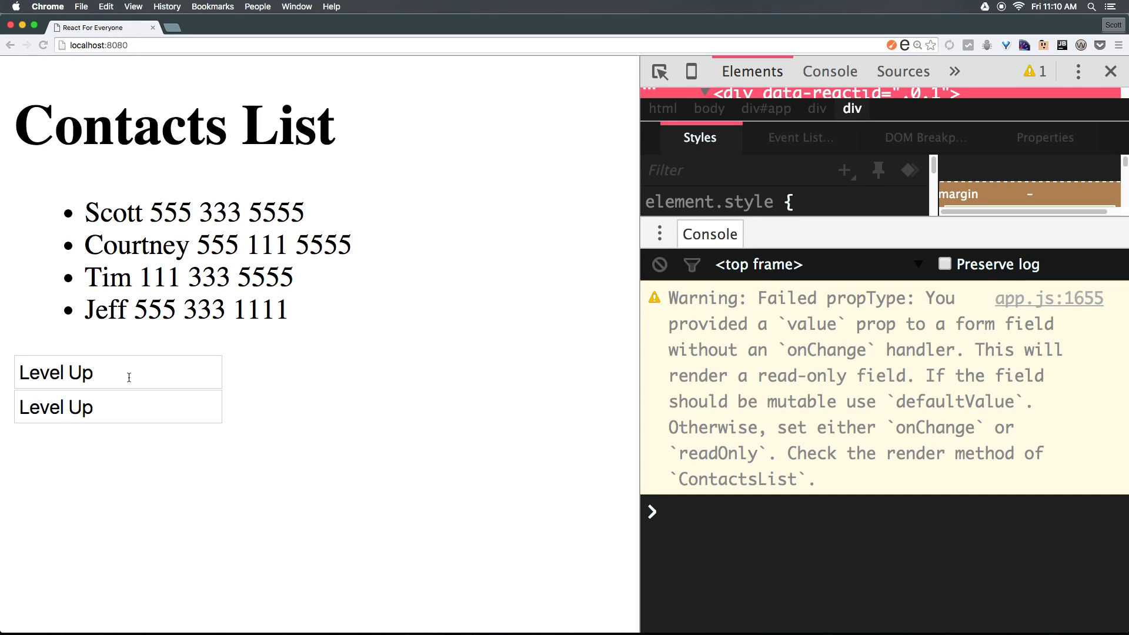
- Try editing the React Level Up box and highlight the onChange part of the warning
{"action": "left_click", "coordinate": [117, 406]}
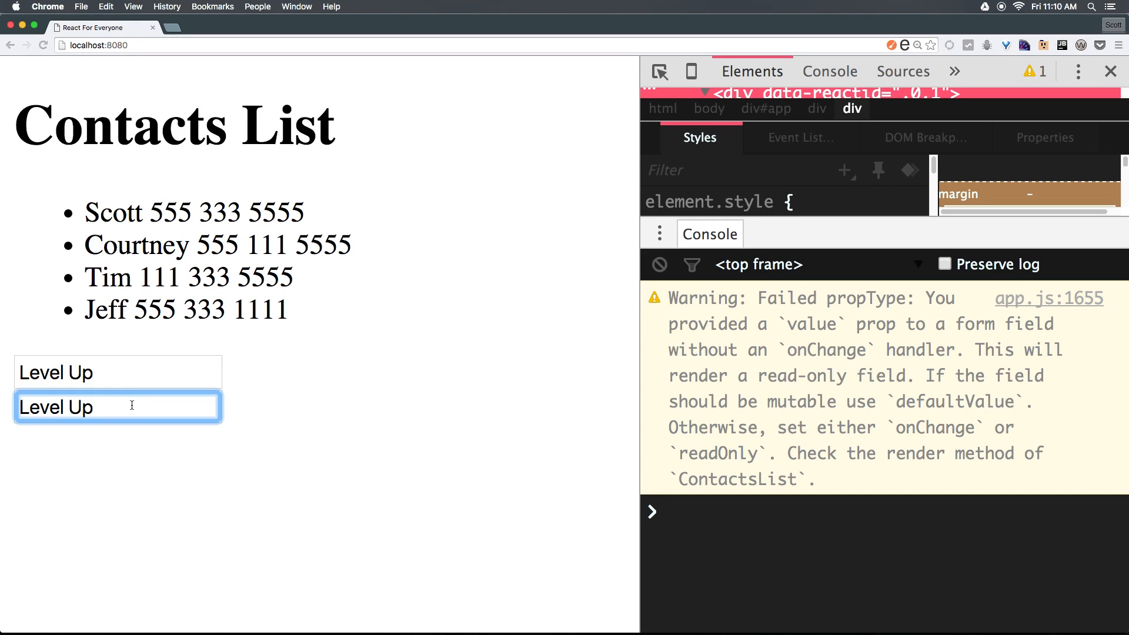
{"action": "left_click", "coordinate": [118, 371]}
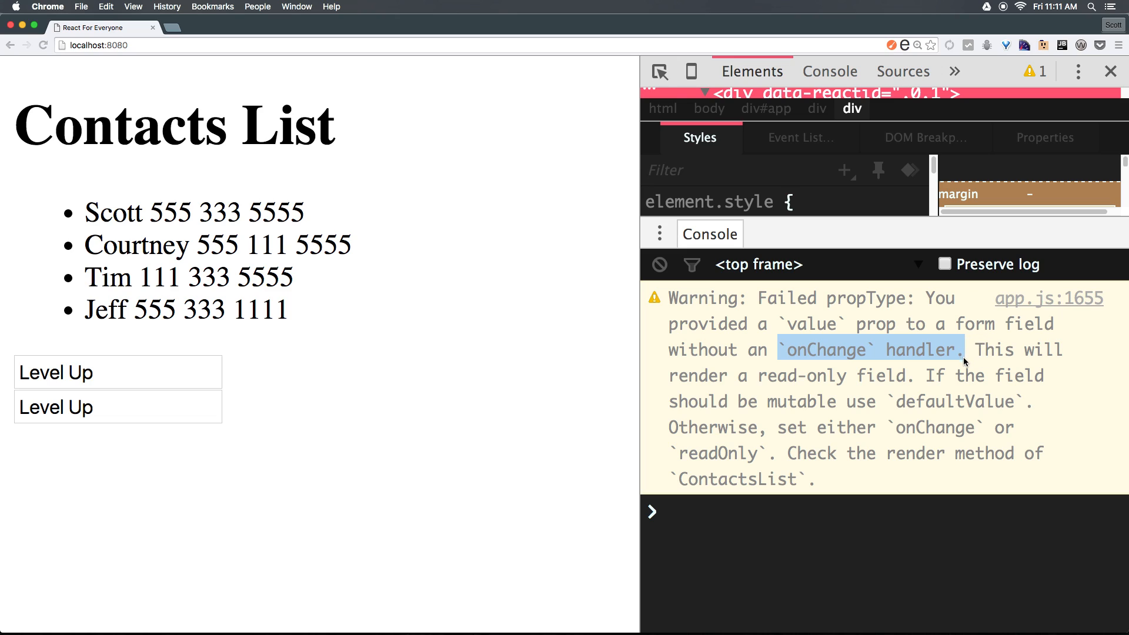
{"action": "left_click", "coordinate": [117, 373]}
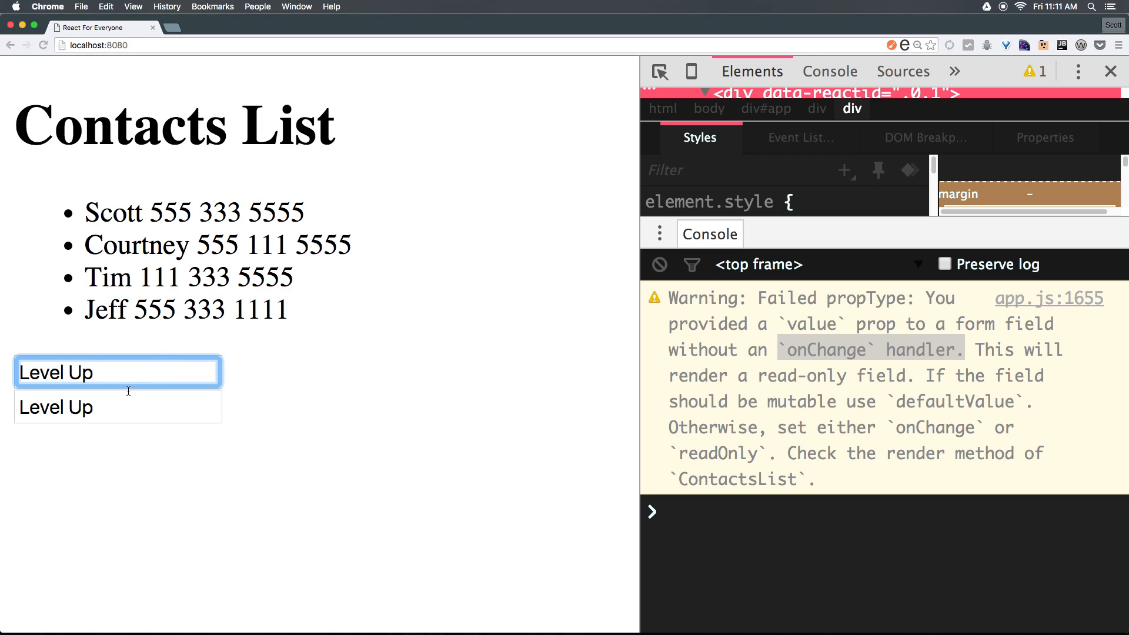
- Edit the plain HTML Level Up box, deleting and adding characters freely
{"action": "left_click", "coordinate": [117, 407]}
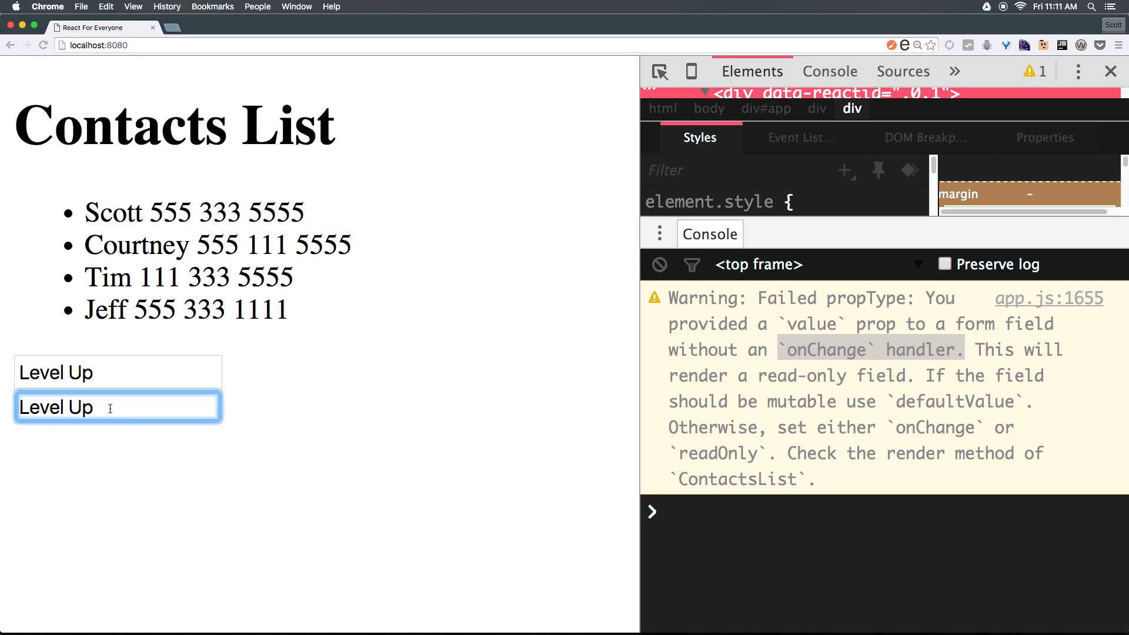
{"action": "key", "text": "Backspace"}
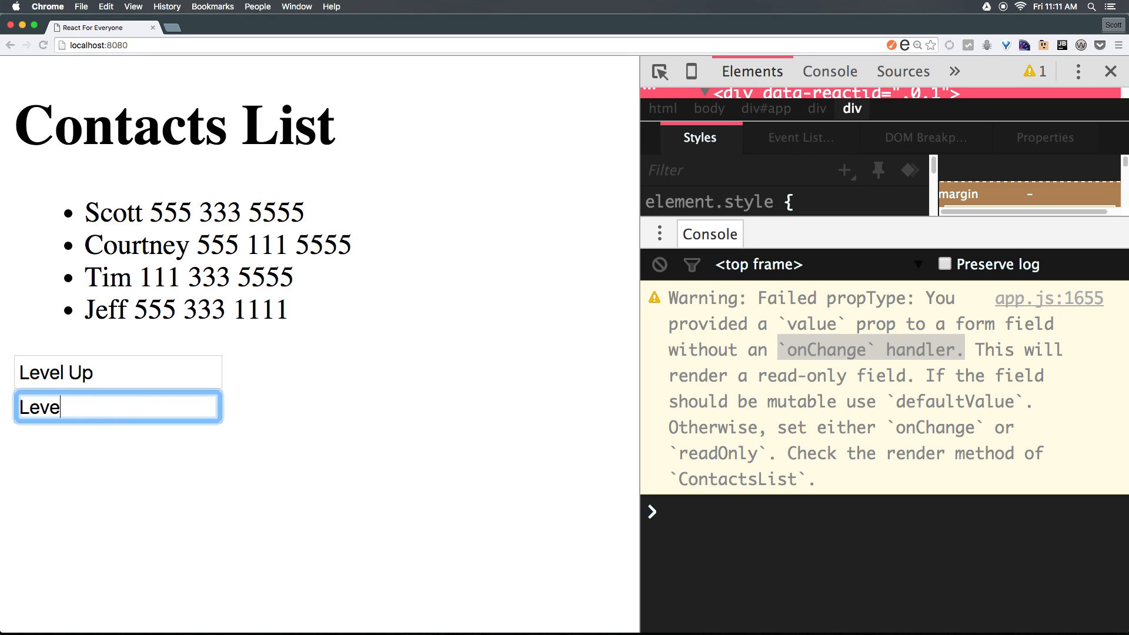
{"action": "type", "text": "adfads"}
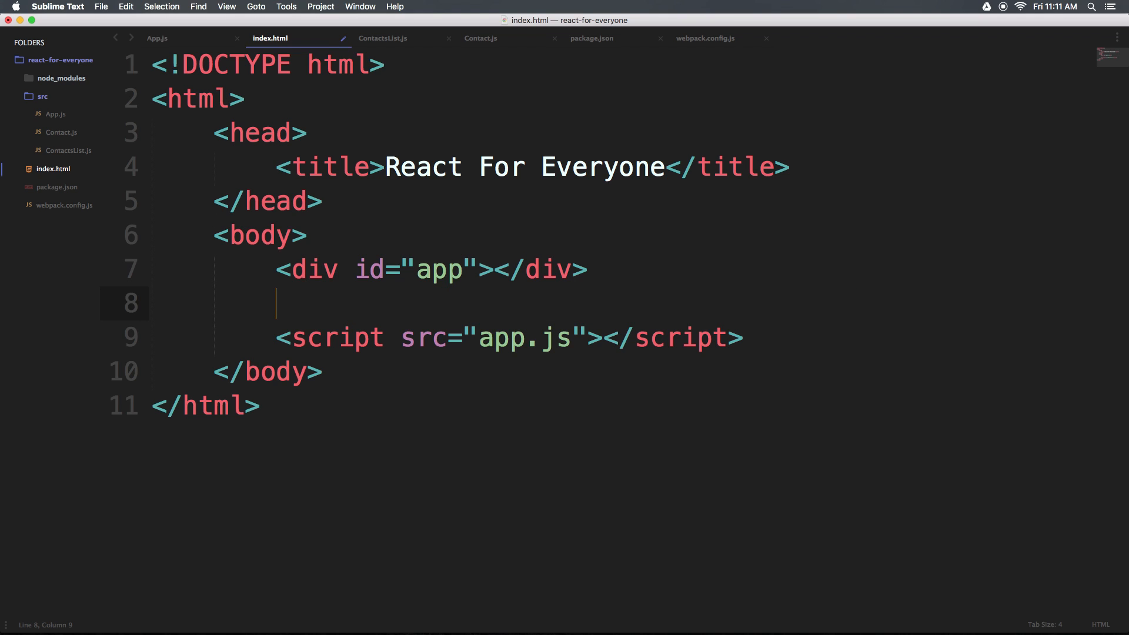
- Change the input's value attribute to defaultValue="Level Up" on line 13 and save
{"action": "left_click", "coordinate": [383, 37]}
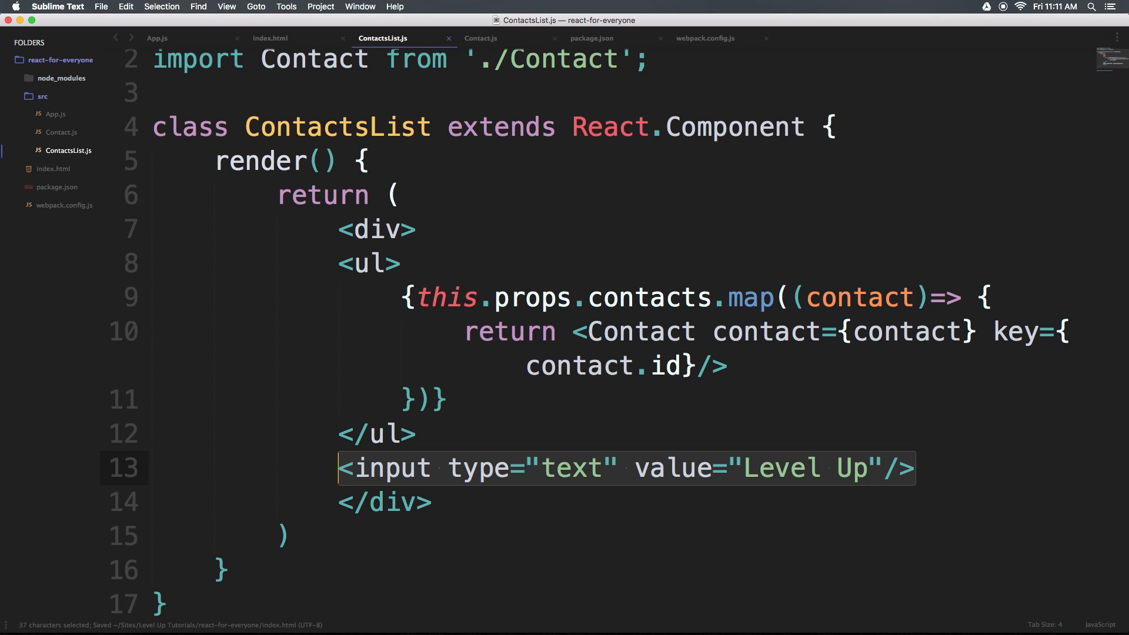
{"action": "scroll", "scroll_direction": "down", "scroll_amount": 3}
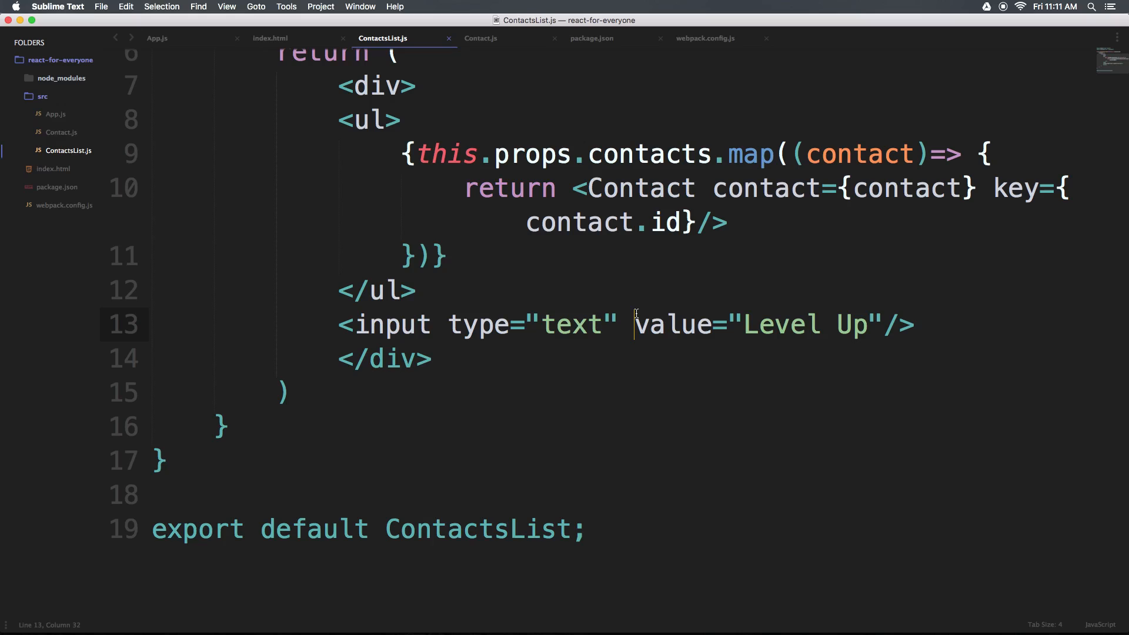
{"action": "type", "text": "def"}
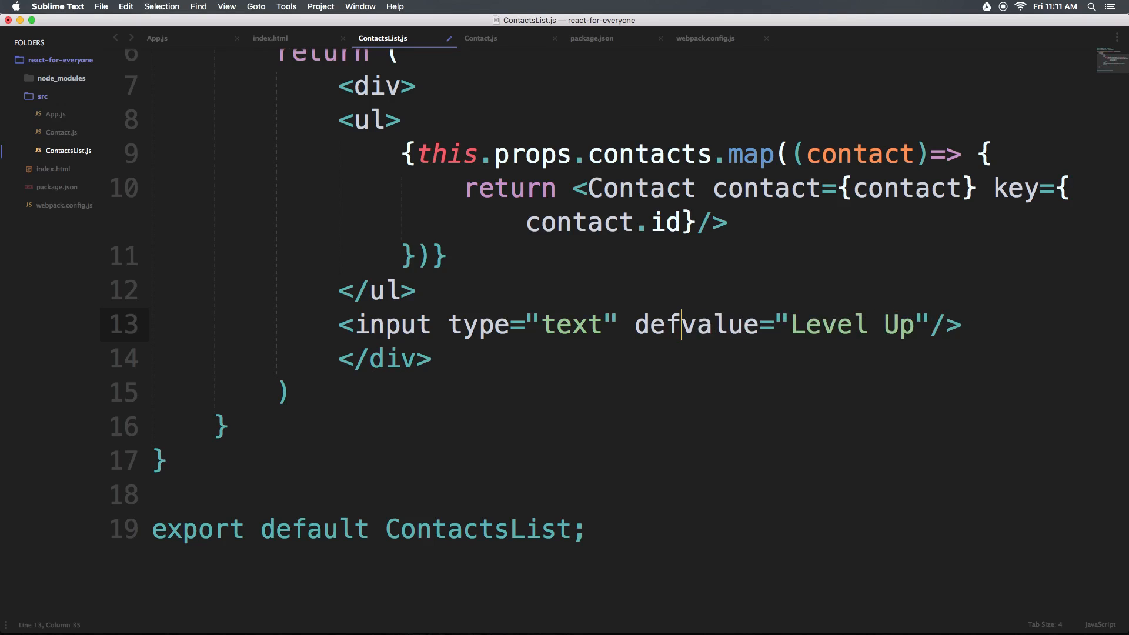
{"action": "type", "text": "aultV"}
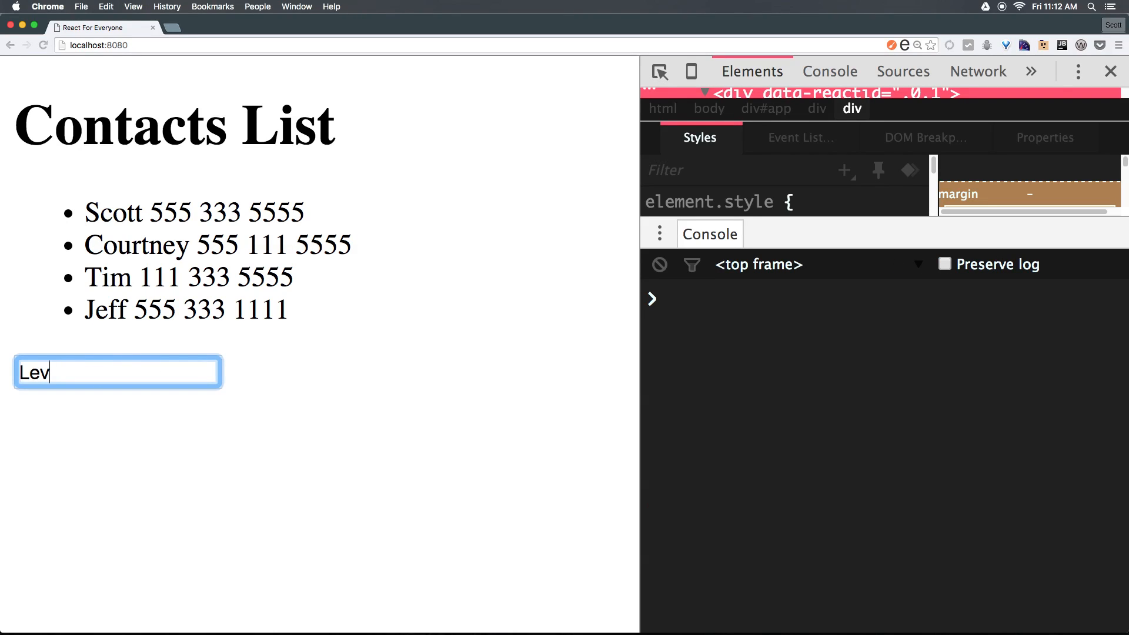
- Confirm the box accepts typed text ('Lasdfasasdf'), then return to ContactsList.js
{"action": "type", "text": "asdfasasd"}
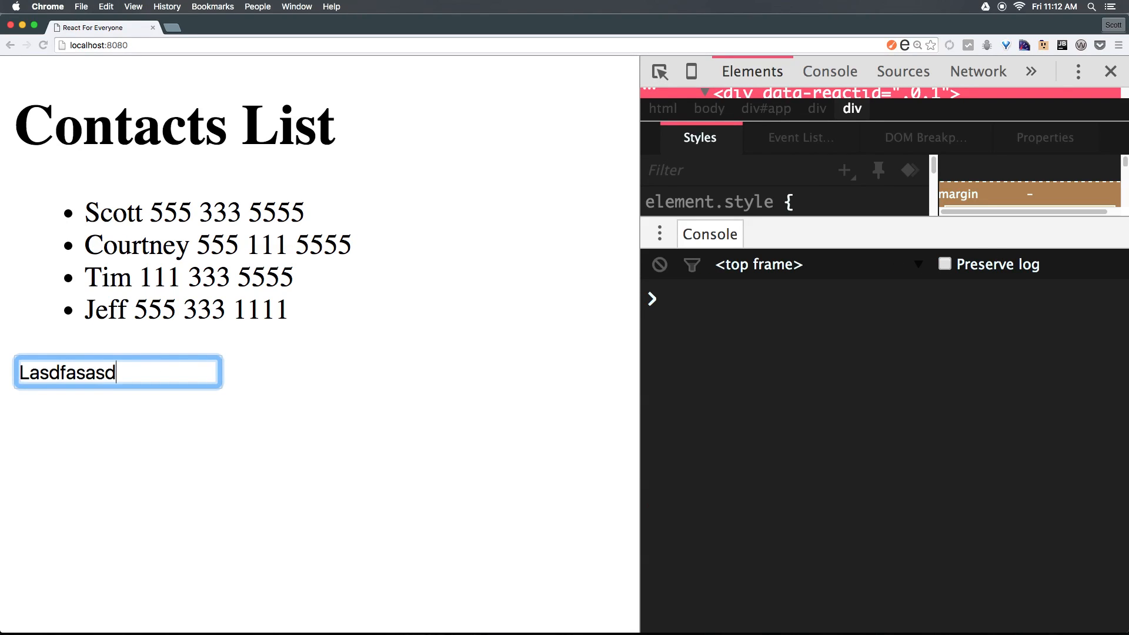
{"action": "type", "text": "f"}
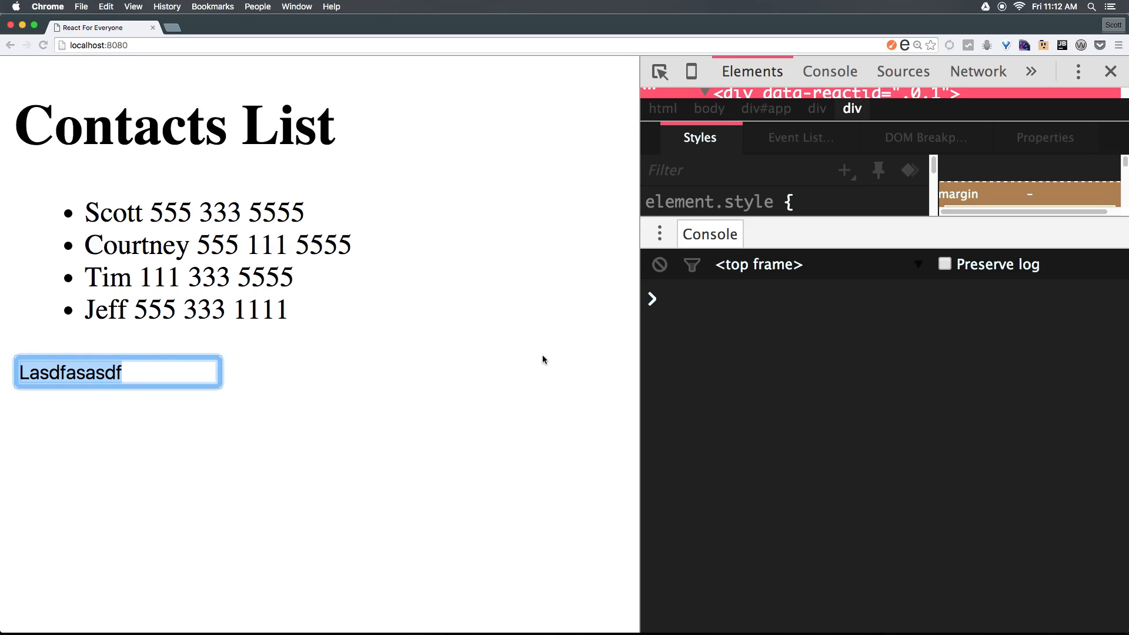
{"action": "mouse_move", "coordinate": [499, 323]}
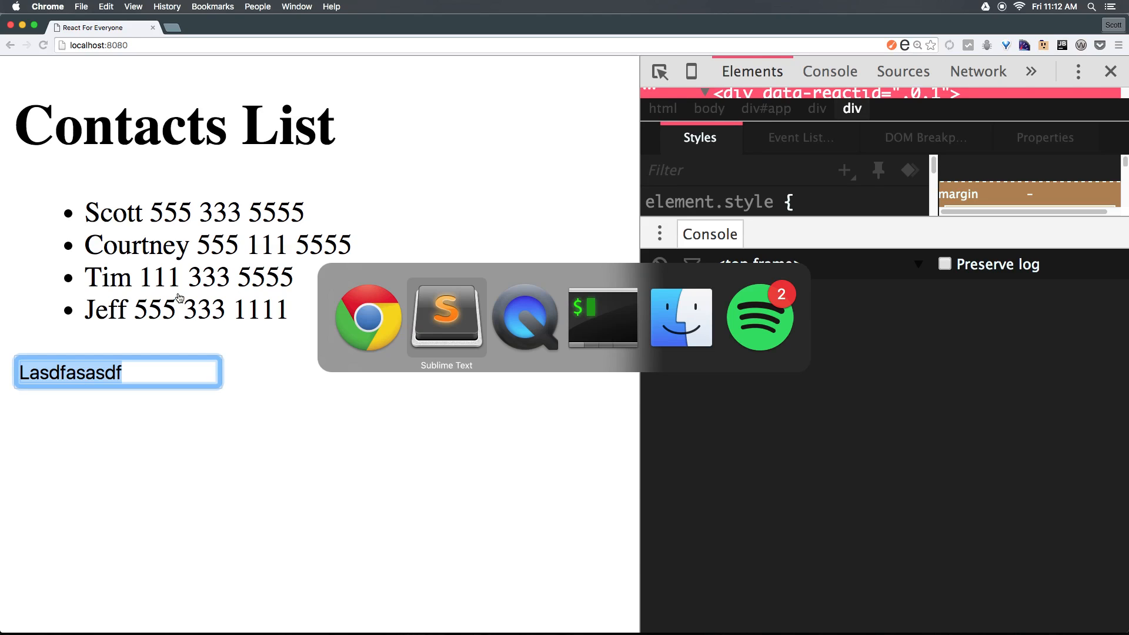
{"action": "left_click", "coordinate": [446, 317]}
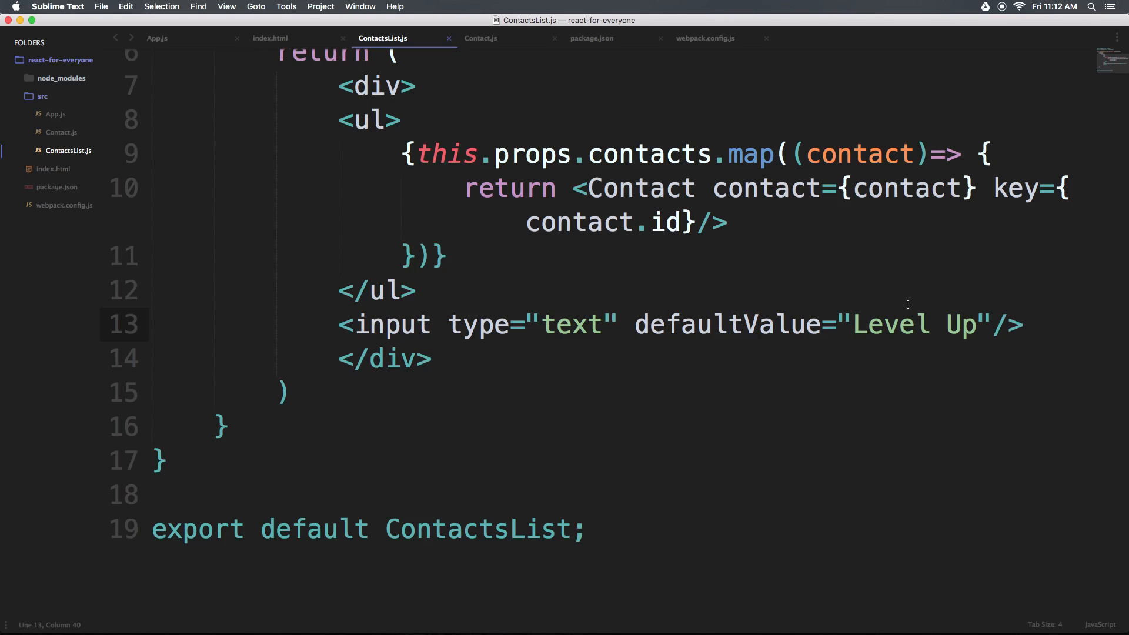
{"action": "double_click", "coordinate": [727, 325]}
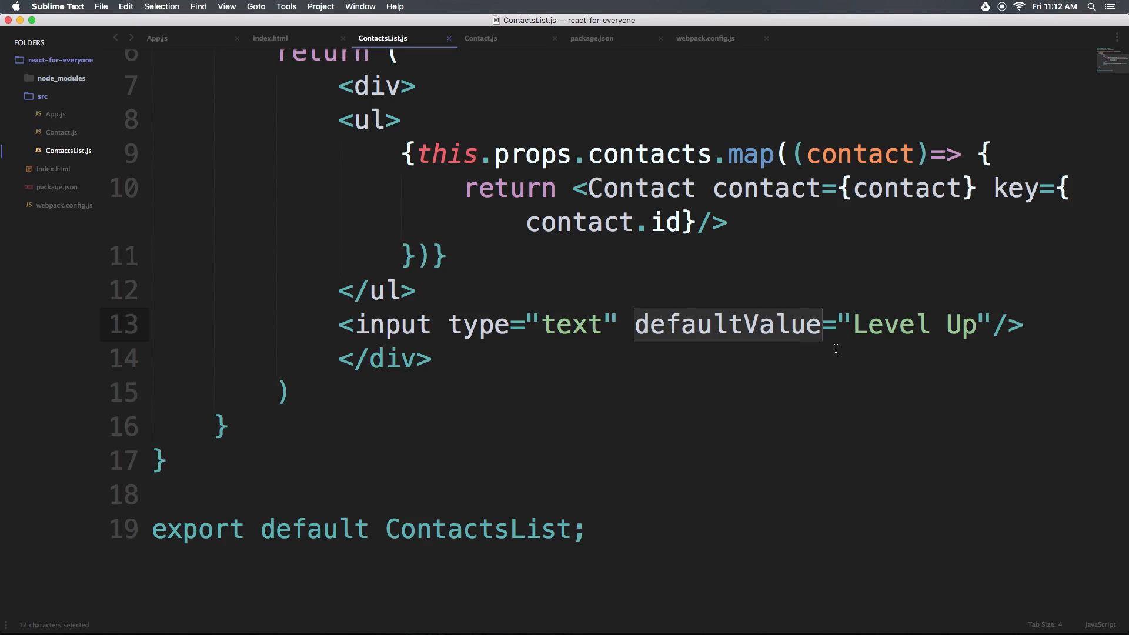
{"action": "mouse_move", "coordinate": [689, 334]}
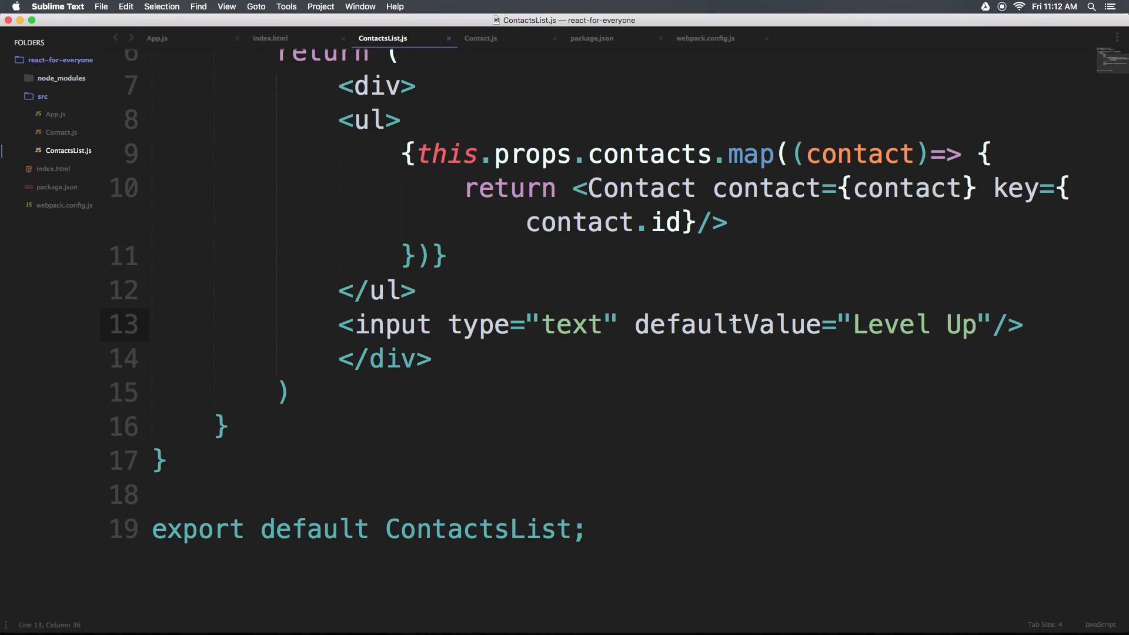
{"action": "mouse_move", "coordinate": [935, 313]}
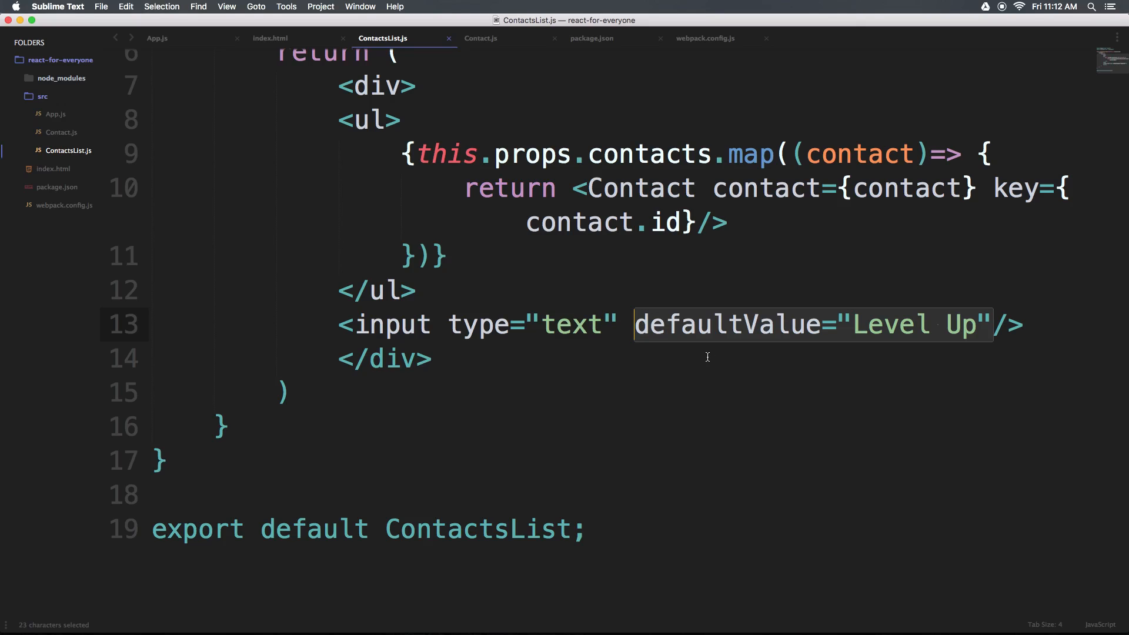
{"action": "mouse_move", "coordinate": [621, 415]}
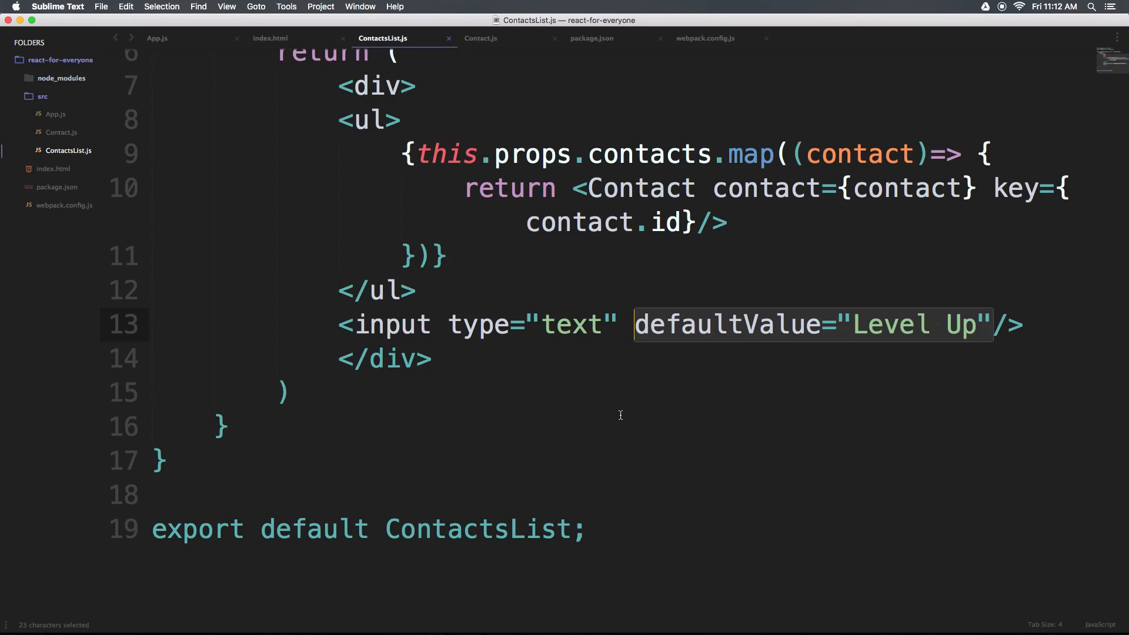
{"action": "mouse_move", "coordinate": [598, 422]}
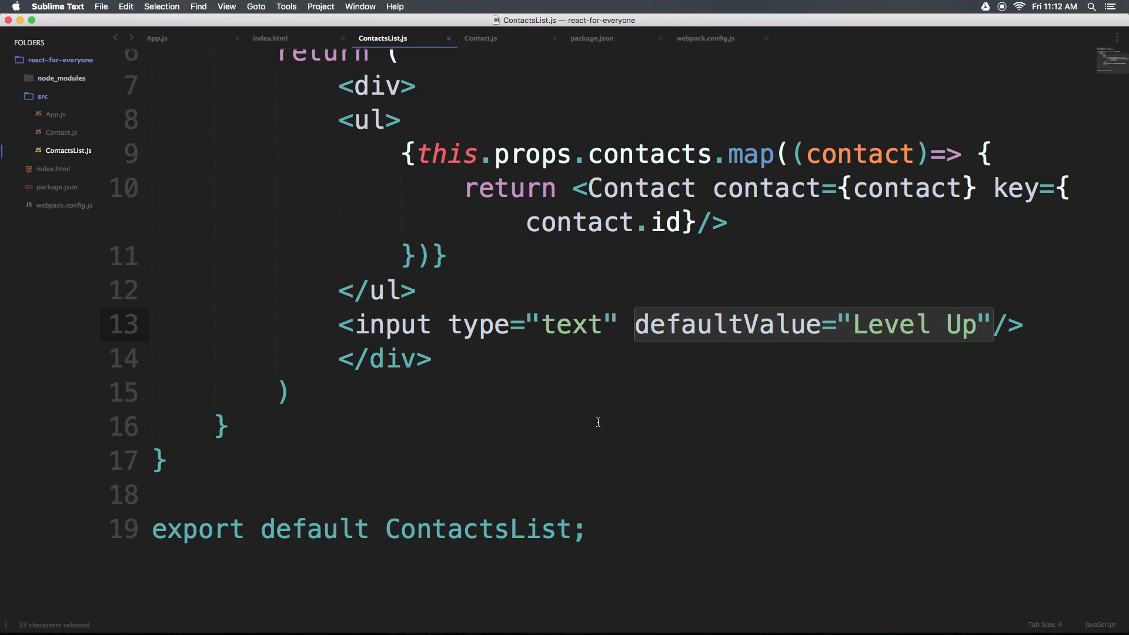
{"action": "mouse_move", "coordinate": [594, 419]}
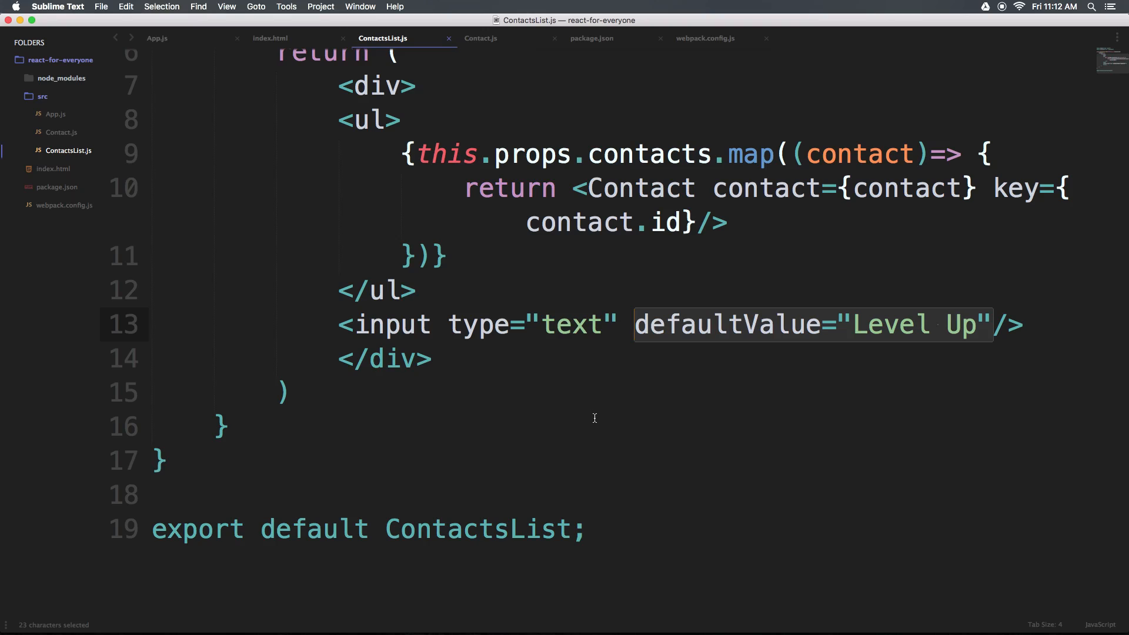
{"action": "mouse_move", "coordinate": [547, 373]}
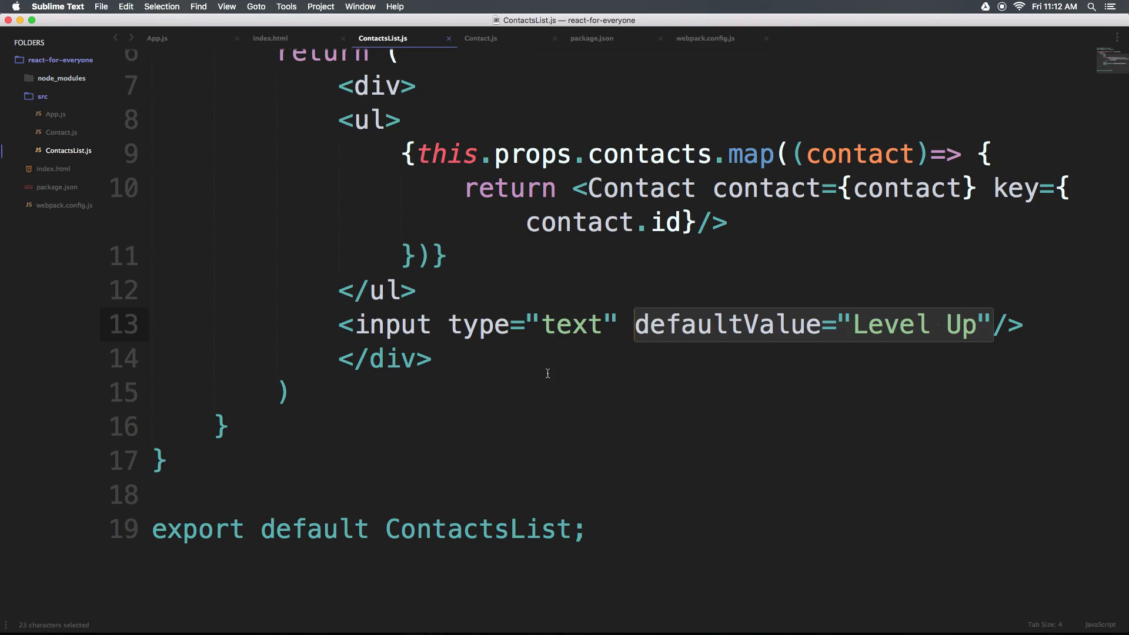
{"action": "mouse_move", "coordinate": [783, 326]}
{"action": "type", "text": "v"}
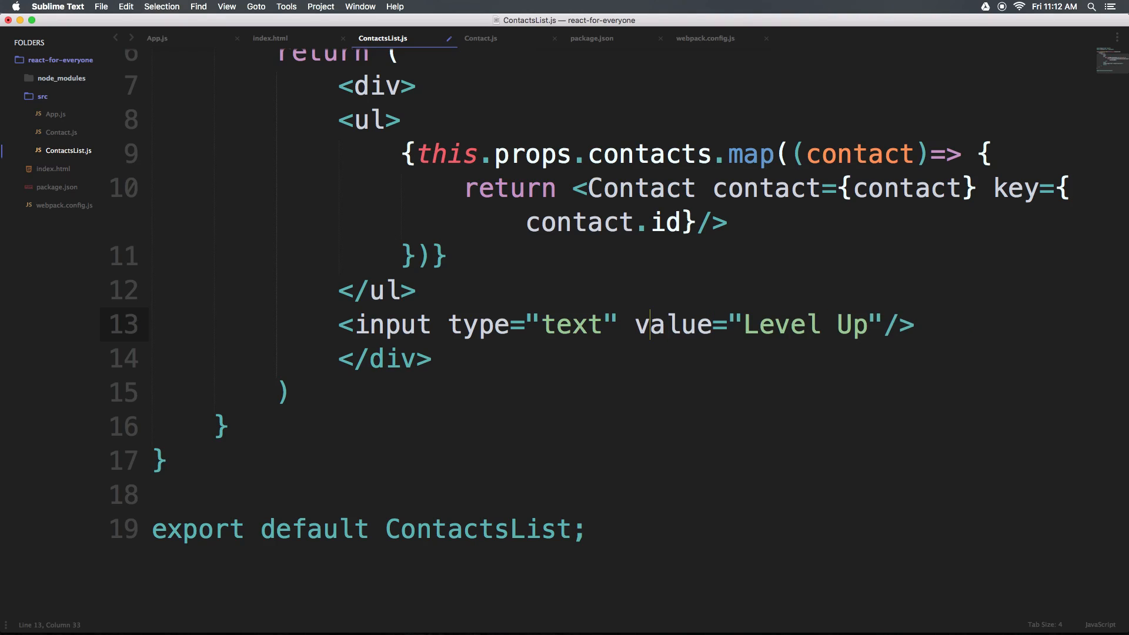
{"action": "mouse_move", "coordinate": [776, 334]}
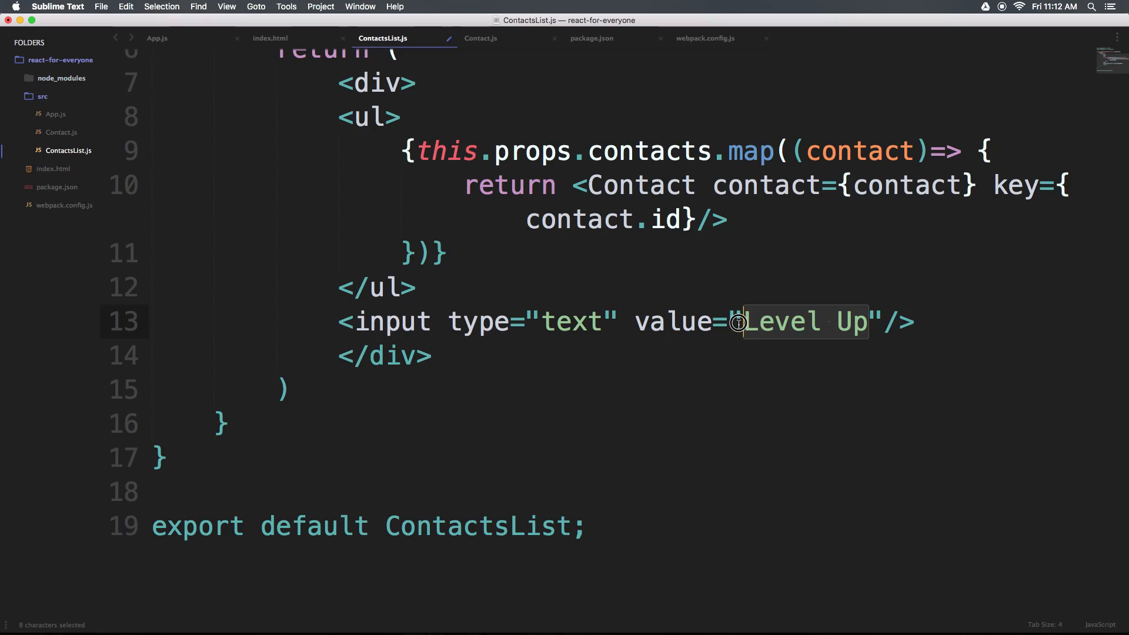
- Bind the input to value={this.state.search} in place of the hard-coded Level Up
{"action": "key", "text": "Delete"}
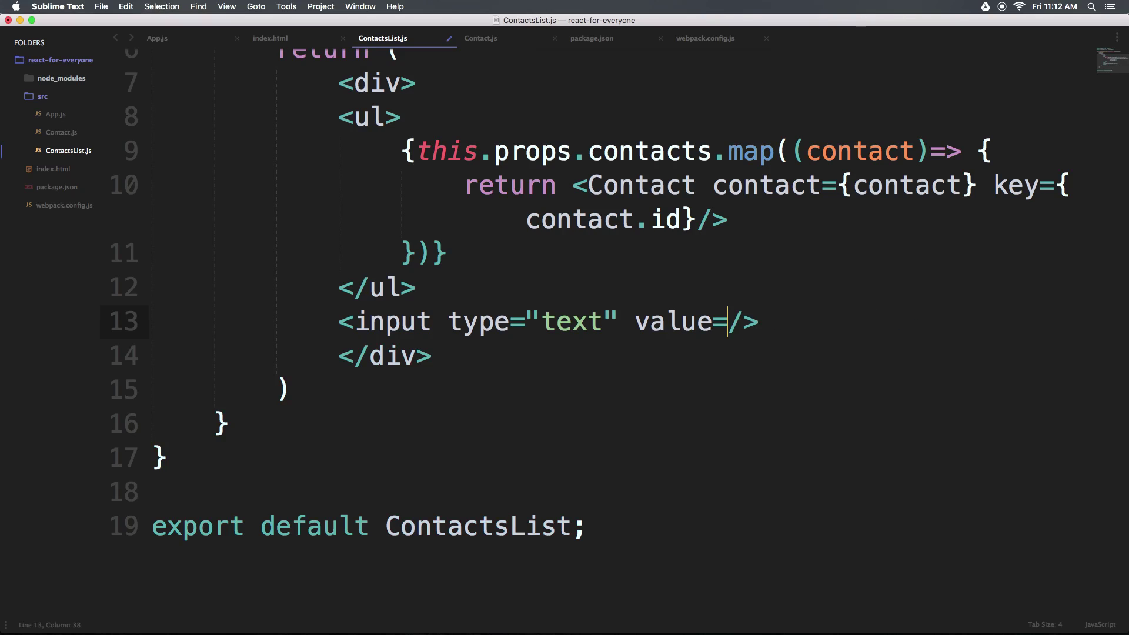
{"action": "type", "text": "{}"}
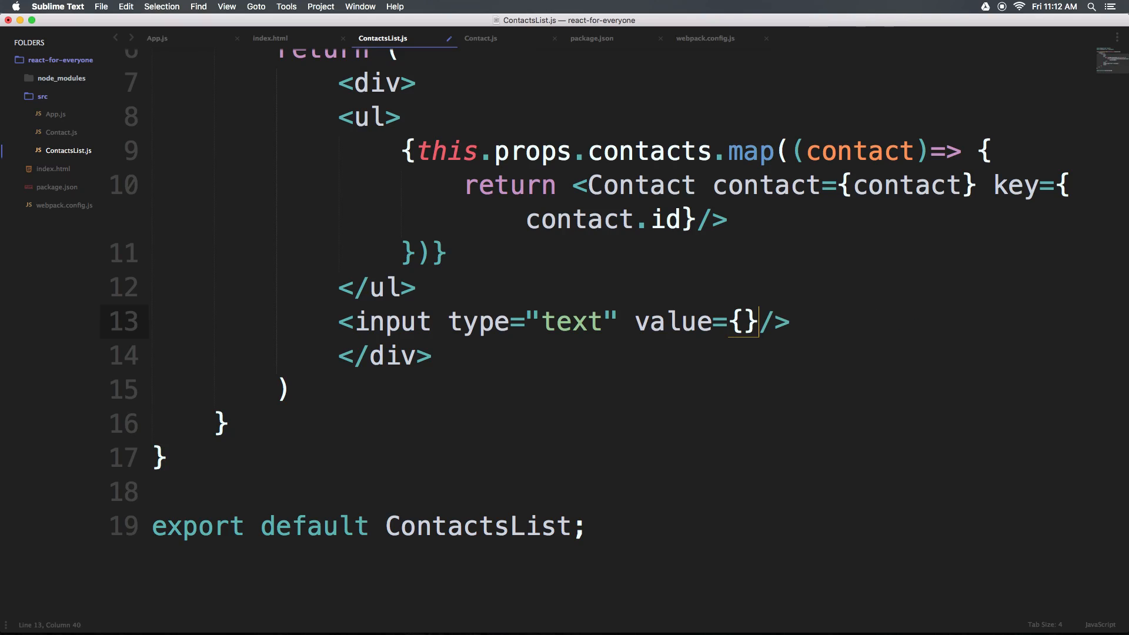
{"action": "type", "text": "thi"}
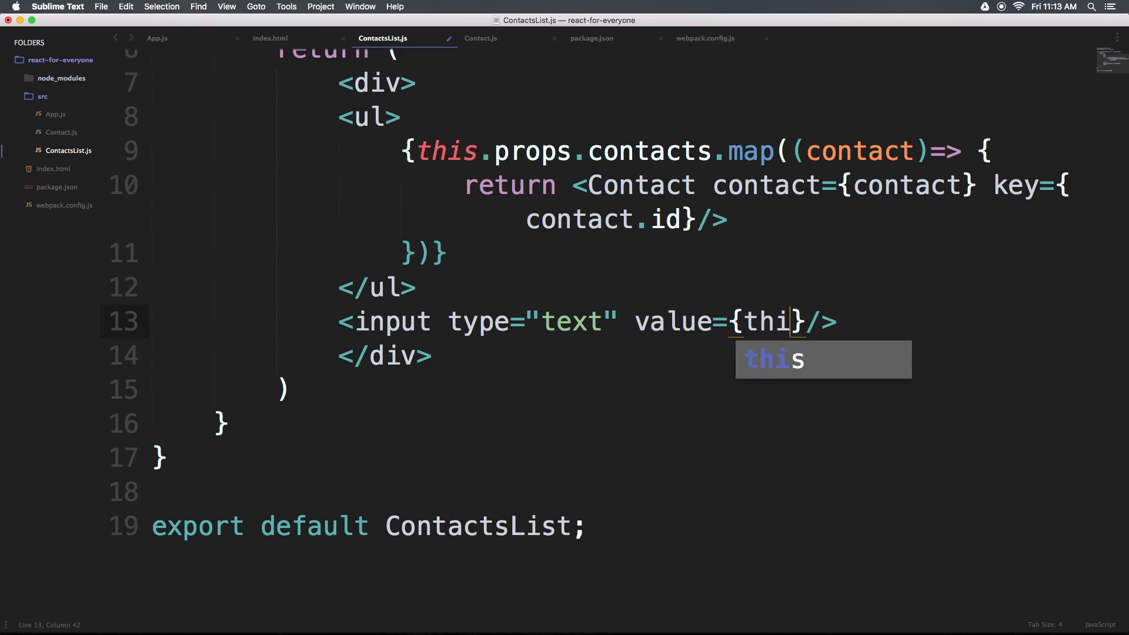
{"action": "type", "text": "s.state."}
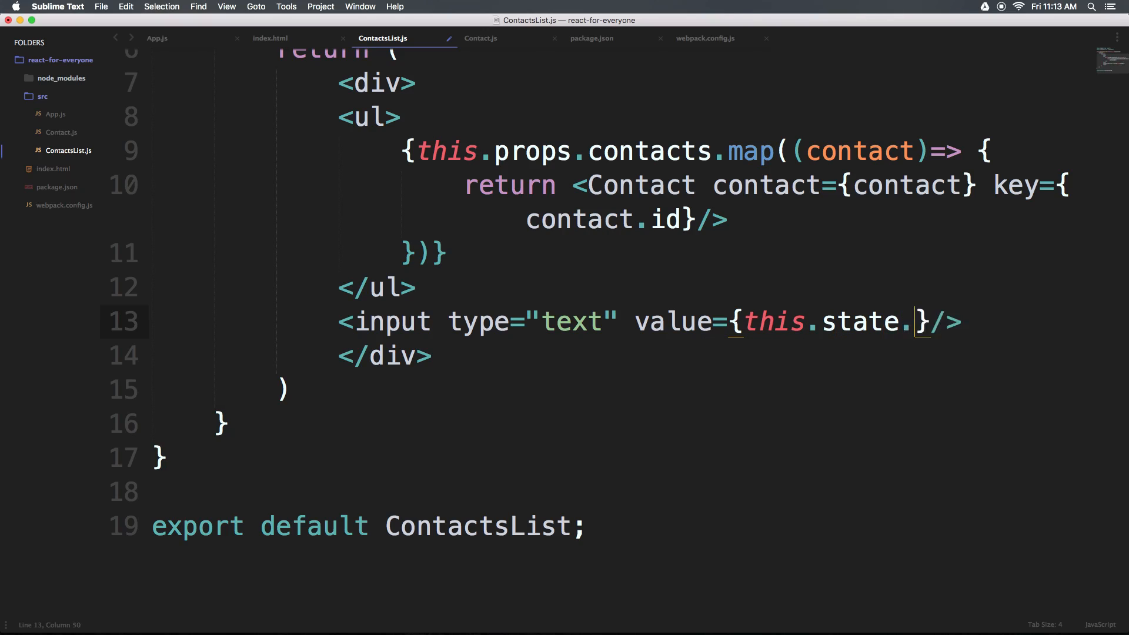
{"action": "type", "text": "search"}
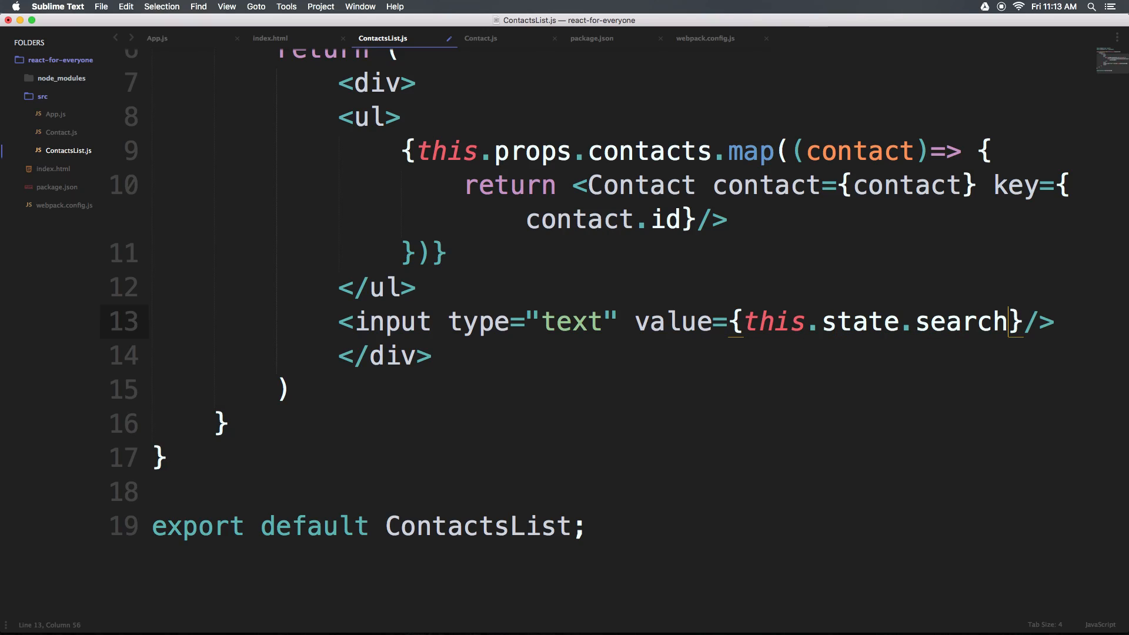
{"action": "double_click", "coordinate": [961, 321]}
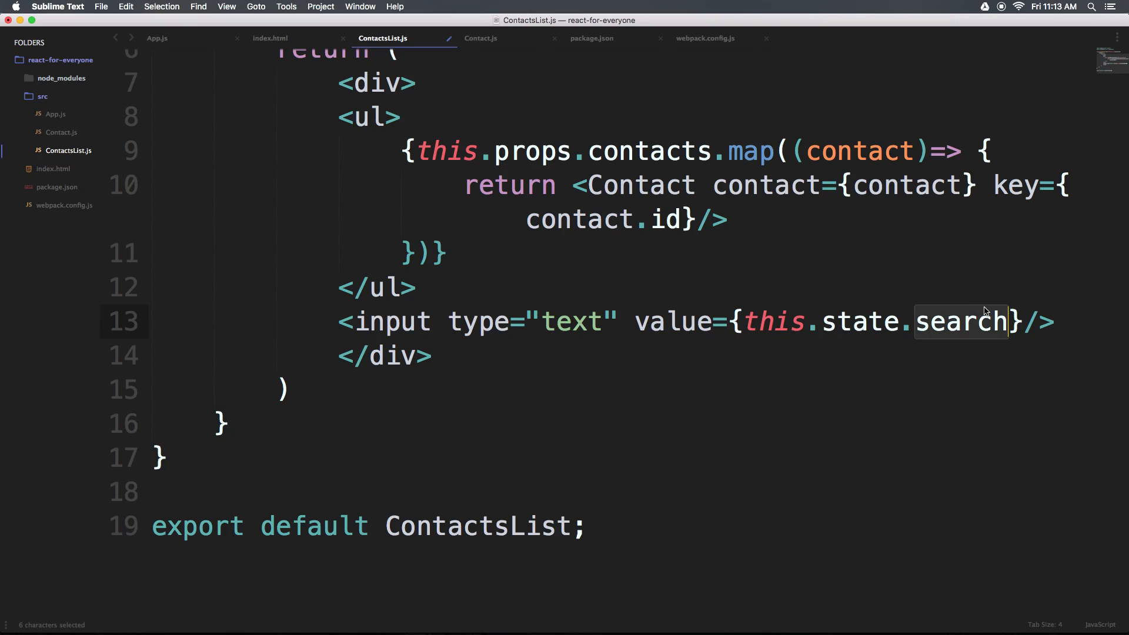
{"action": "mouse_move", "coordinate": [740, 324]}
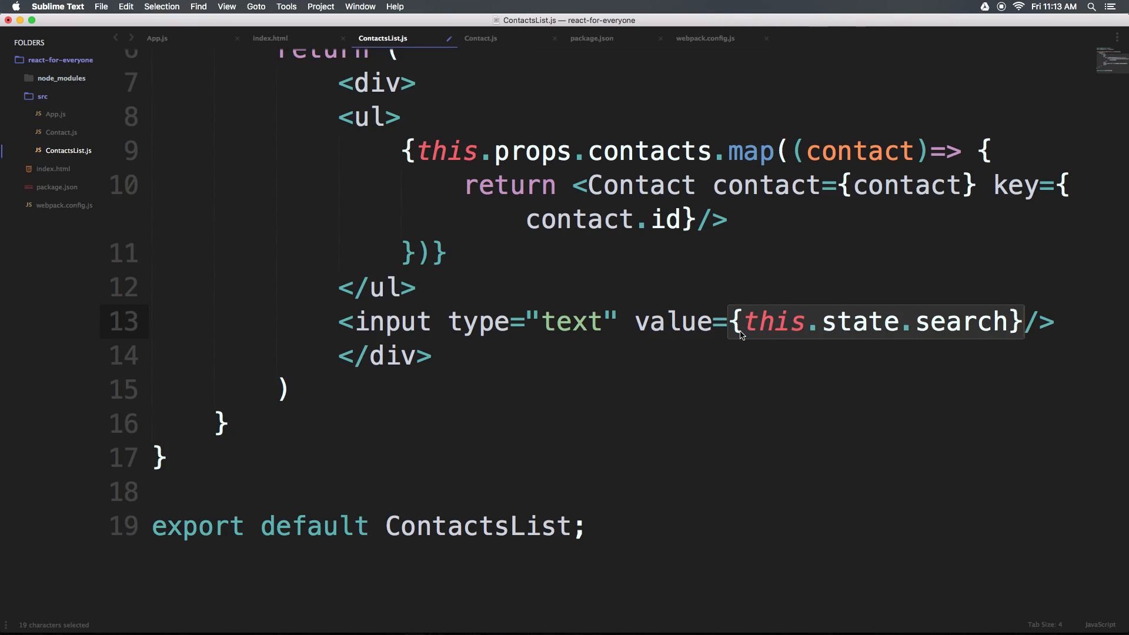
{"action": "mouse_move", "coordinate": [791, 325]}
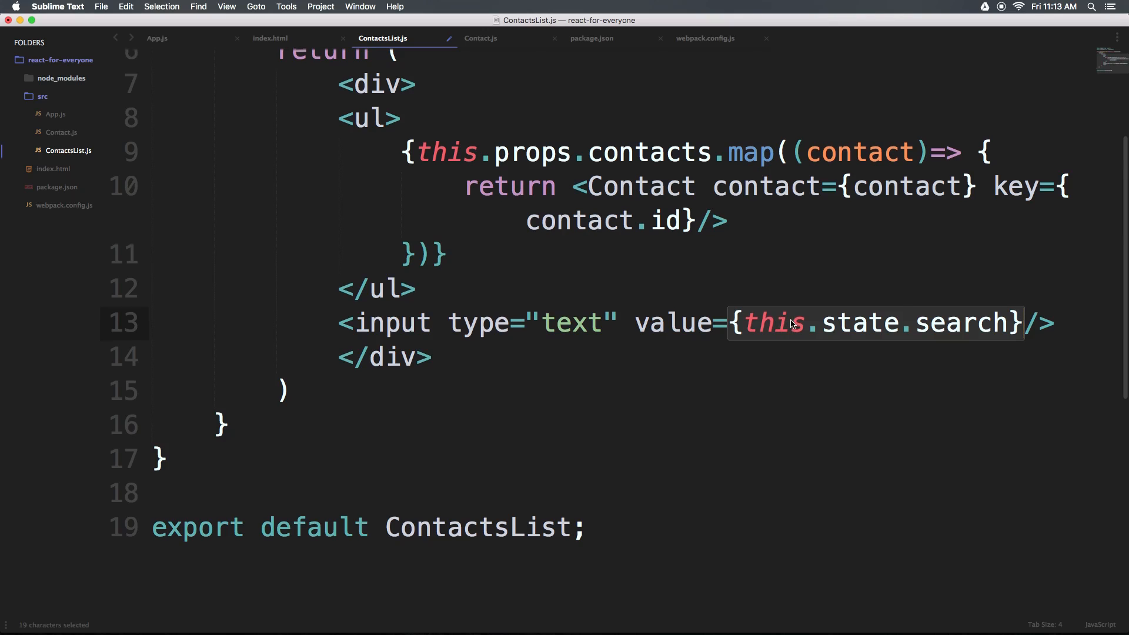
- Indent lines 8–13 one level inside the div and save ContactsList.js
{"action": "scroll", "scroll_direction": "up", "scroll_amount": 3}
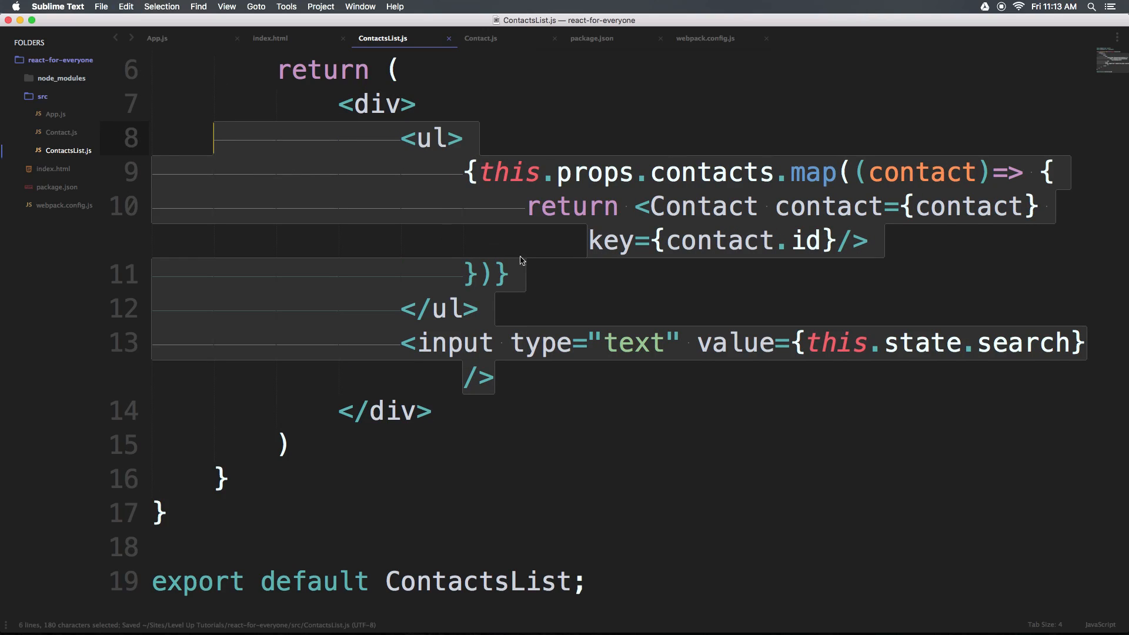
{"action": "left_click", "coordinate": [438, 308]}
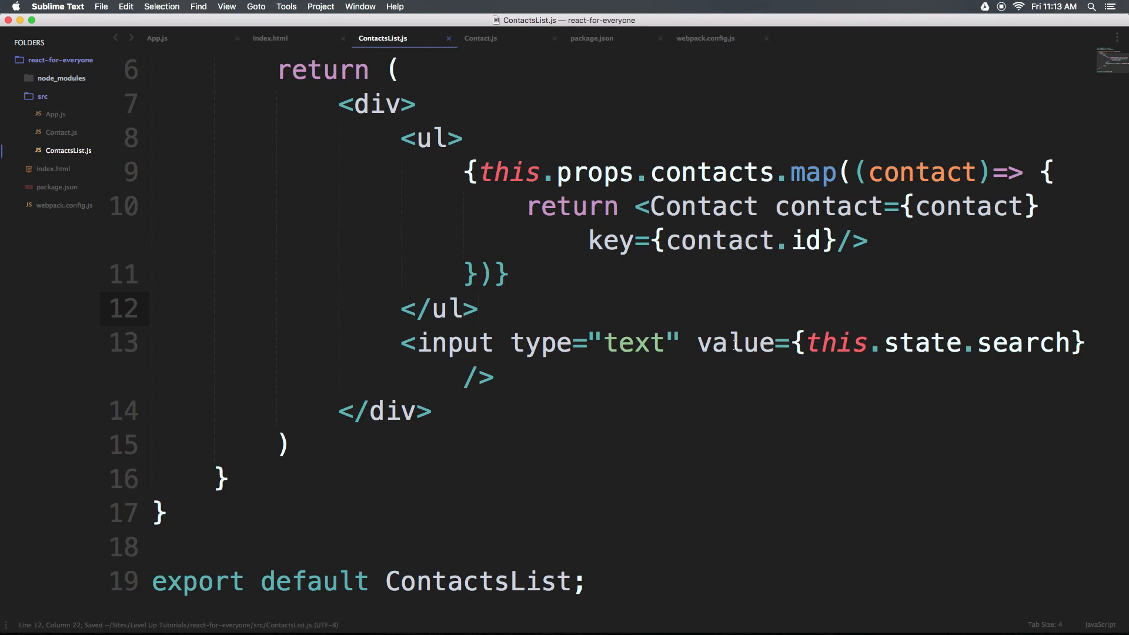
{"action": "left_click", "coordinate": [922, 342]}
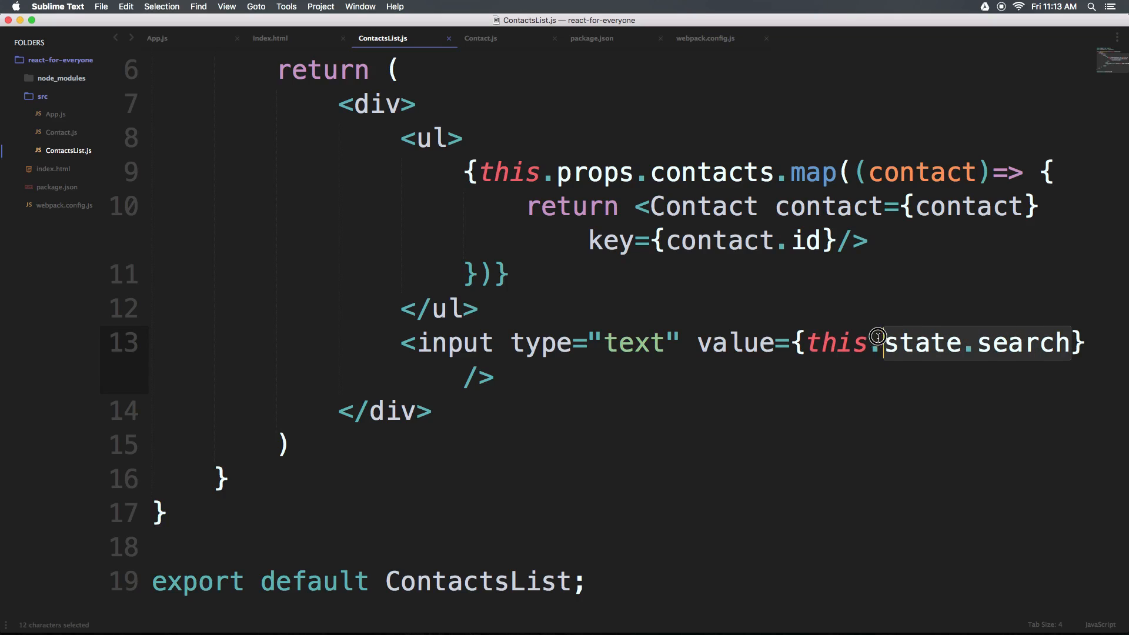
{"action": "scroll", "scroll_direction": "up", "scroll_amount": 3}
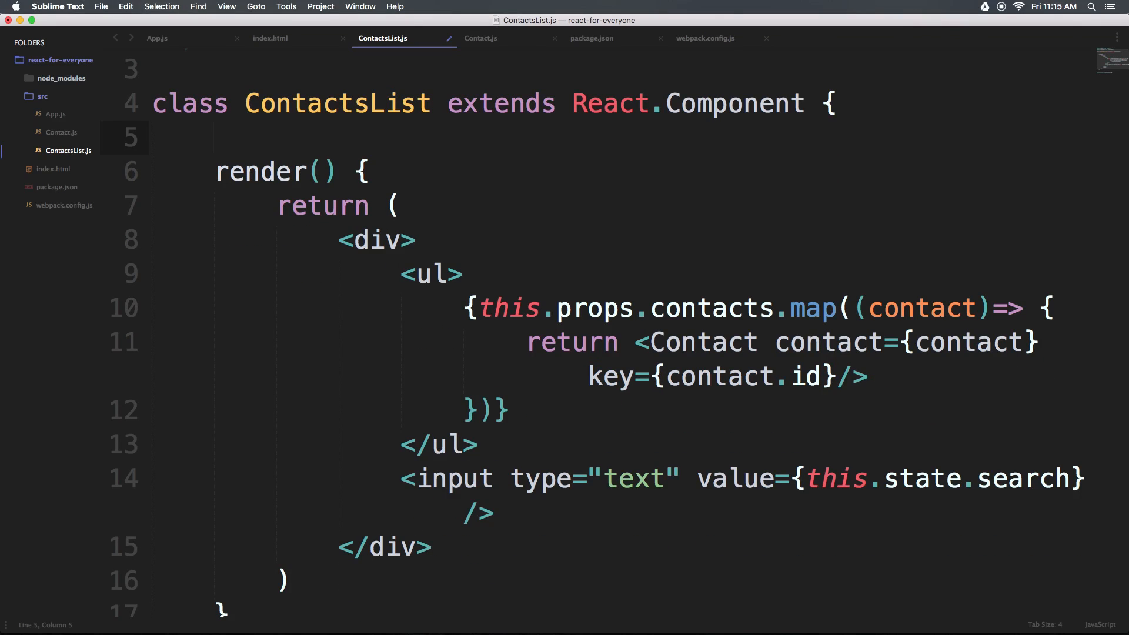
- Add a constructor() that calls super() to the ContactsList class
{"action": "type", "text": "c"}
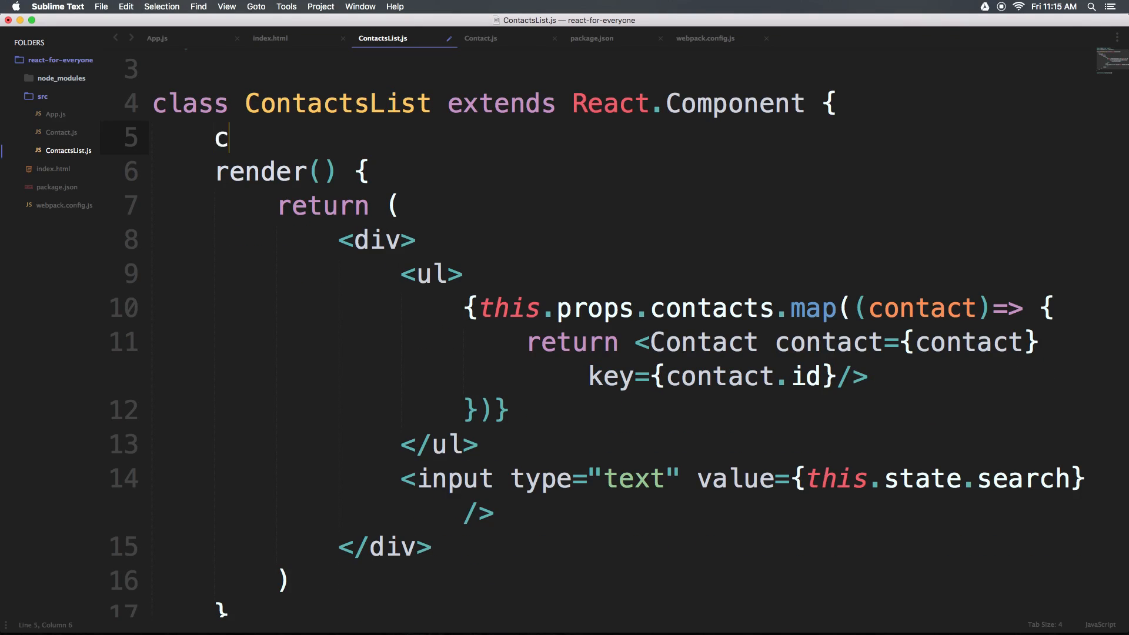
{"action": "type", "text": "onstruc"}
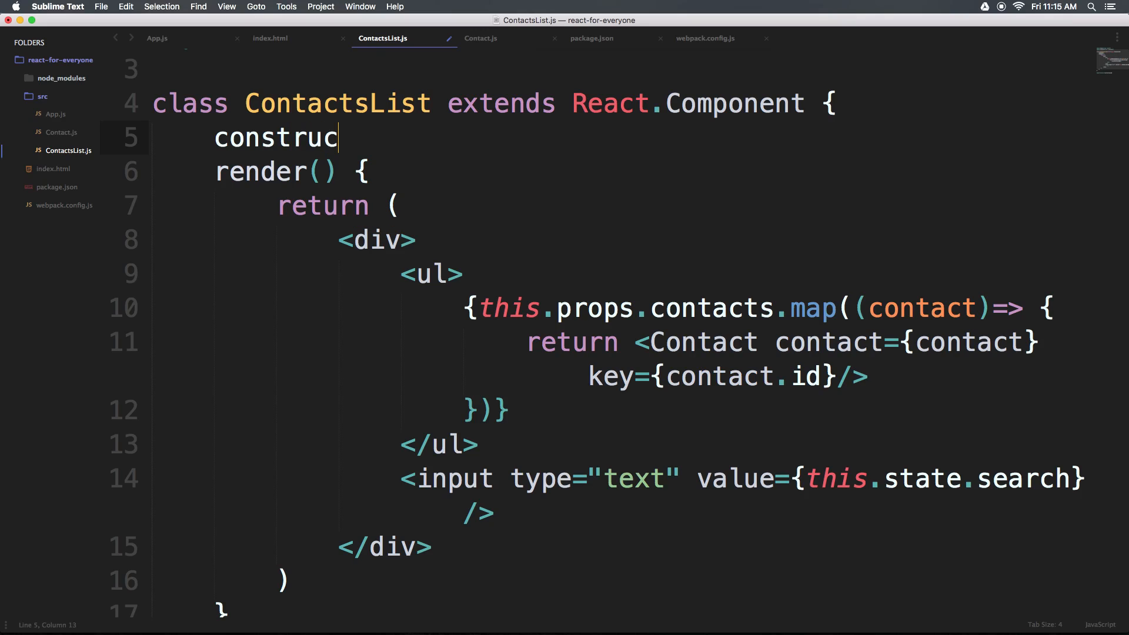
{"action": "type", "text": "tor"}
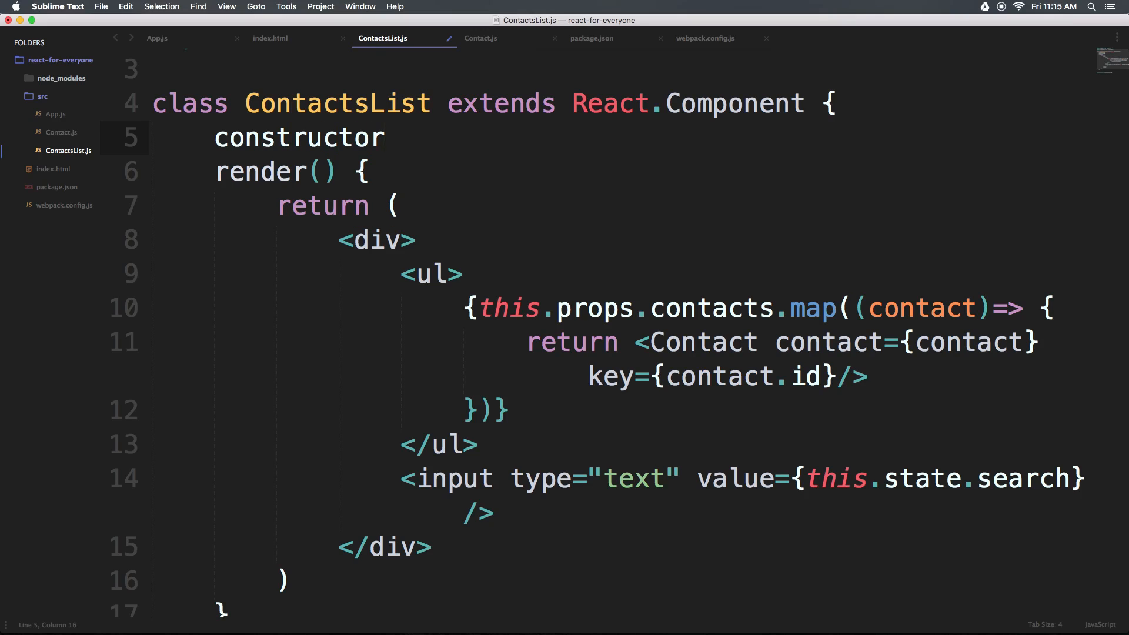
{"action": "type", "text": "() {"}
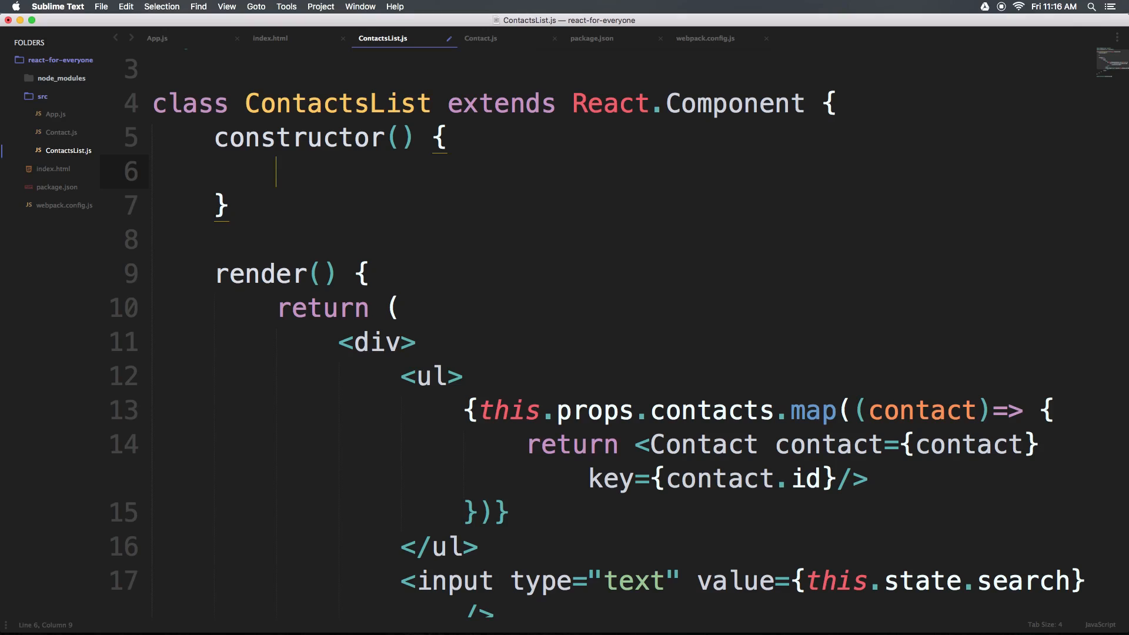
{"action": "type", "text": "super();"}
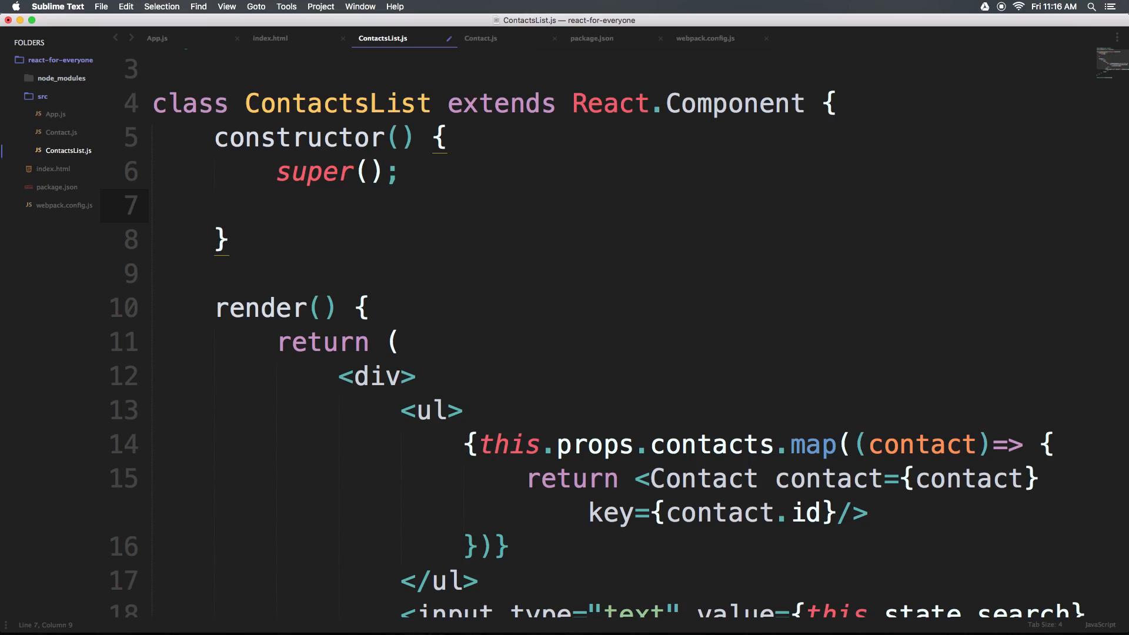
- Initialize this.state = { search: 'Level Up' }; in the constructor and save
{"action": "type", "text": "this.sta"}
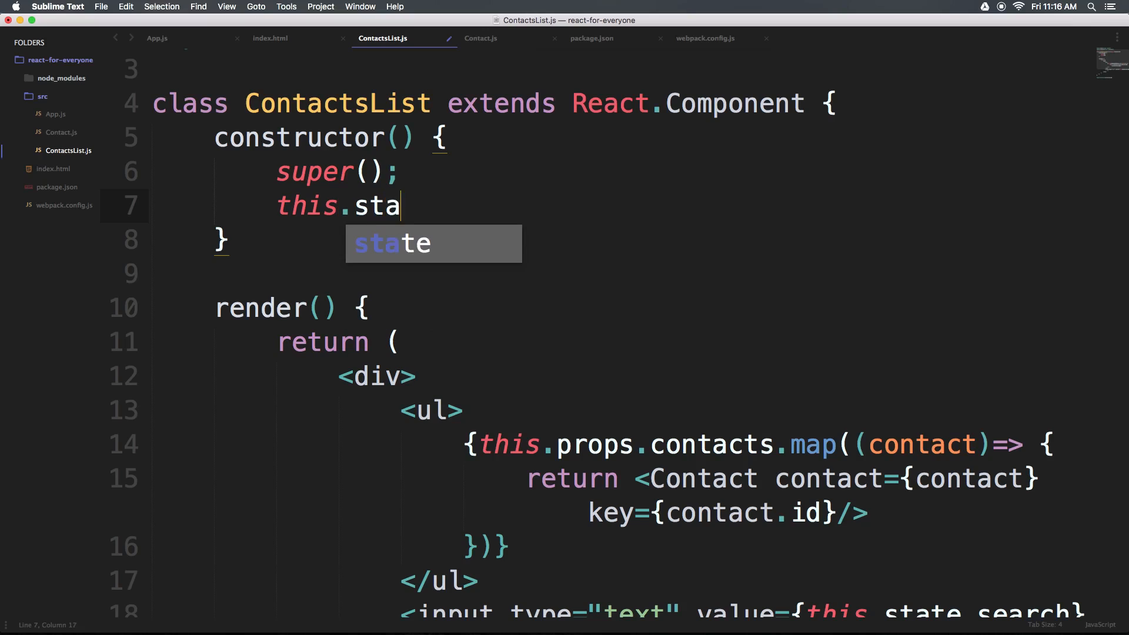
{"action": "type", "text": "te = {}"}
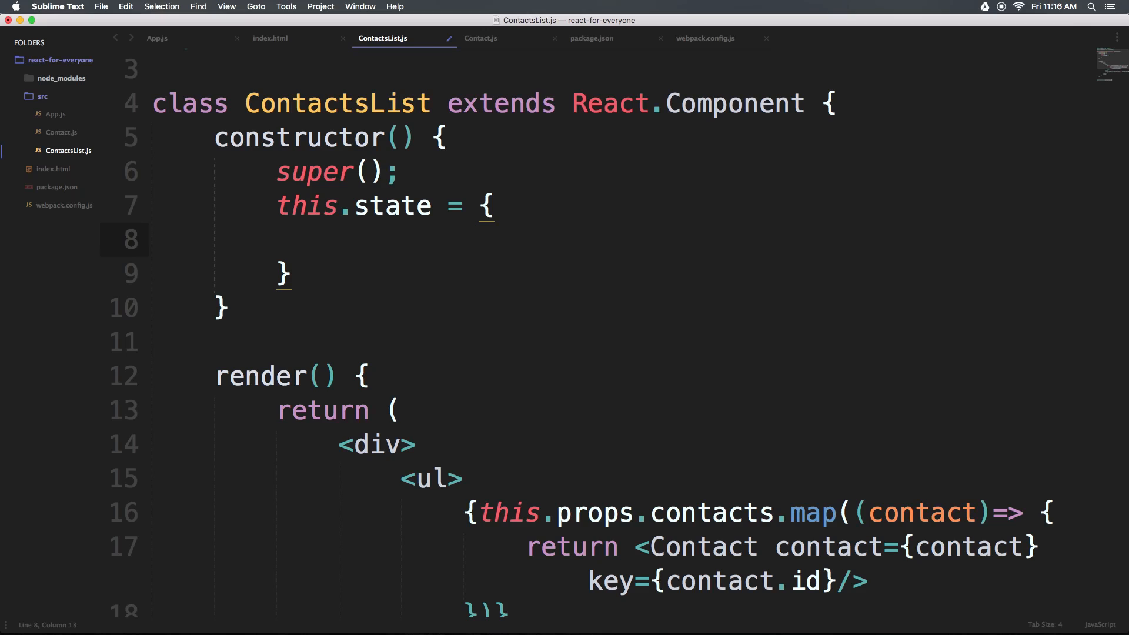
{"action": "type", "text": "esa"}
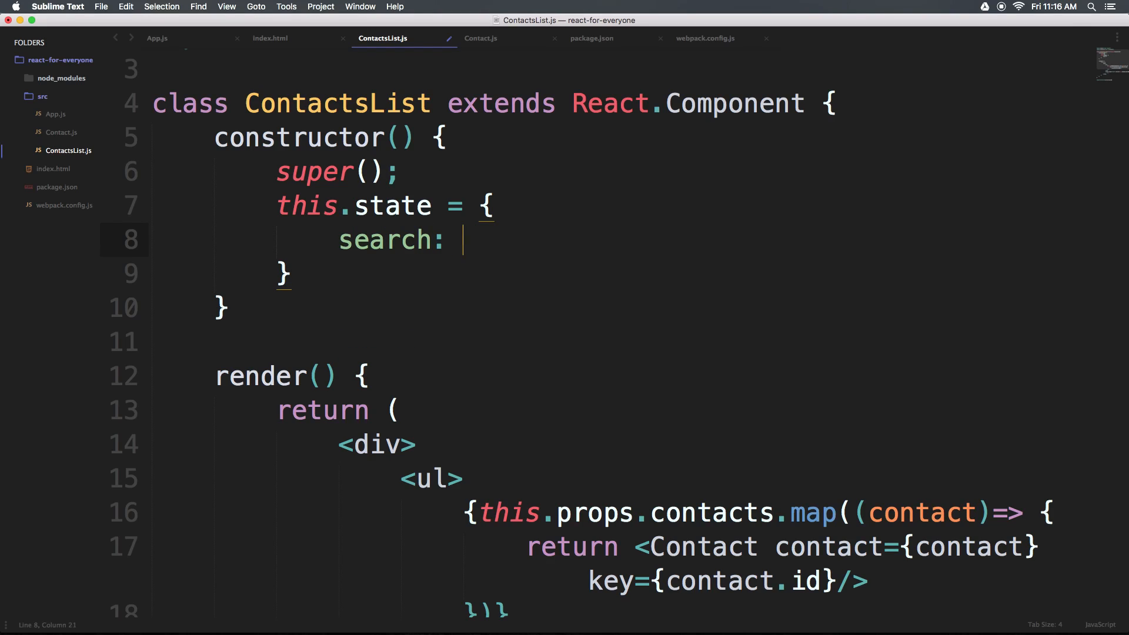
{"action": "type", "text": "'Level U"}
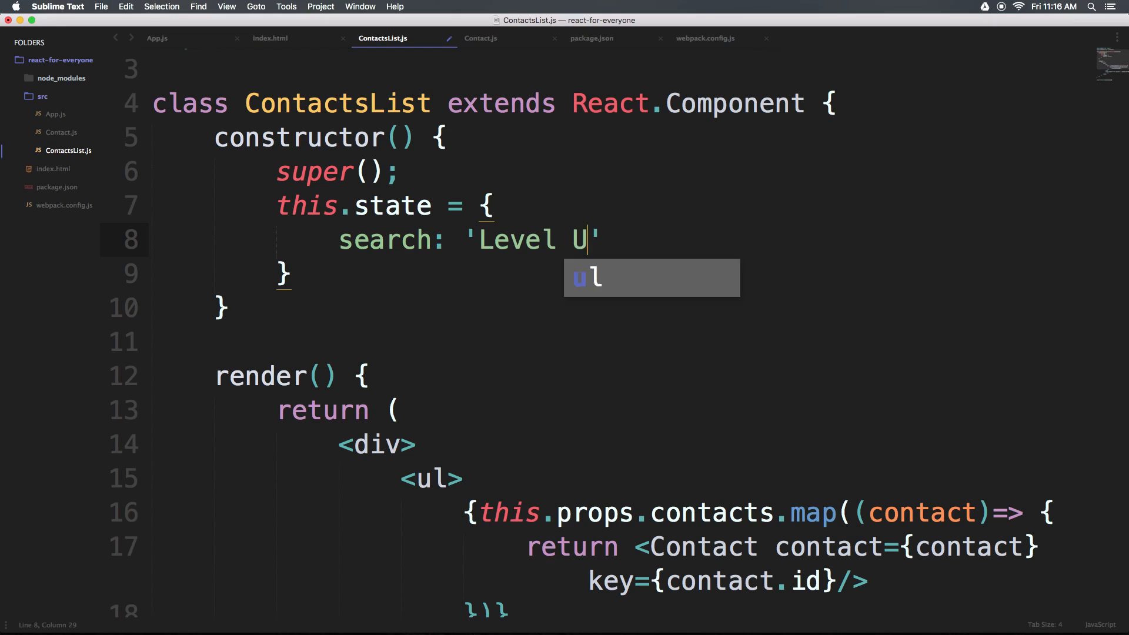
{"action": "type", "text": "p"}
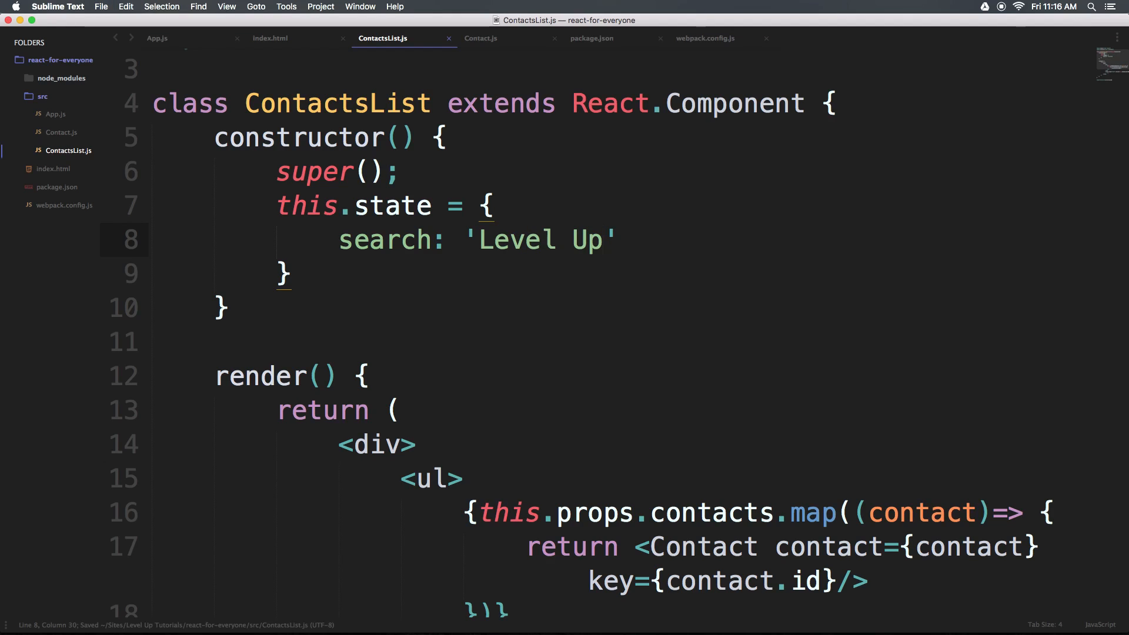
{"action": "left_click", "coordinate": [363, 290]}
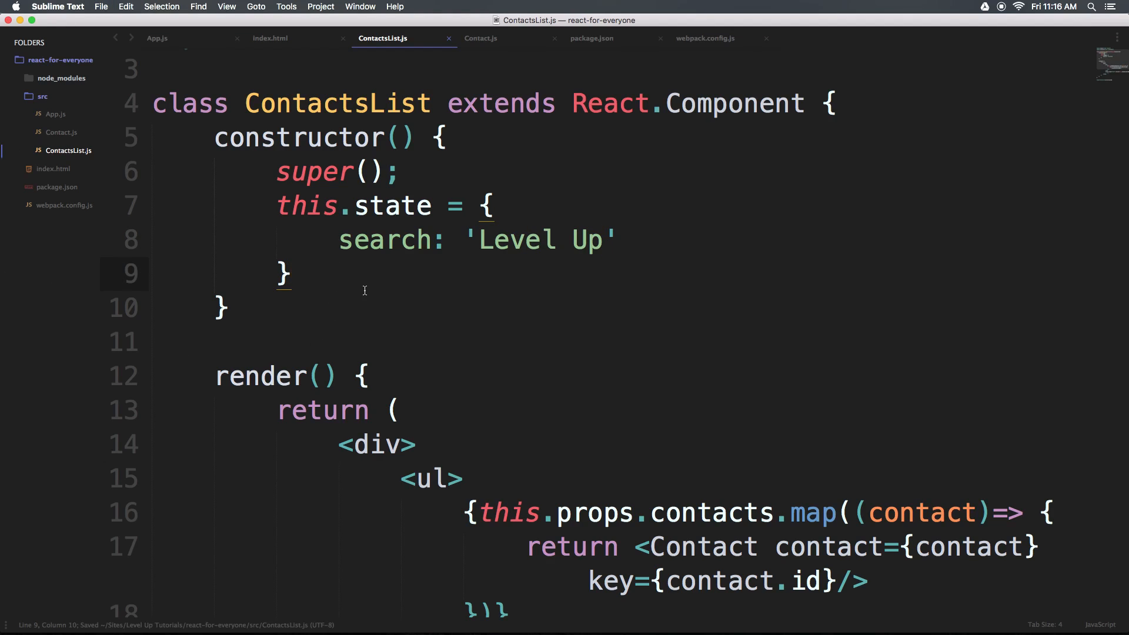
{"action": "type", "text": ";"}
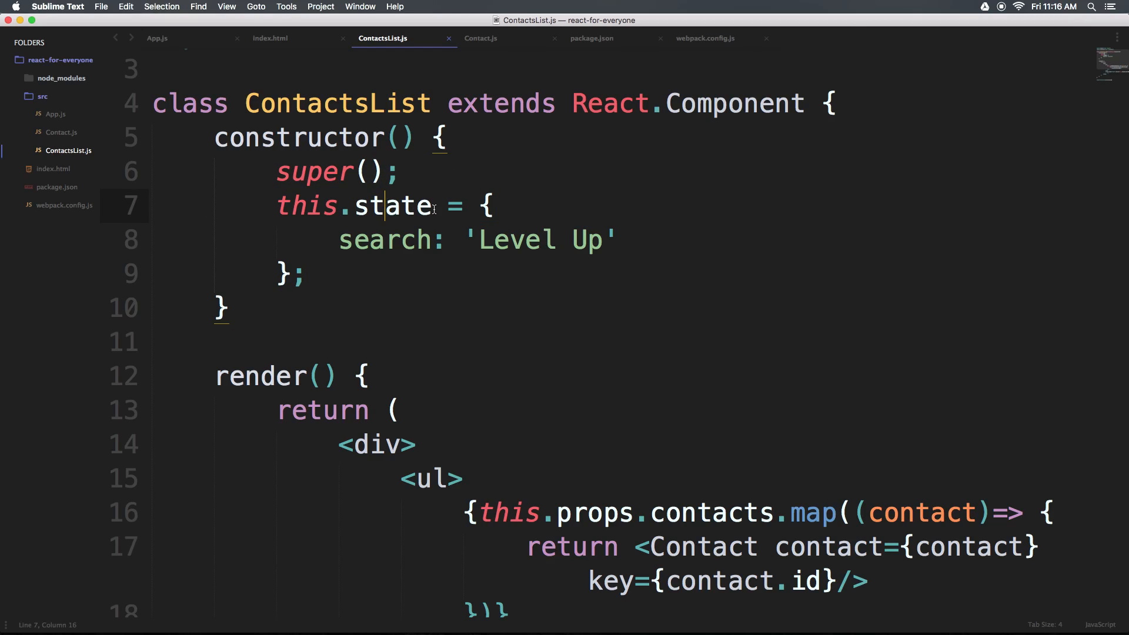
{"action": "double_click", "coordinate": [384, 240]}
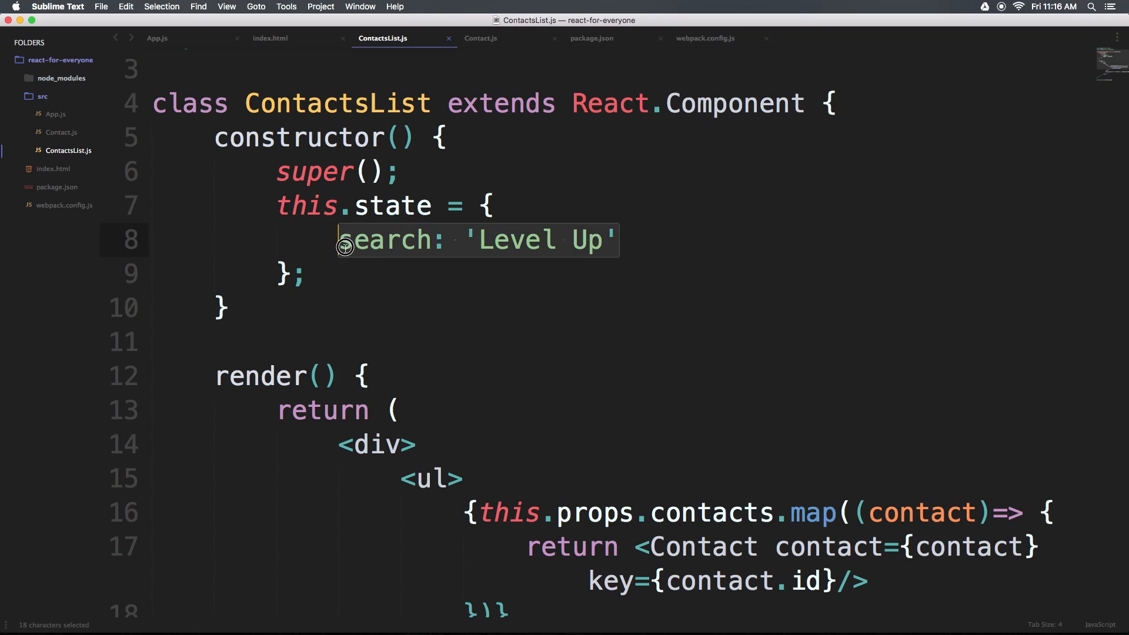
{"action": "mouse_move", "coordinate": [342, 240]}
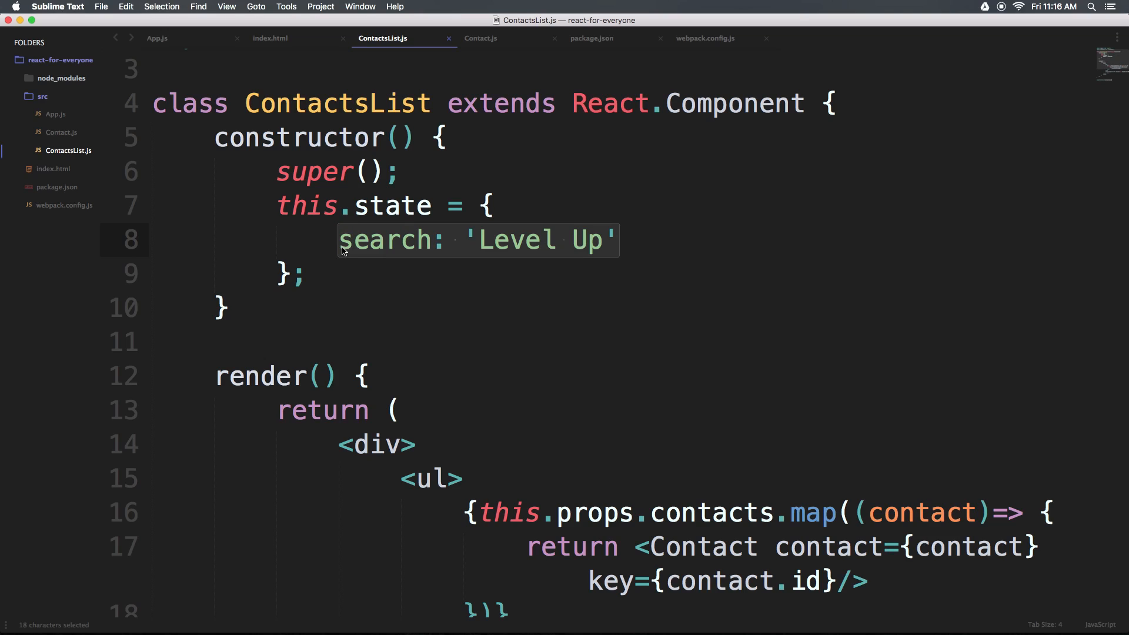
{"action": "scroll", "scroll_direction": "down", "scroll_amount": 3}
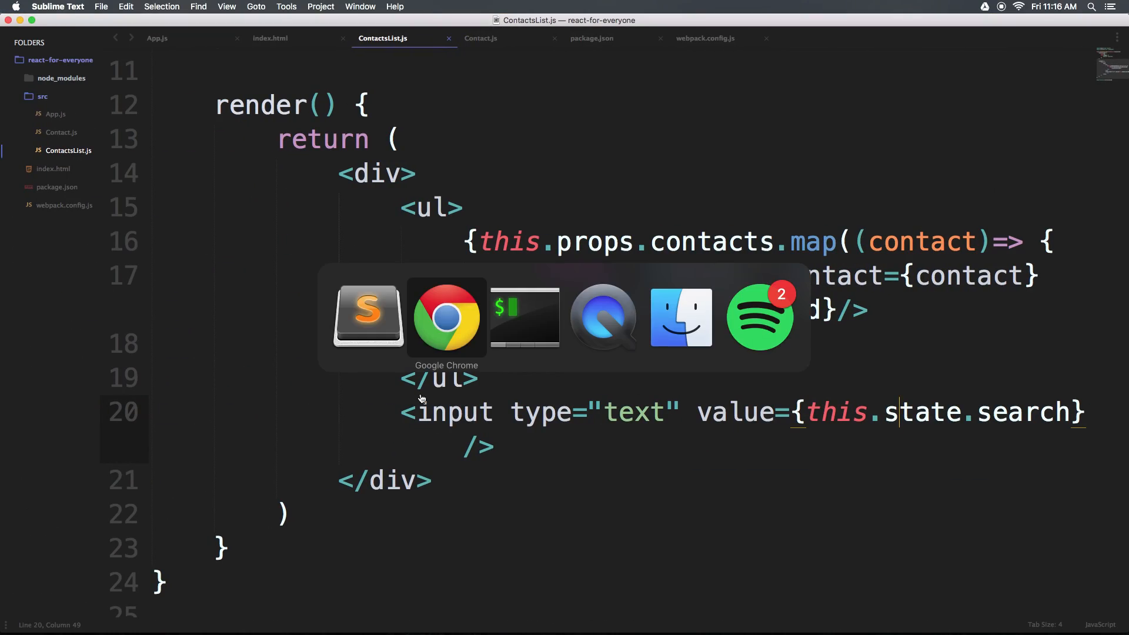
- Switch to Chrome and check the Level Up search box with its missing-onChange console warning
{"action": "left_click", "coordinate": [445, 316]}
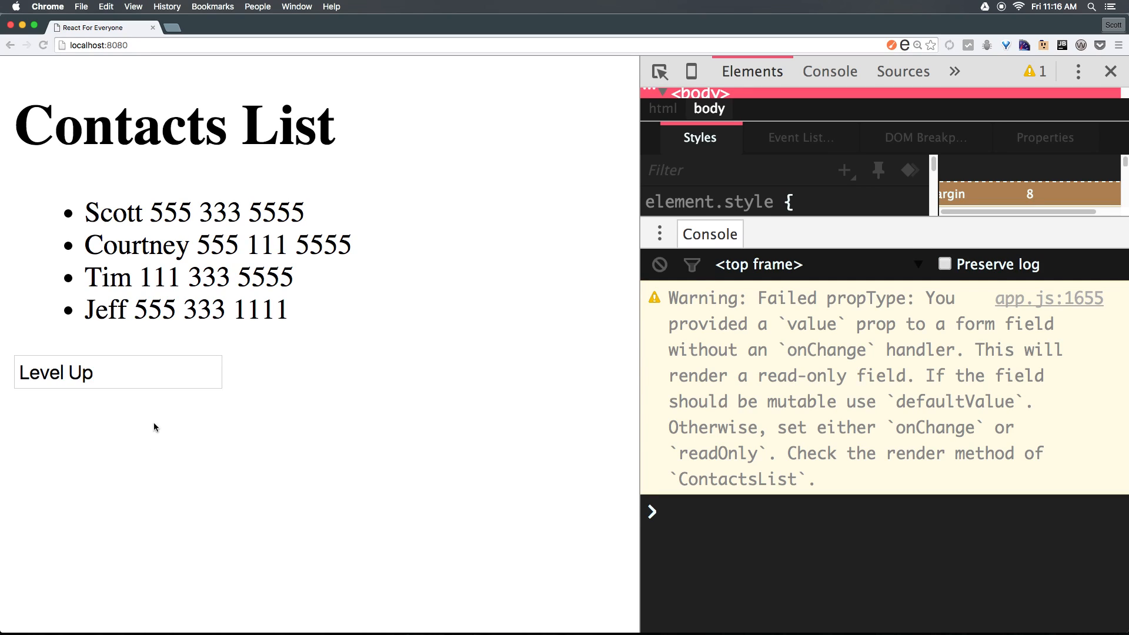
{"action": "left_click", "coordinate": [118, 371]}
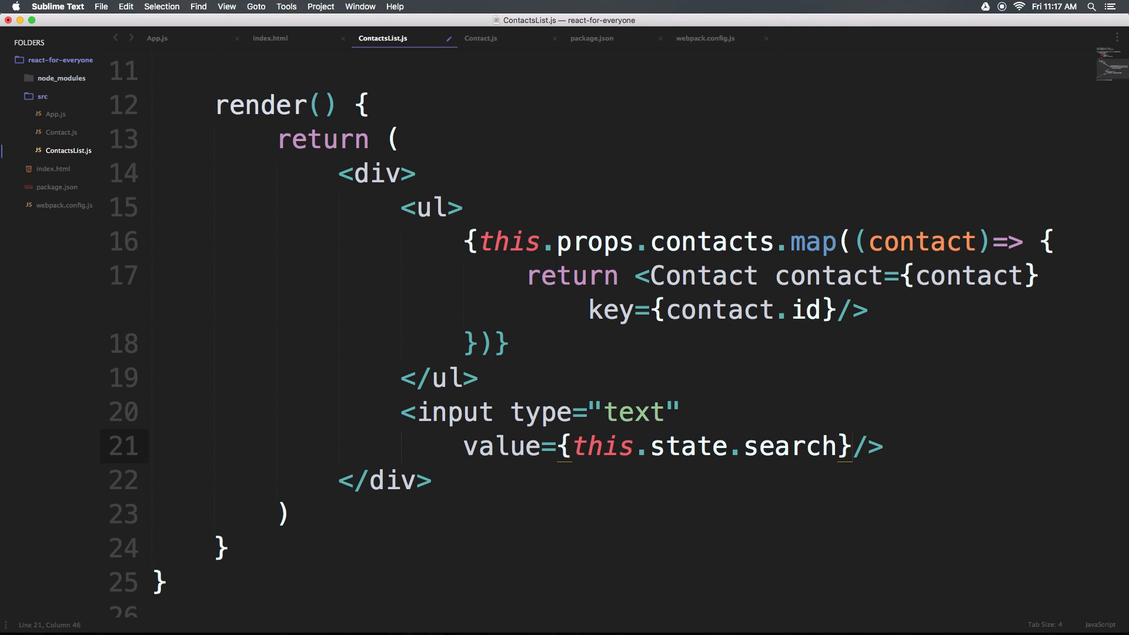
- Spread the search input's attributes and closing over separate lines
{"action": "key", "text": "enter"}
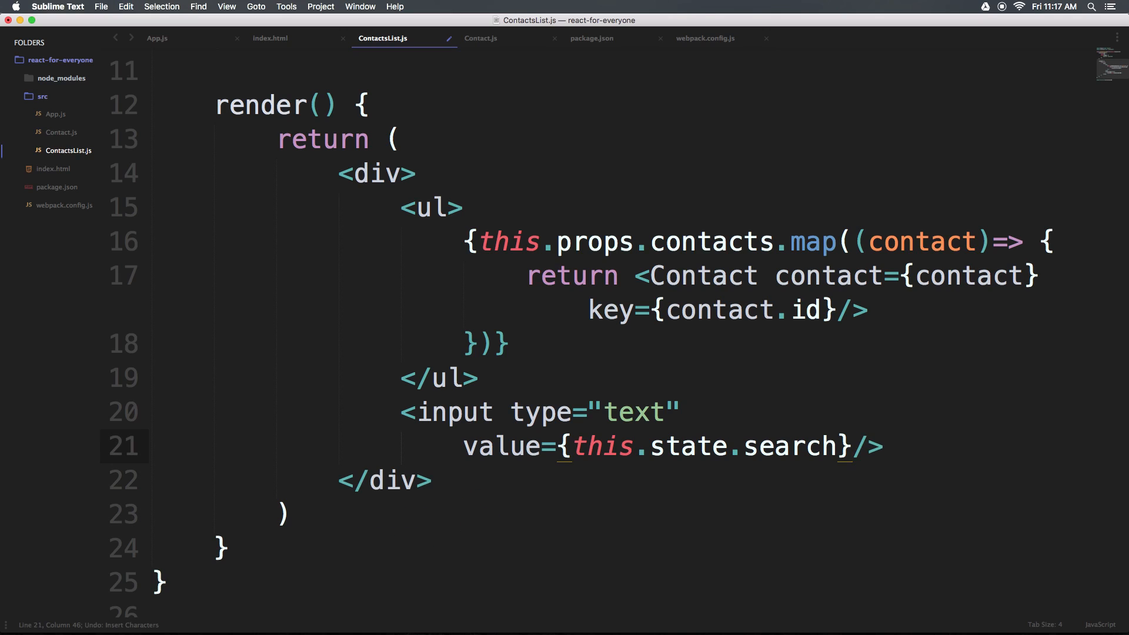
{"action": "key", "text": "enter"}
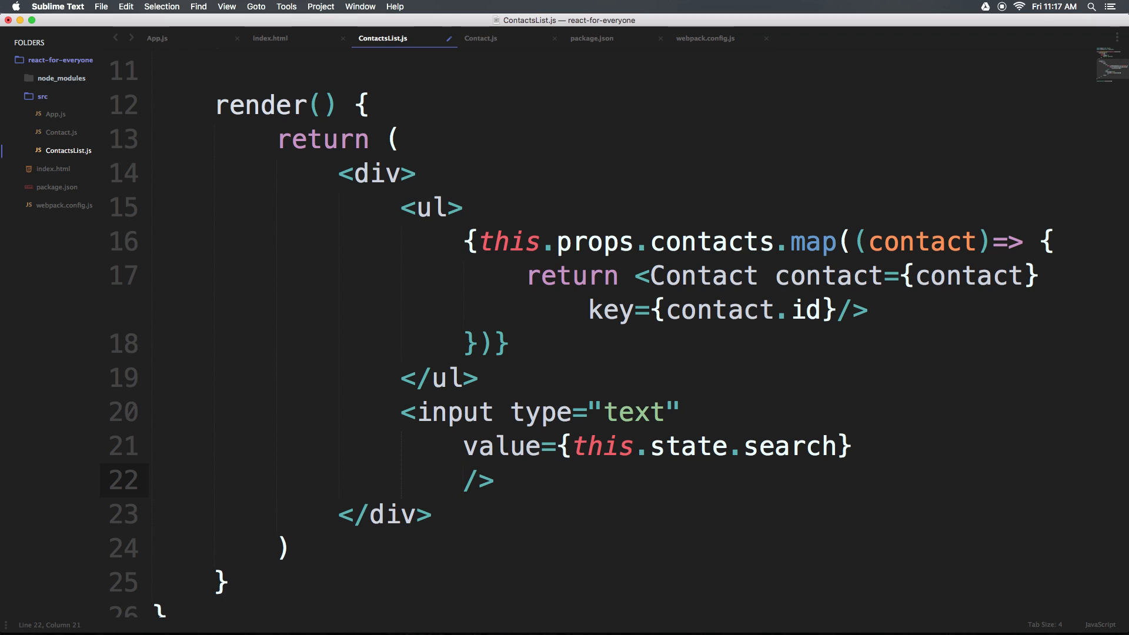
- Give the input onChange={this.updateSearch}
{"action": "type", "text": "o"}
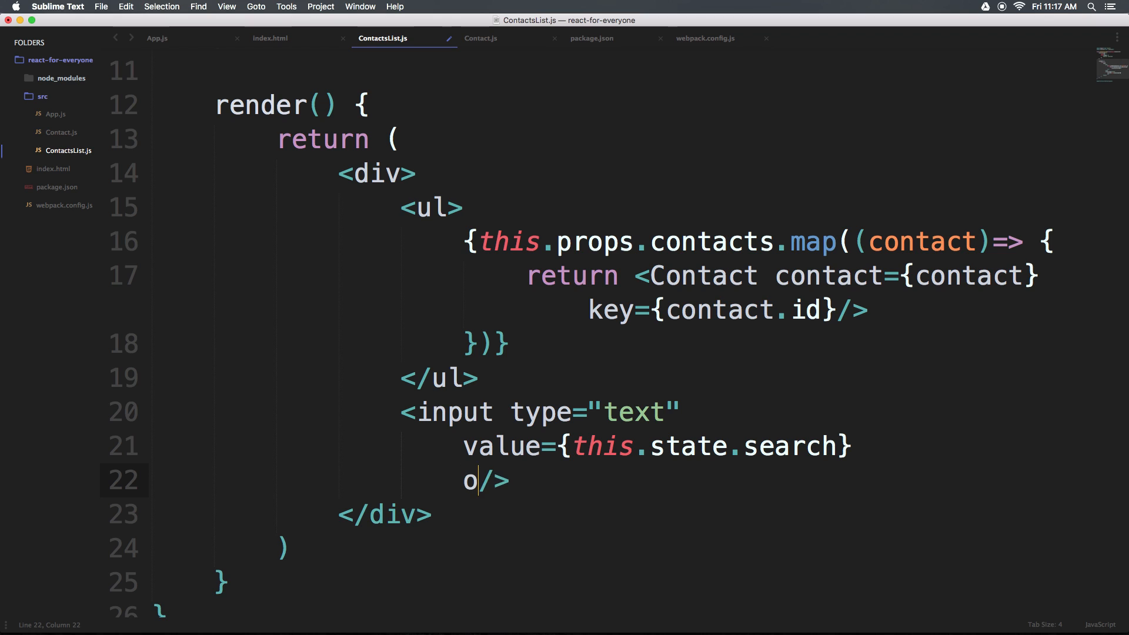
{"action": "type", "text": "nChange"}
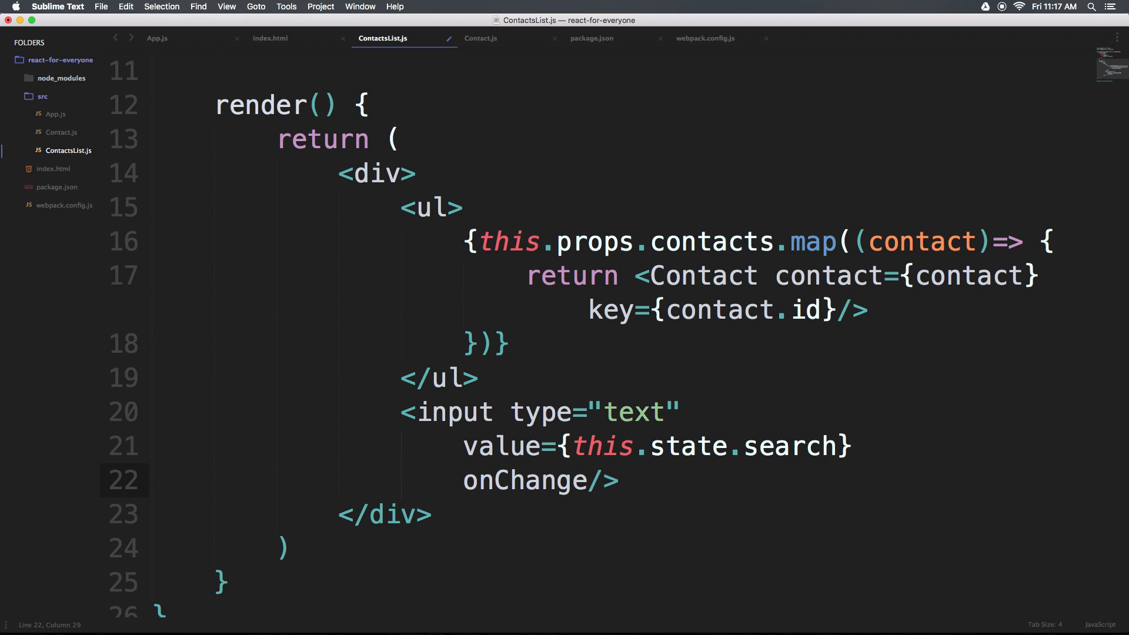
{"action": "type", "text": "="}
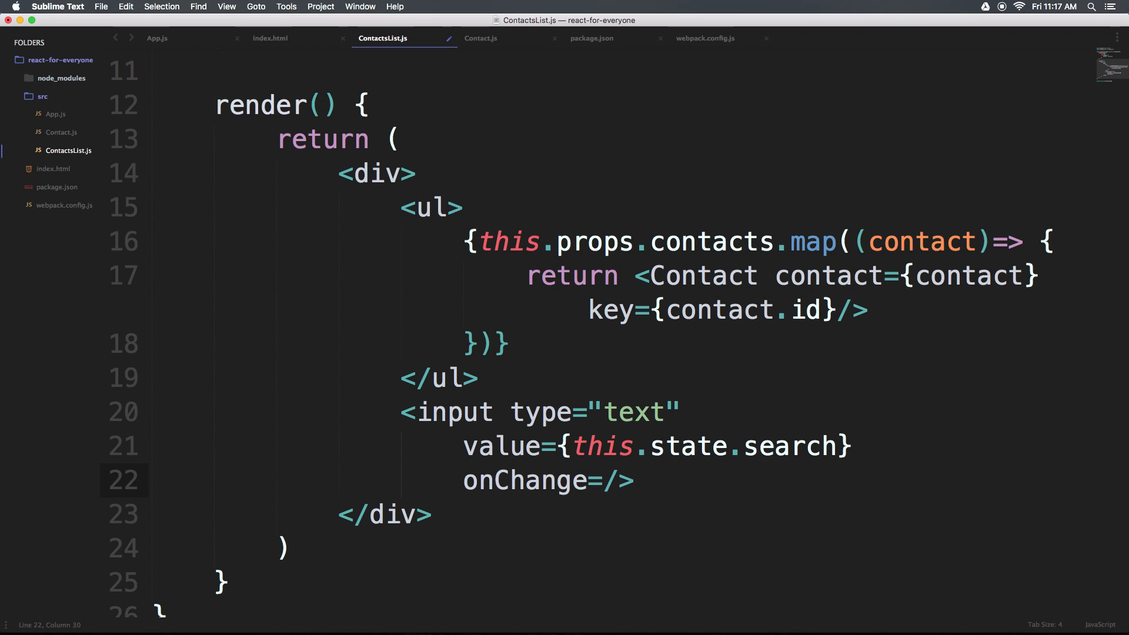
{"action": "type", "text": "{this."}
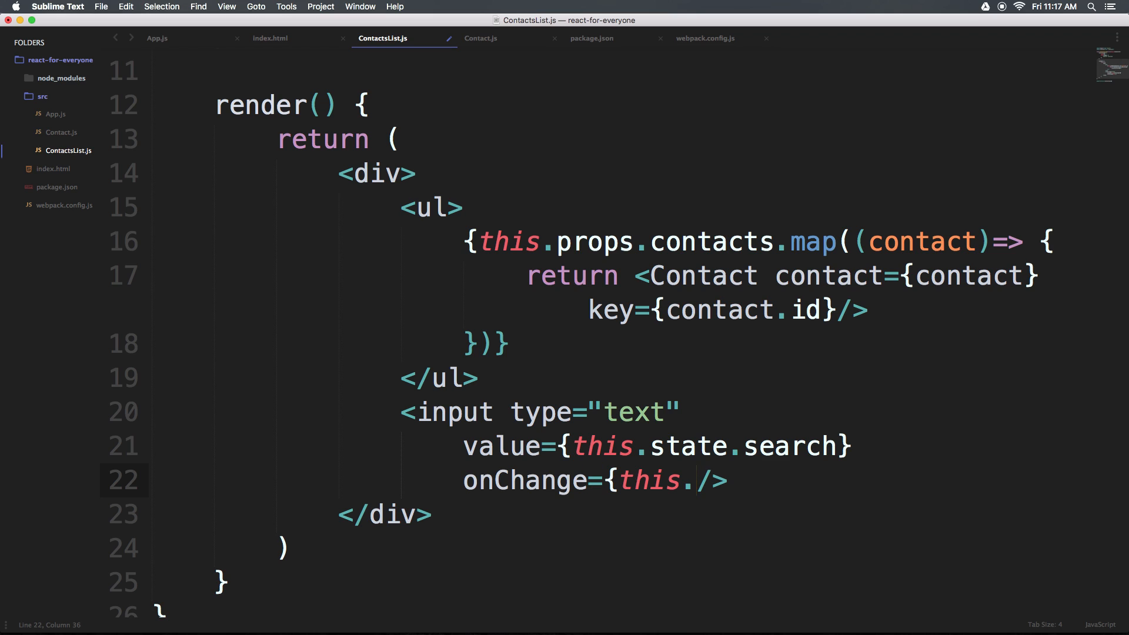
{"action": "type", "text": "updateS"}
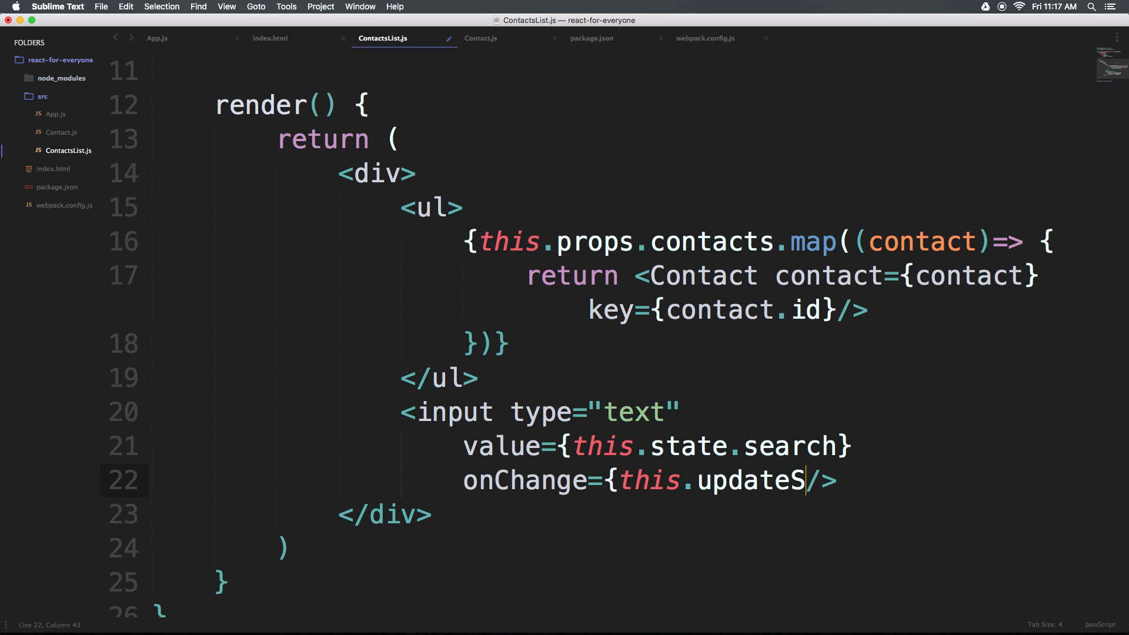
{"action": "type", "text": "earch"}
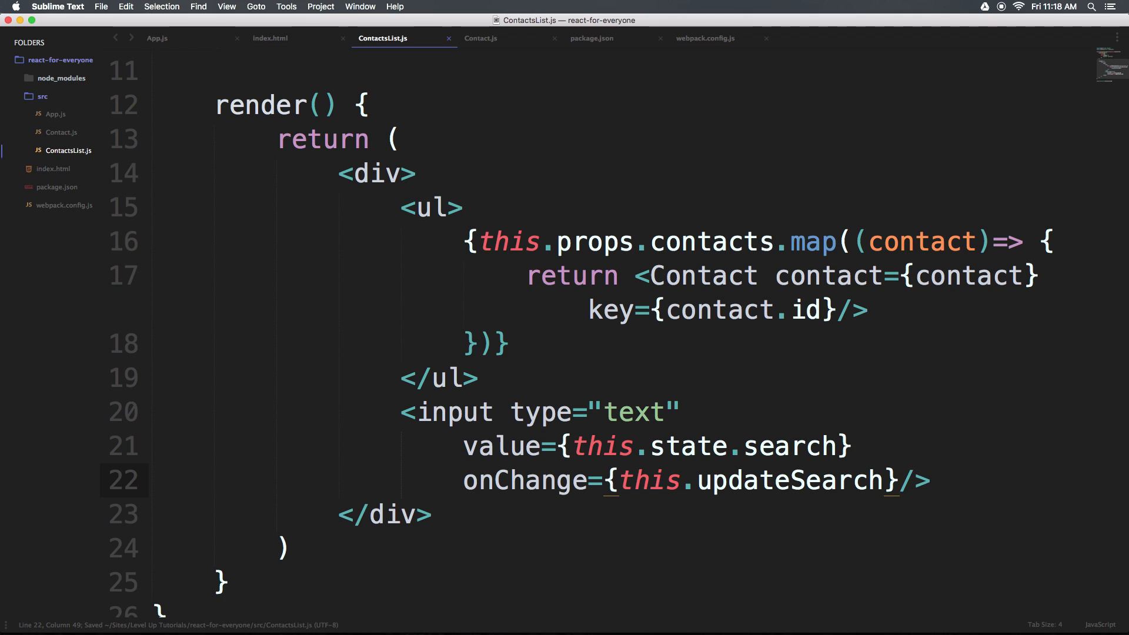
- Save ContactsList.js and select the updateSearch name for reuse
{"action": "left_click", "coordinate": [853, 480]}
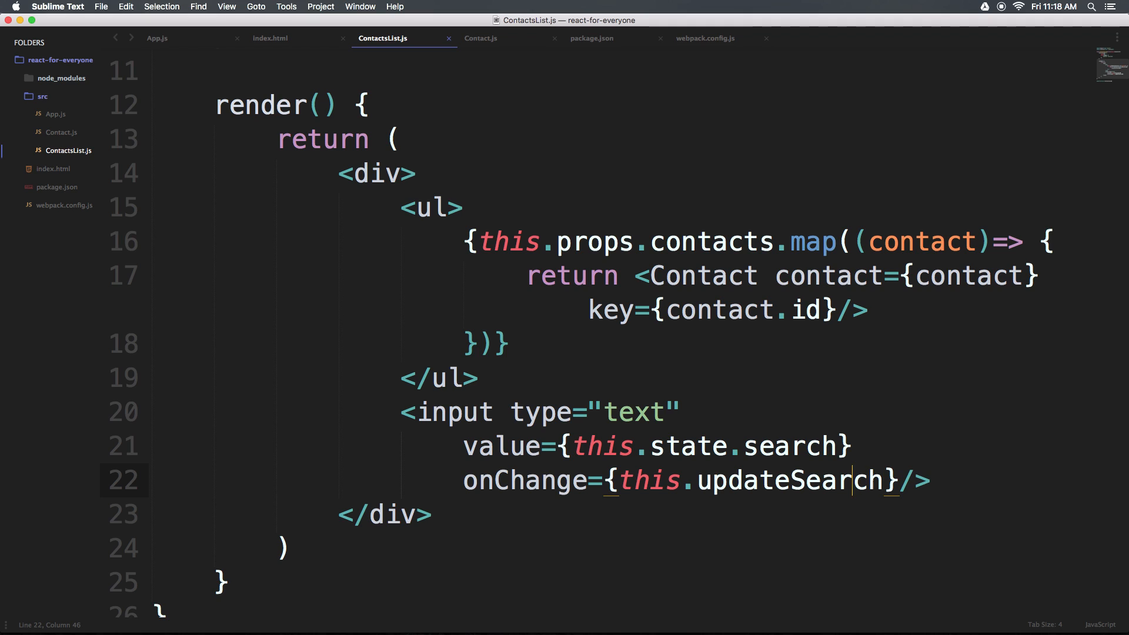
{"action": "left_click", "coordinate": [432, 514]}
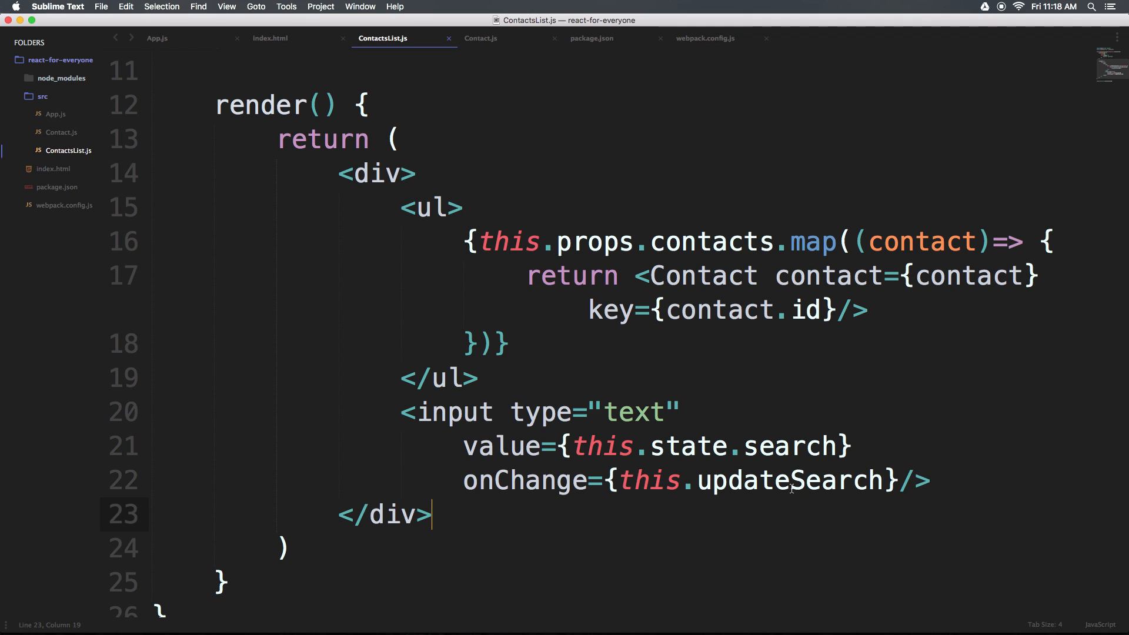
{"action": "double_click", "coordinate": [788, 480]}
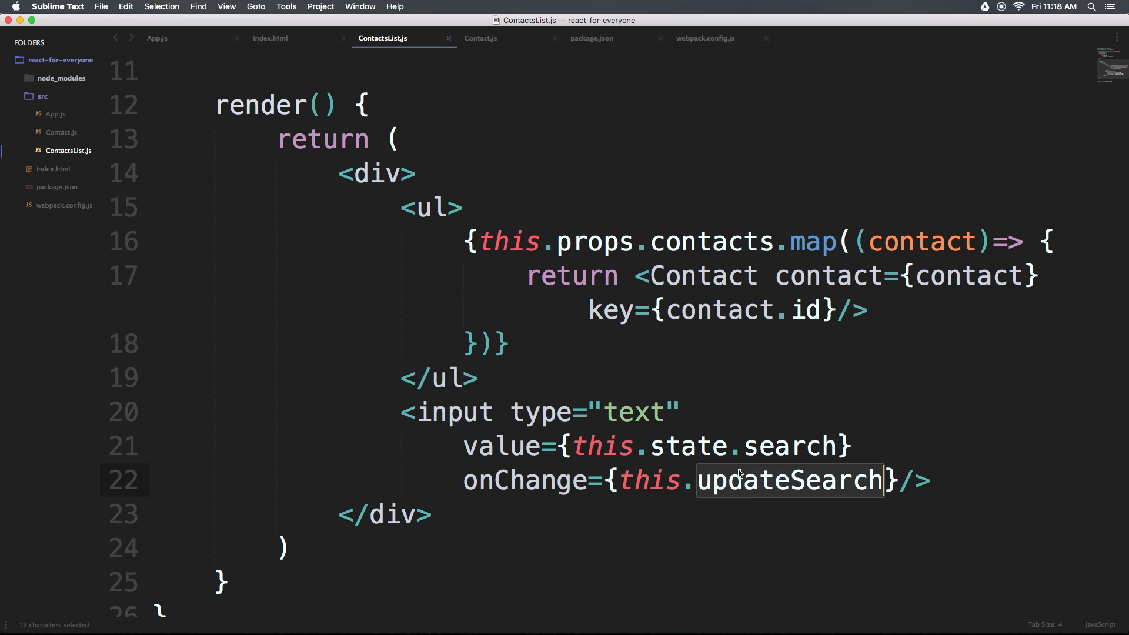
- Define updateSearch() { console.log('yo'); } above render in ContactsList.js
{"action": "scroll", "scroll_direction": "up", "scroll_amount": 3}
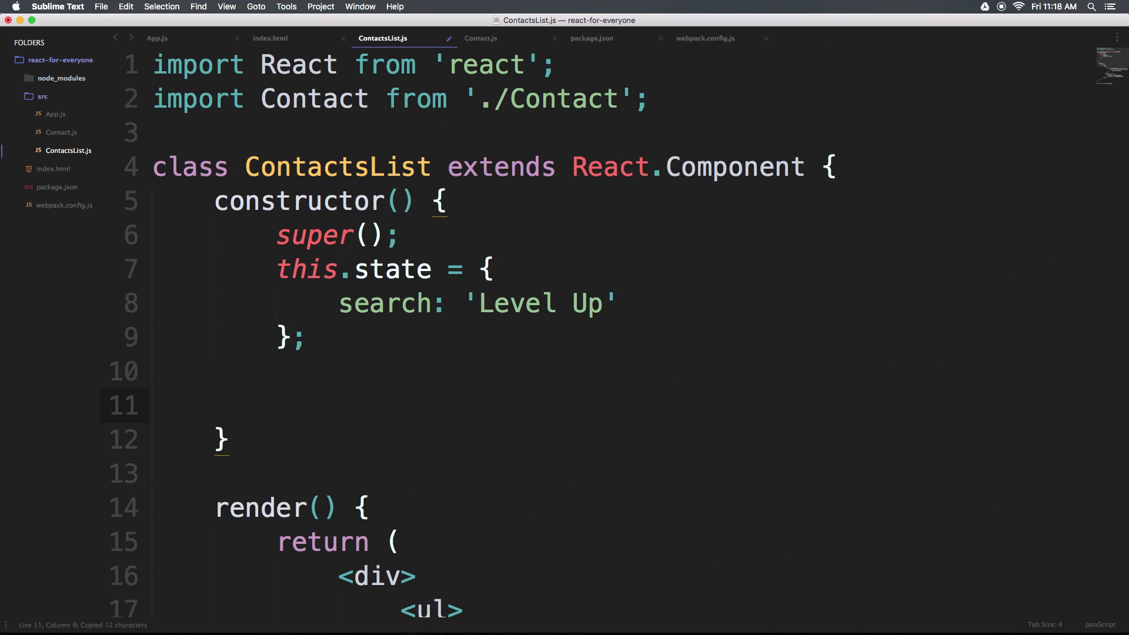
{"action": "type", "text": "updateSearch"}
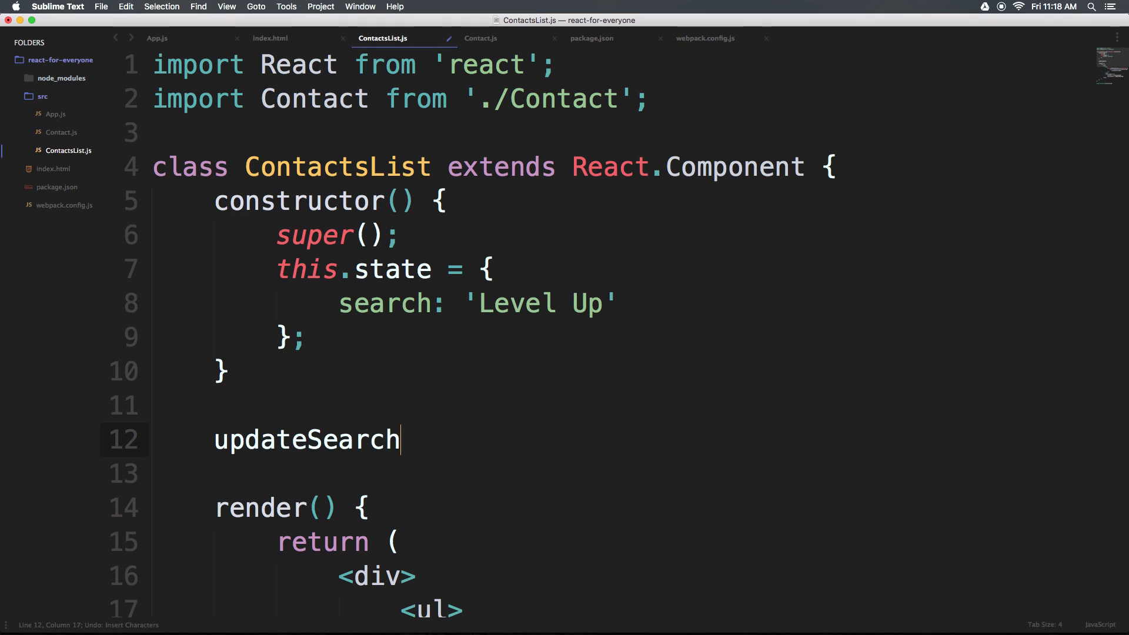
{"action": "type", "text": "()"}
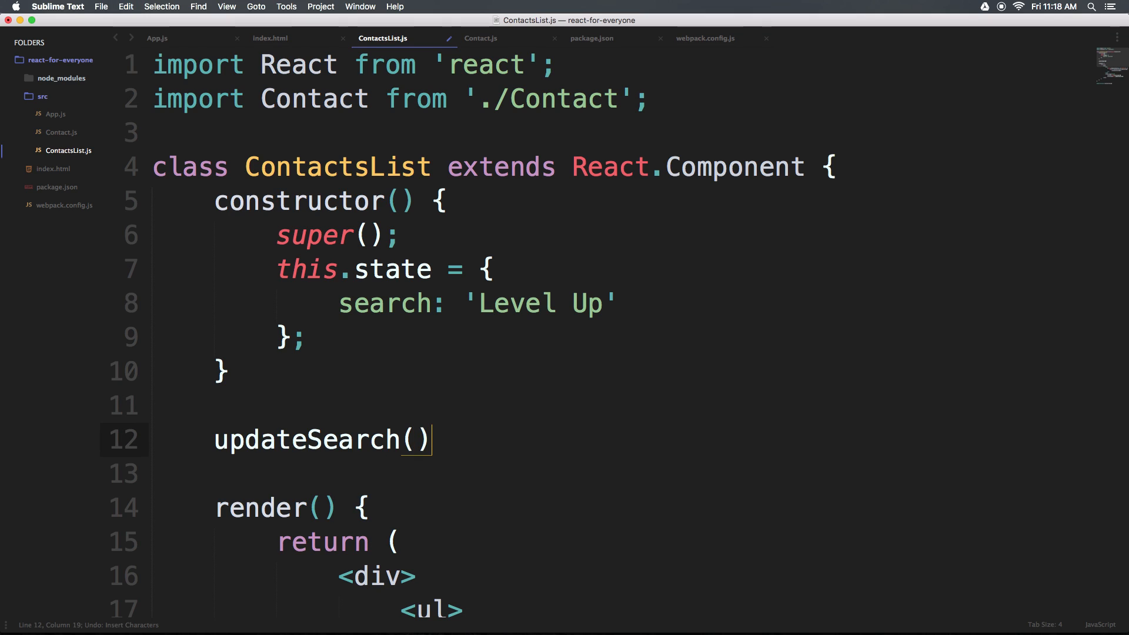
{"action": "type", "text": "{}"}
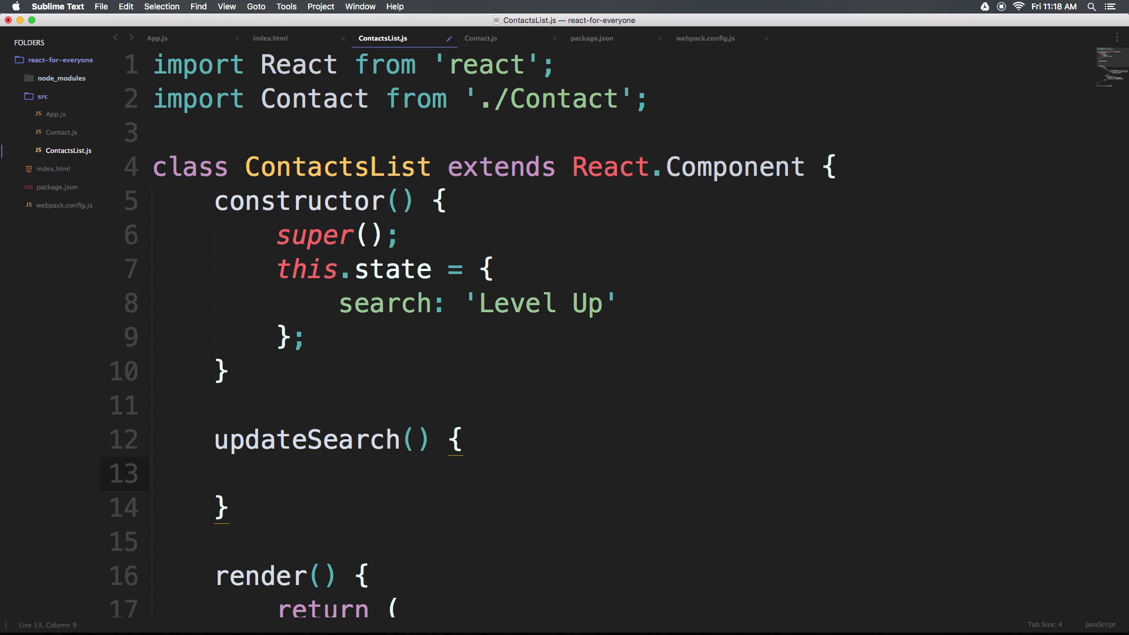
{"action": "type", "text": "console."}
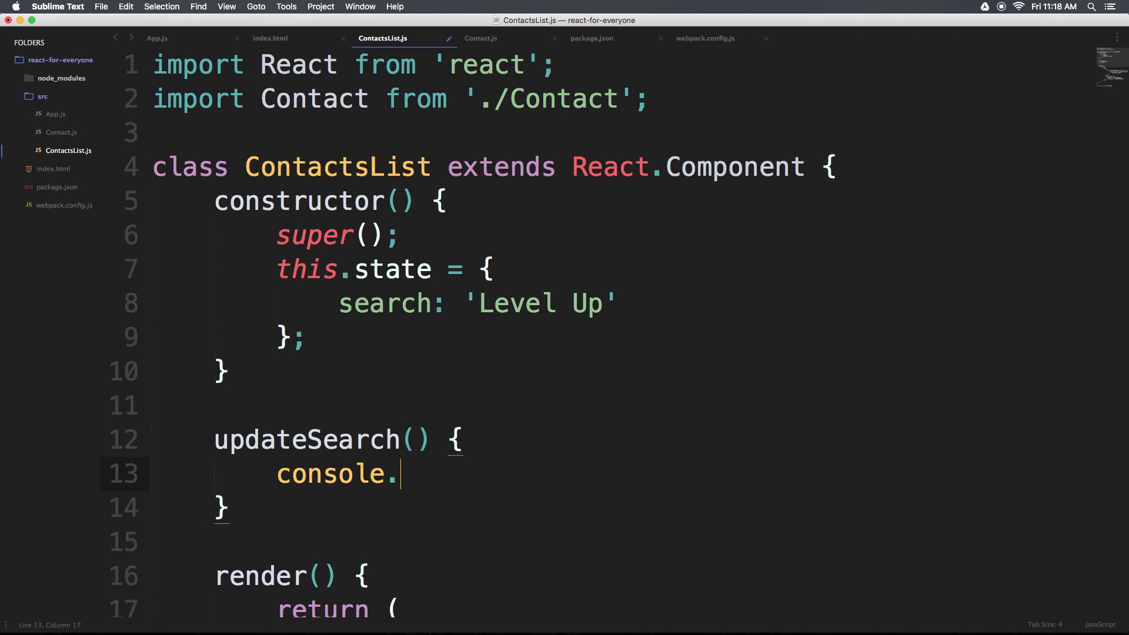
{"action": "type", "text": "log()"}
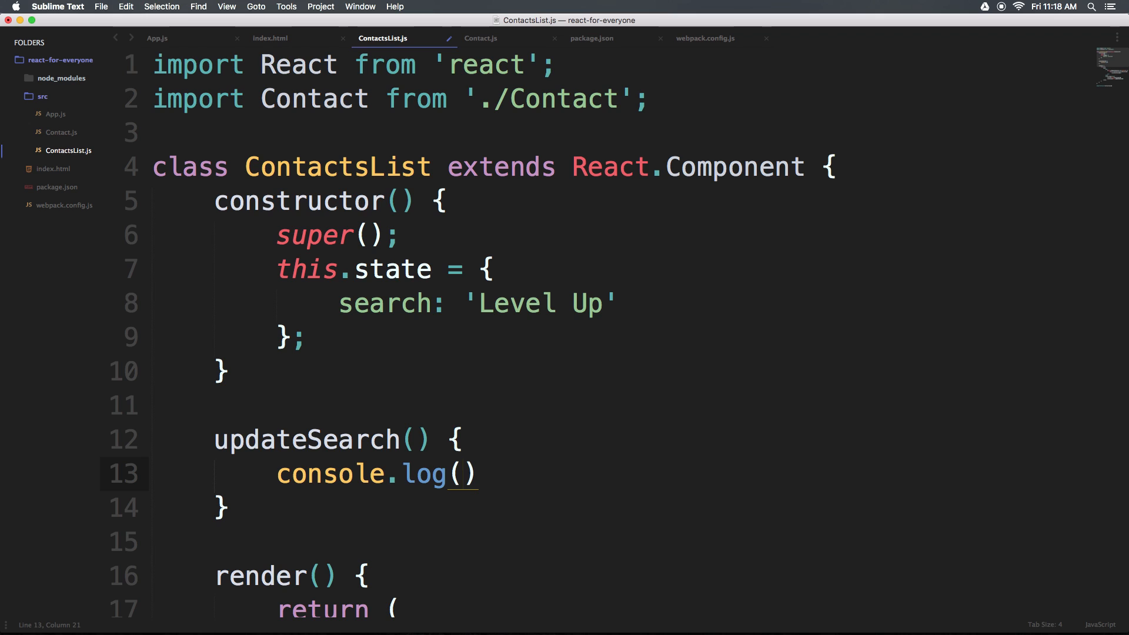
{"action": "type", "text": "'yo'"}
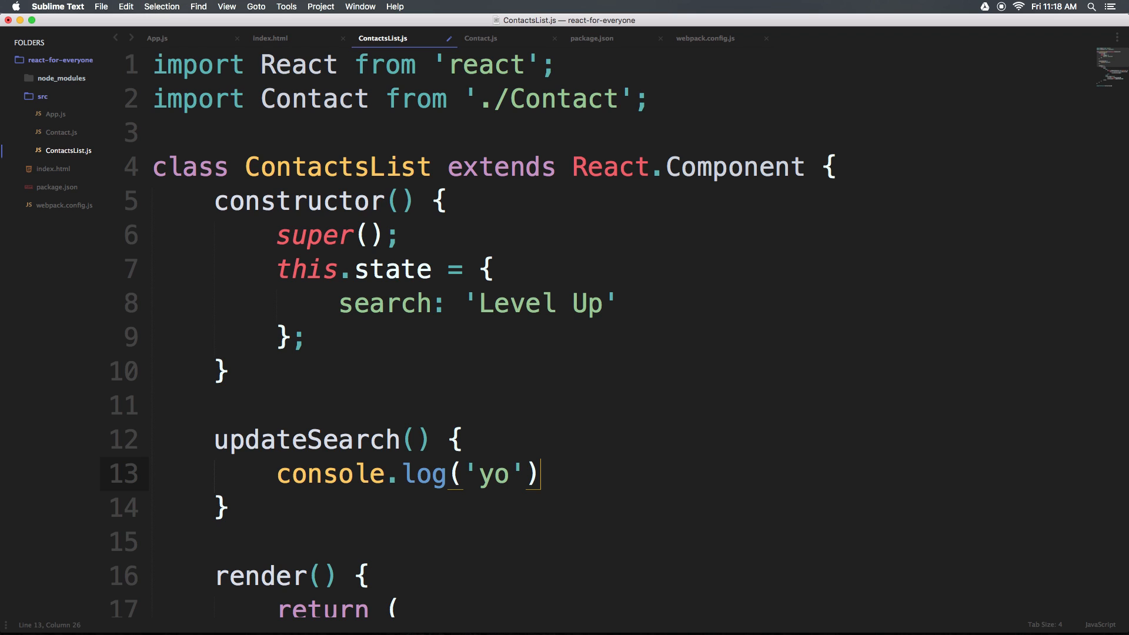
{"action": "type", "text": ";"}
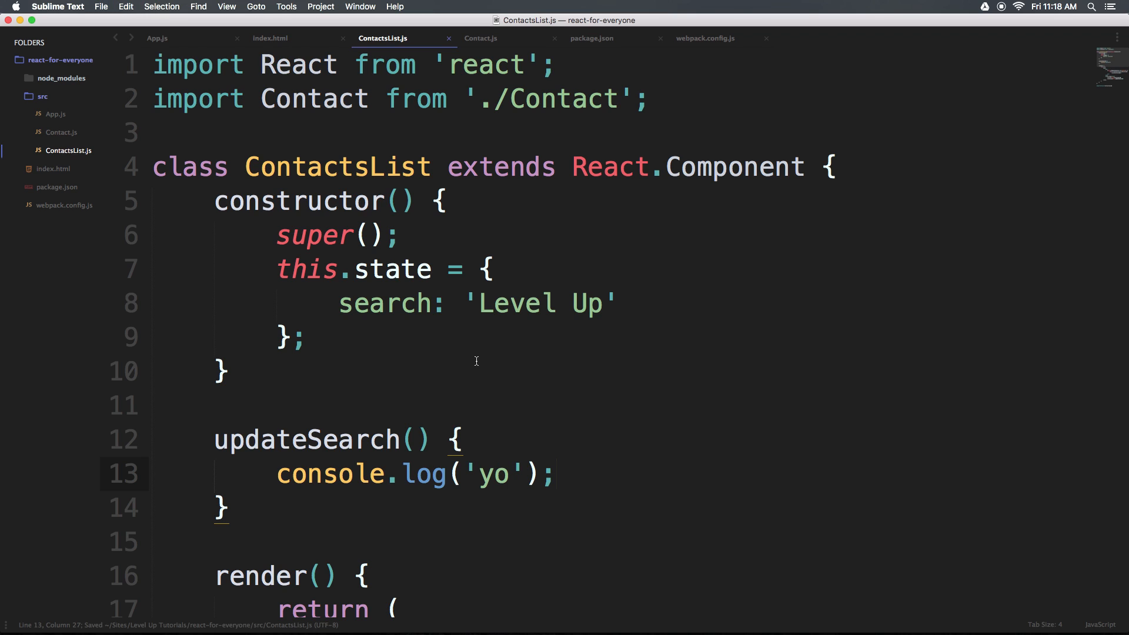
{"action": "scroll", "scroll_direction": "down", "scroll_amount": 3}
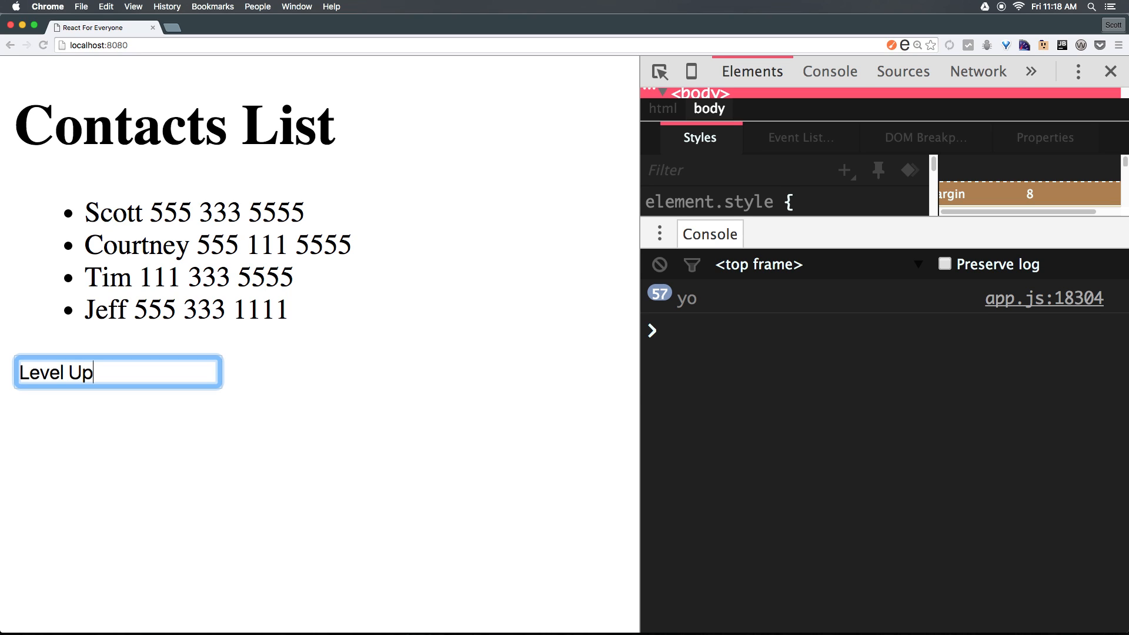
{"action": "mouse_move", "coordinate": [272, 405]}
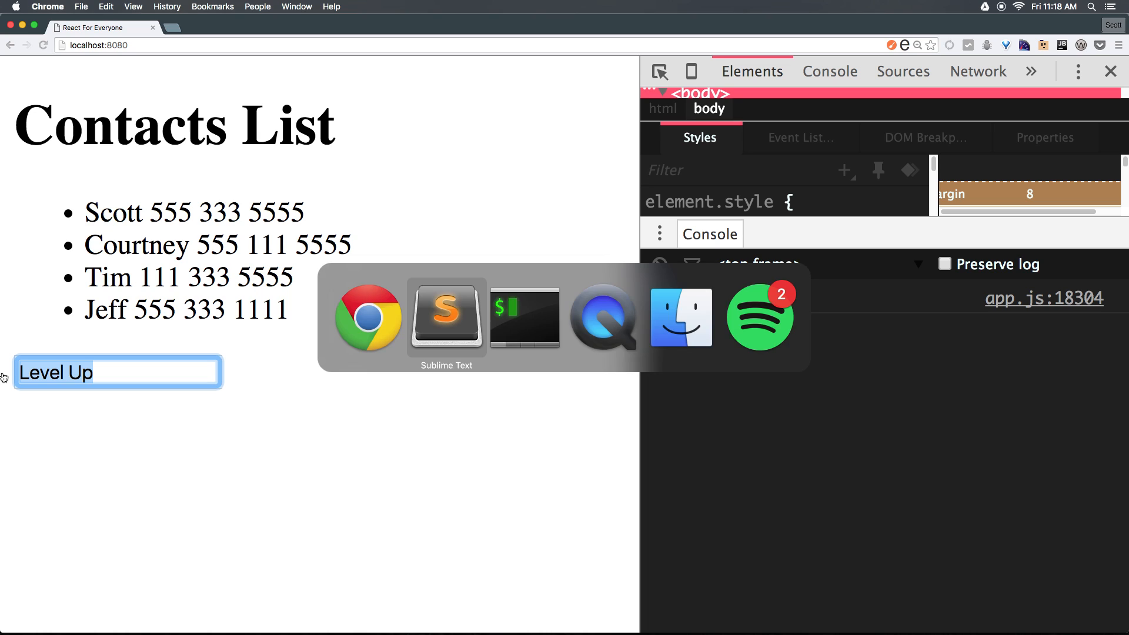
- Give updateSearch an event parameter and begin logging event instead of 'yo'
{"action": "left_click", "coordinate": [446, 316]}
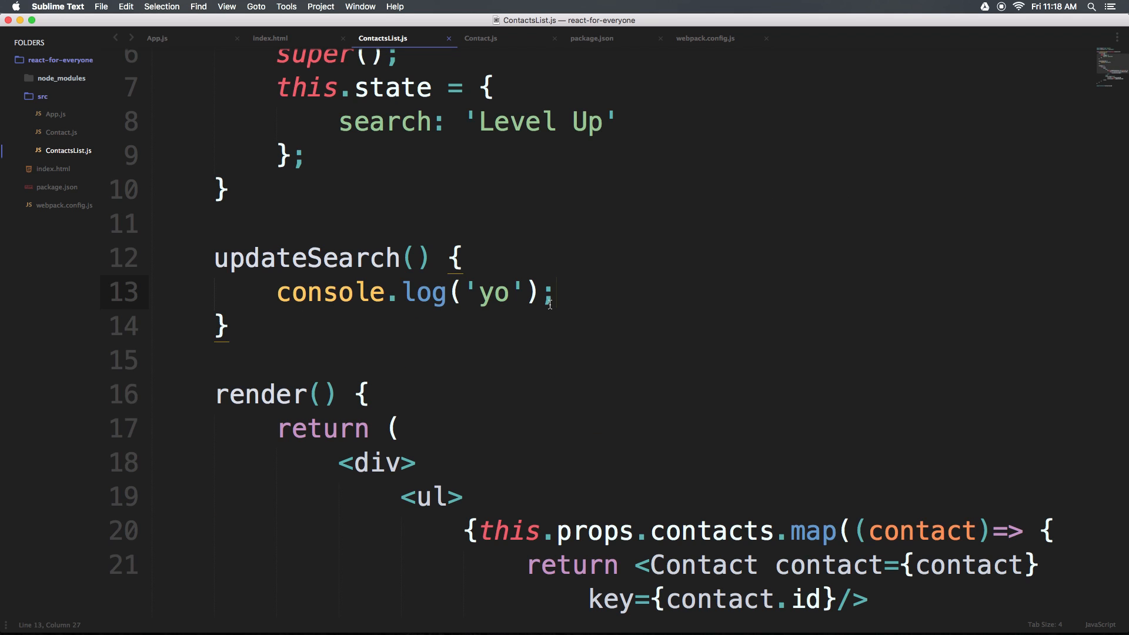
{"action": "type", "text": "event"}
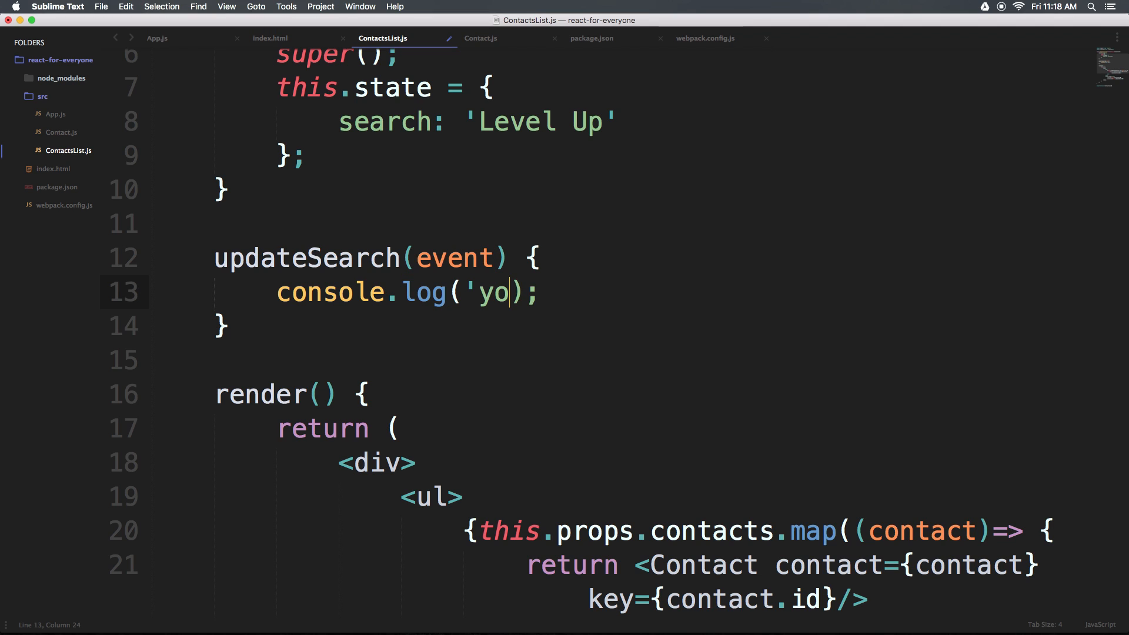
{"action": "type", "text": "event"}
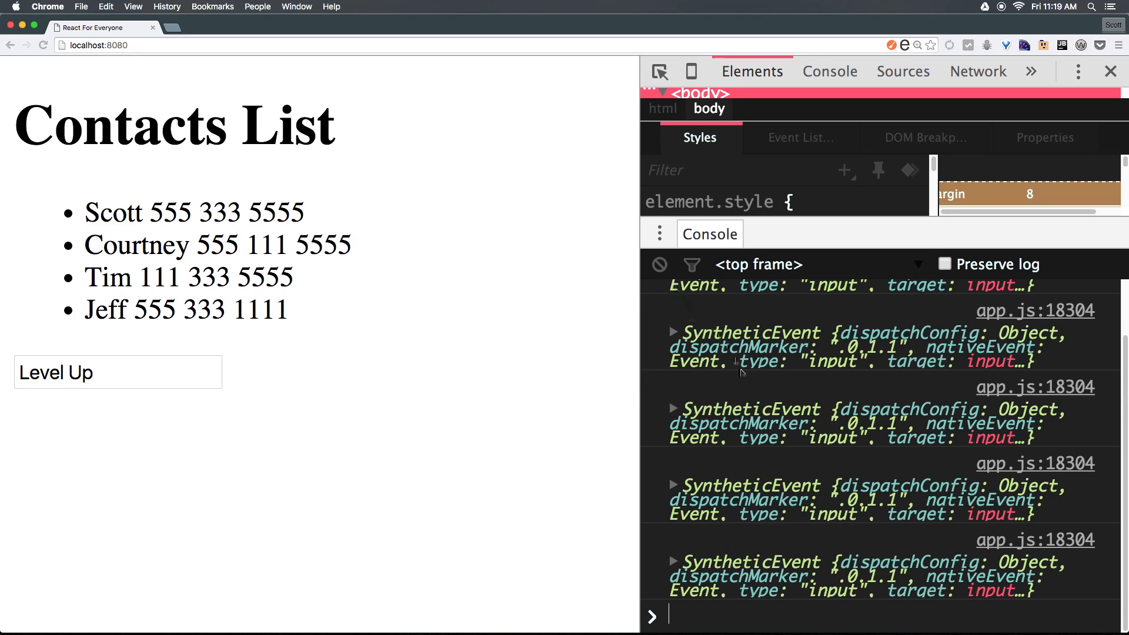
{"action": "mouse_move", "coordinate": [981, 589]}
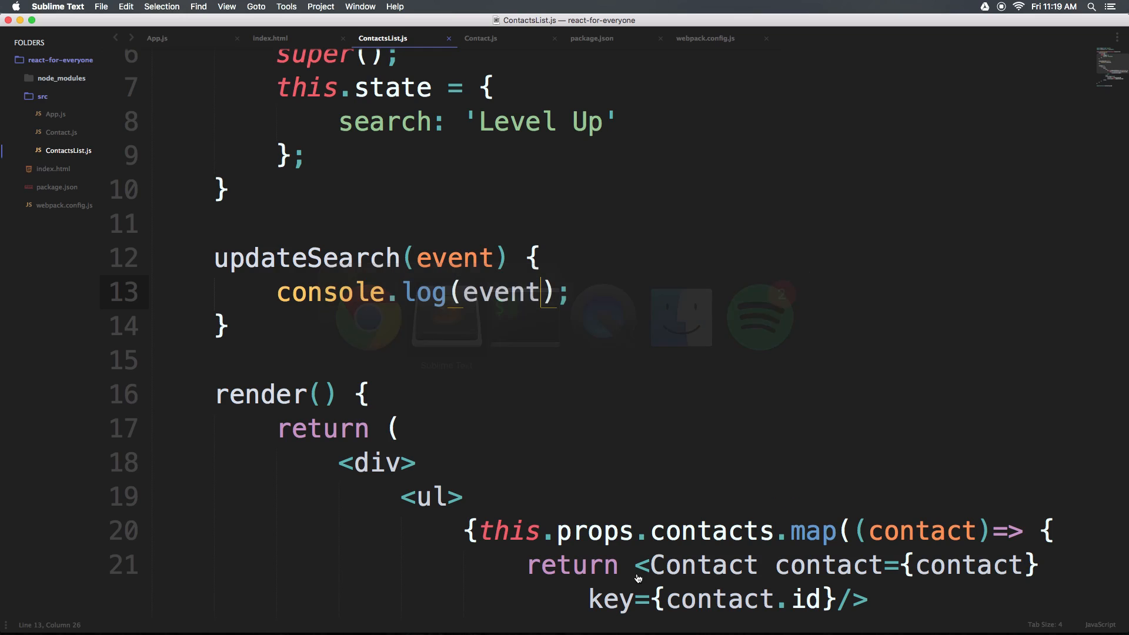
- Change the log to console.log(event.target.value) and return to the input's onChange
{"action": "type", "text": "."}
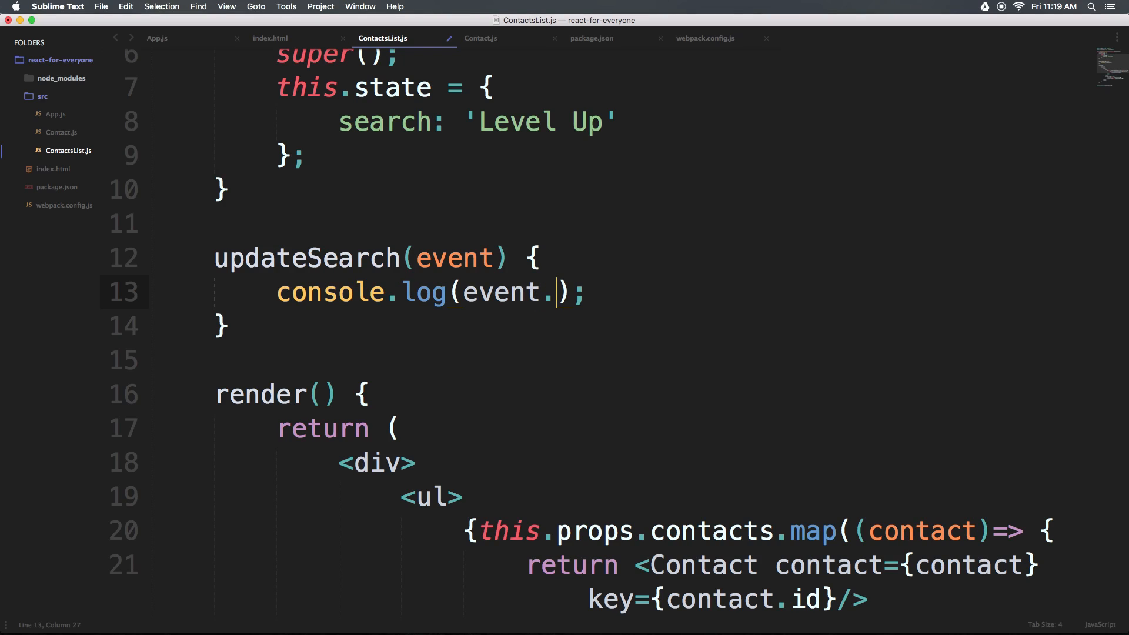
{"action": "type", "text": "target."}
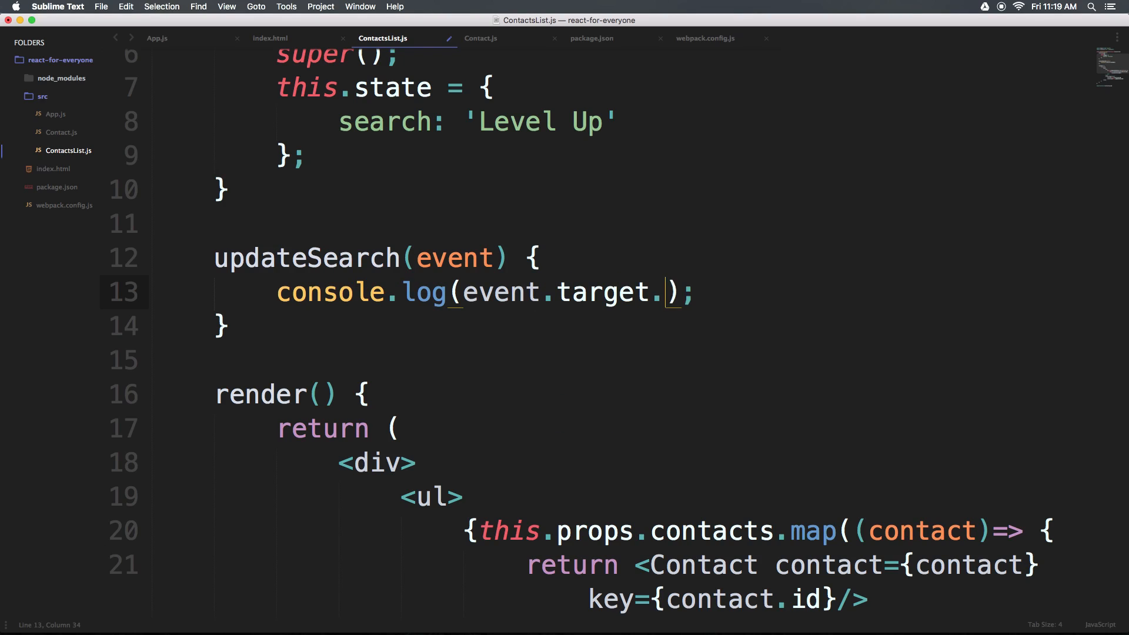
{"action": "type", "text": "value"}
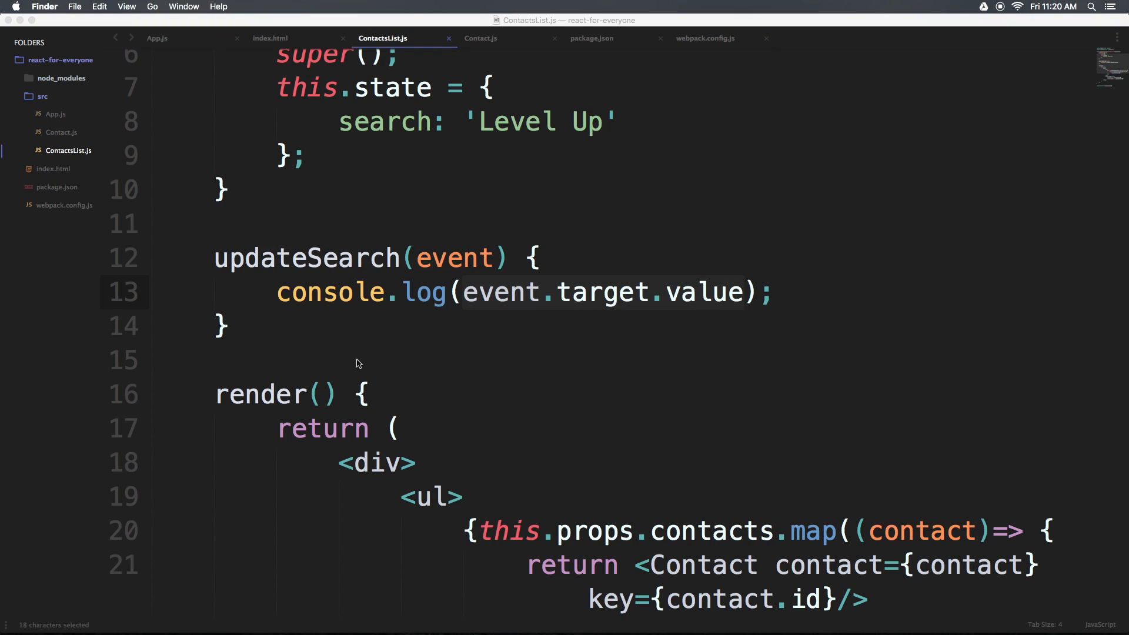
{"action": "double_click", "coordinate": [425, 292]}
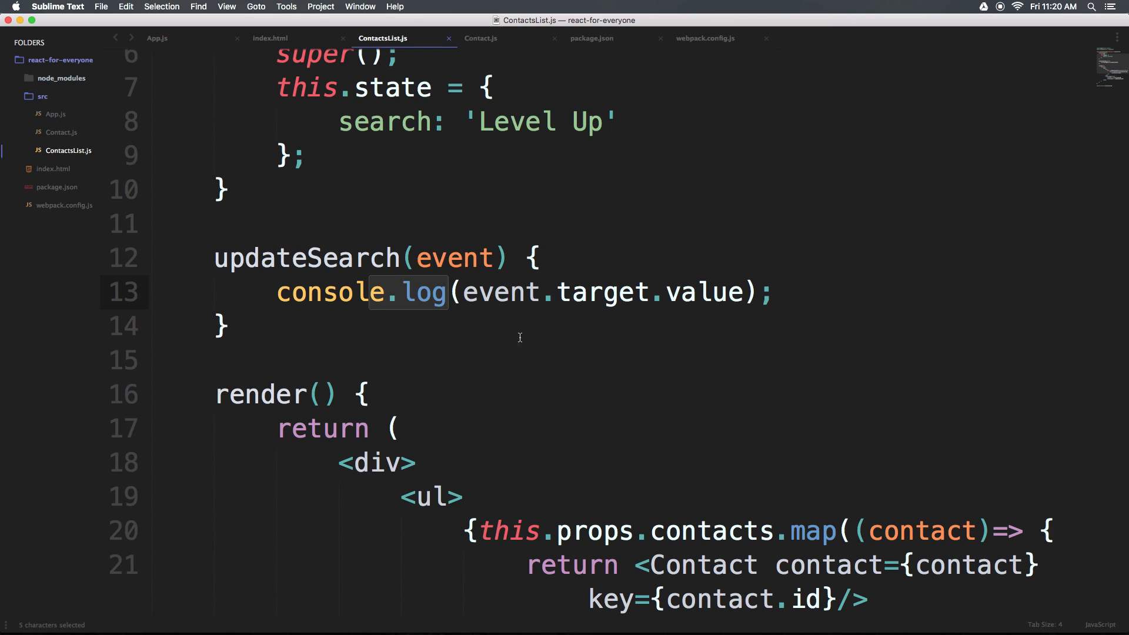
{"action": "scroll", "scroll_direction": "down", "scroll_amount": 3}
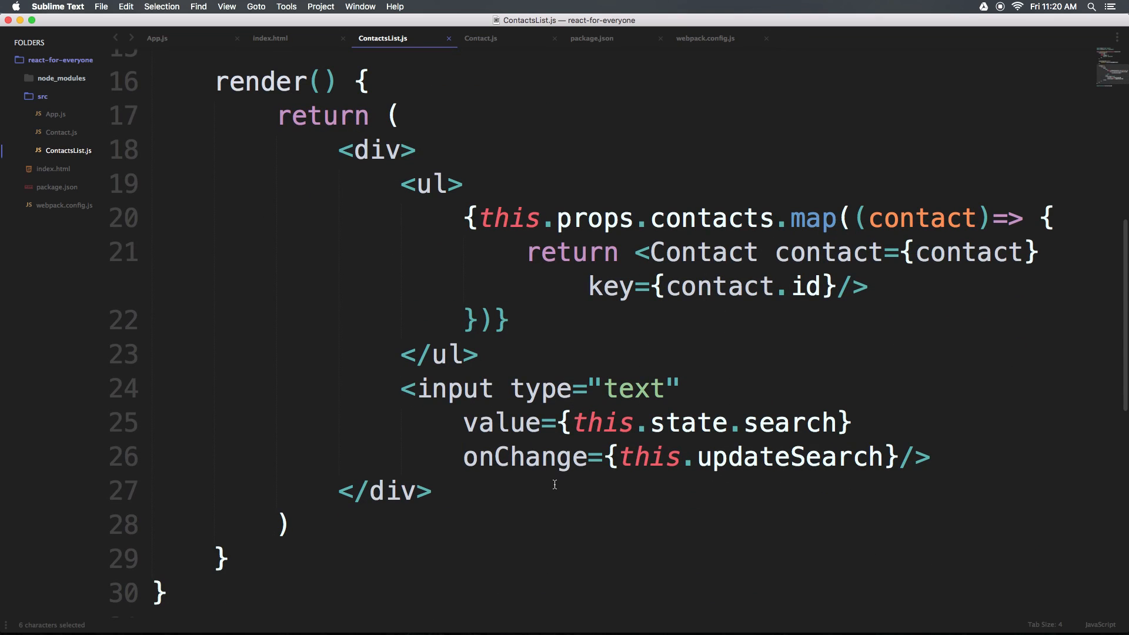
{"action": "left_click", "coordinate": [482, 422]}
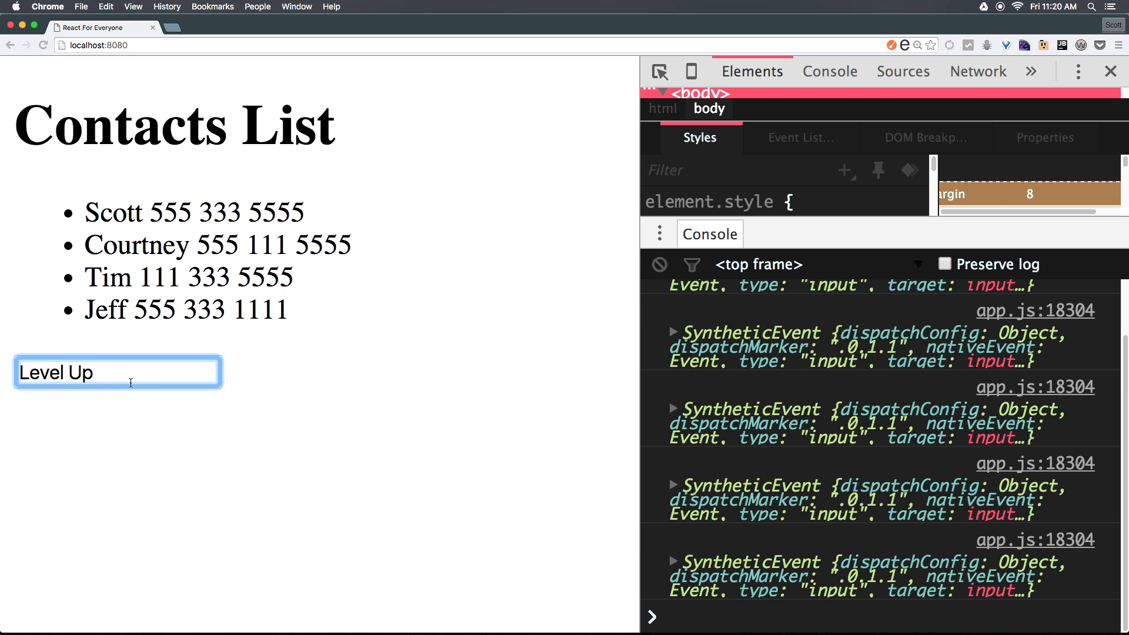
- Type in Chrome's search box to see values like Level Upf logged while it stays Level Up
{"action": "left_click", "coordinate": [658, 265]}
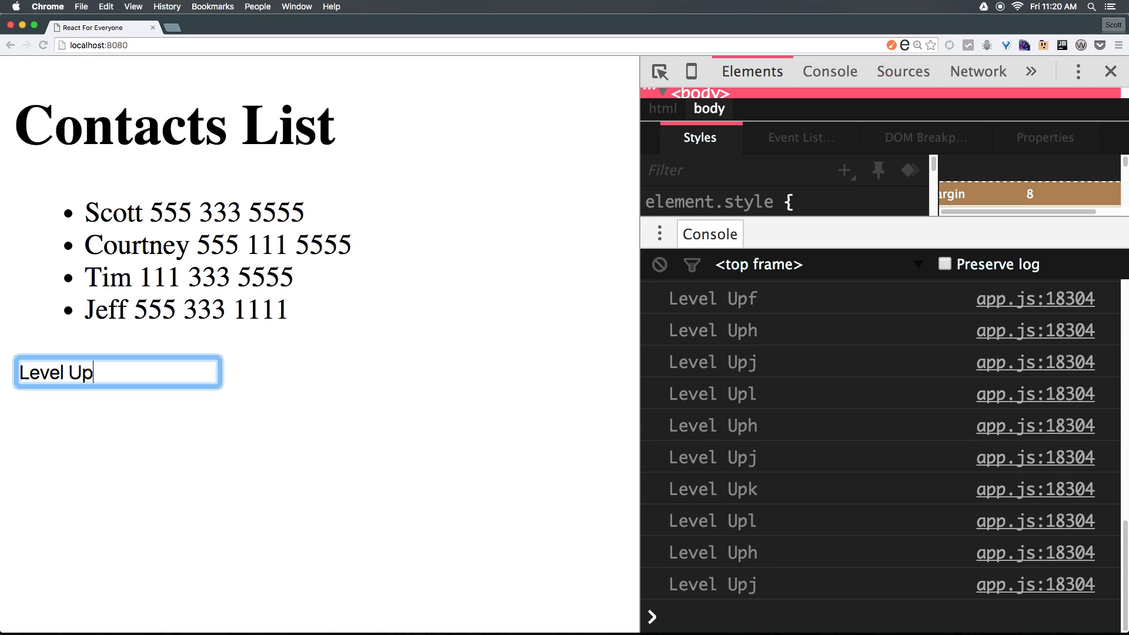
{"action": "mouse_move", "coordinate": [435, 422]}
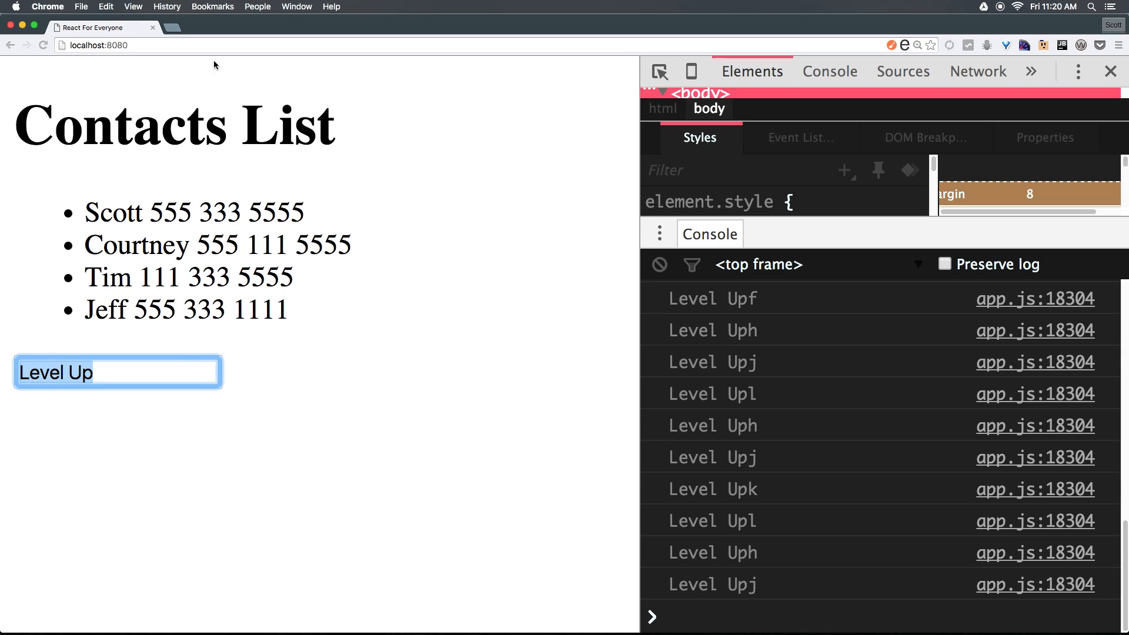
{"action": "mouse_move", "coordinate": [176, 425]}
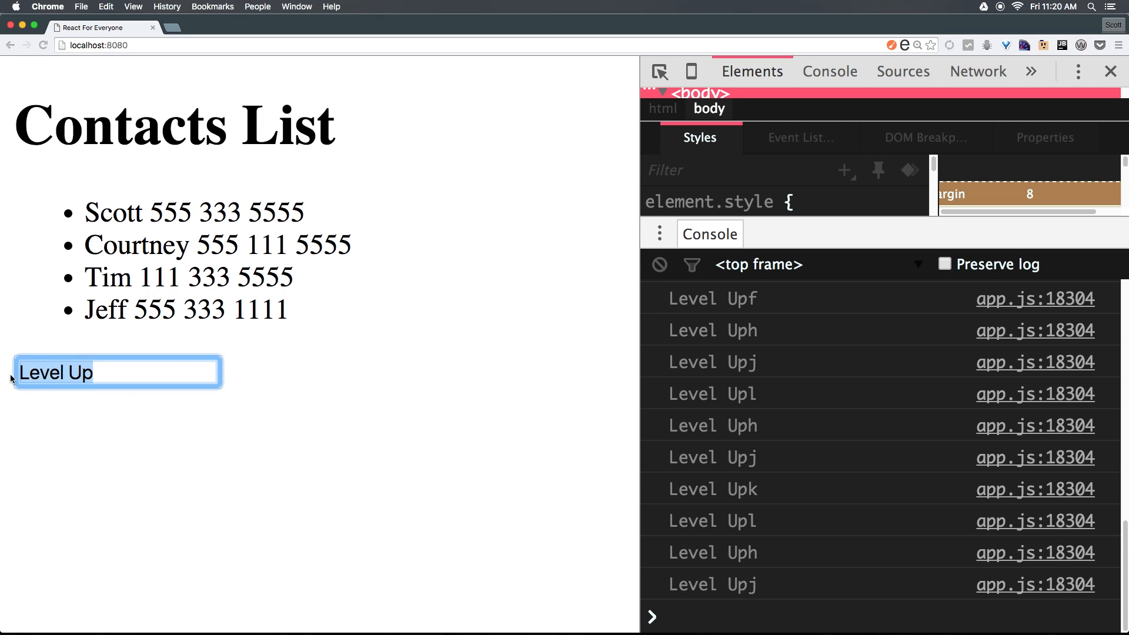
{"action": "mouse_move", "coordinate": [770, 518]}
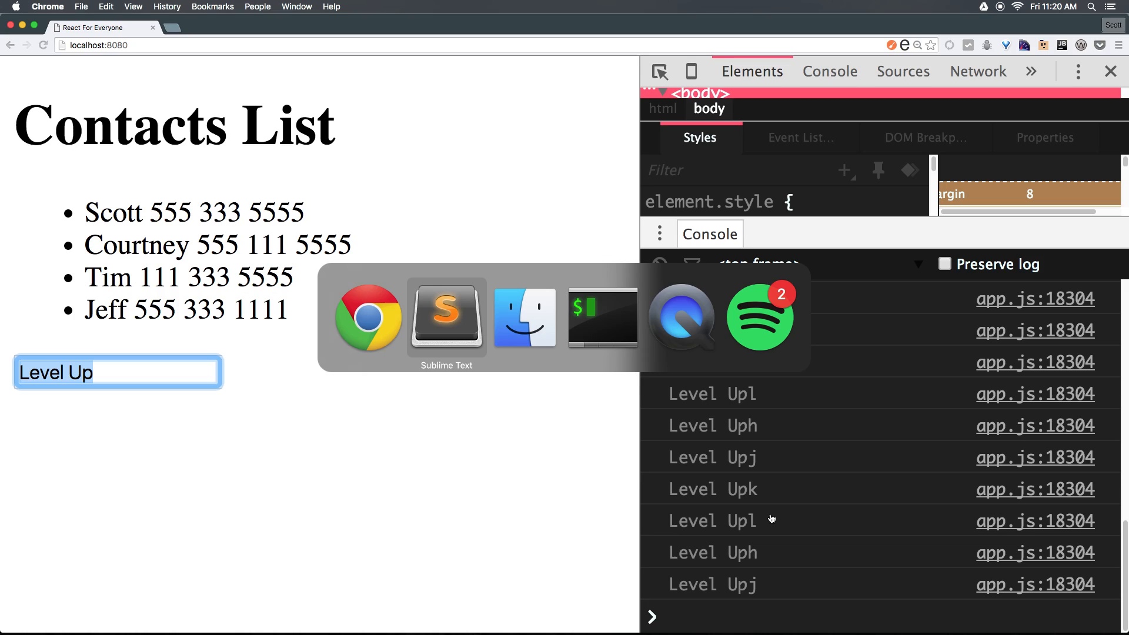
- Replace the log with this.setState({search: event.target.value}) in updateSearch
{"action": "left_click", "coordinate": [446, 318]}
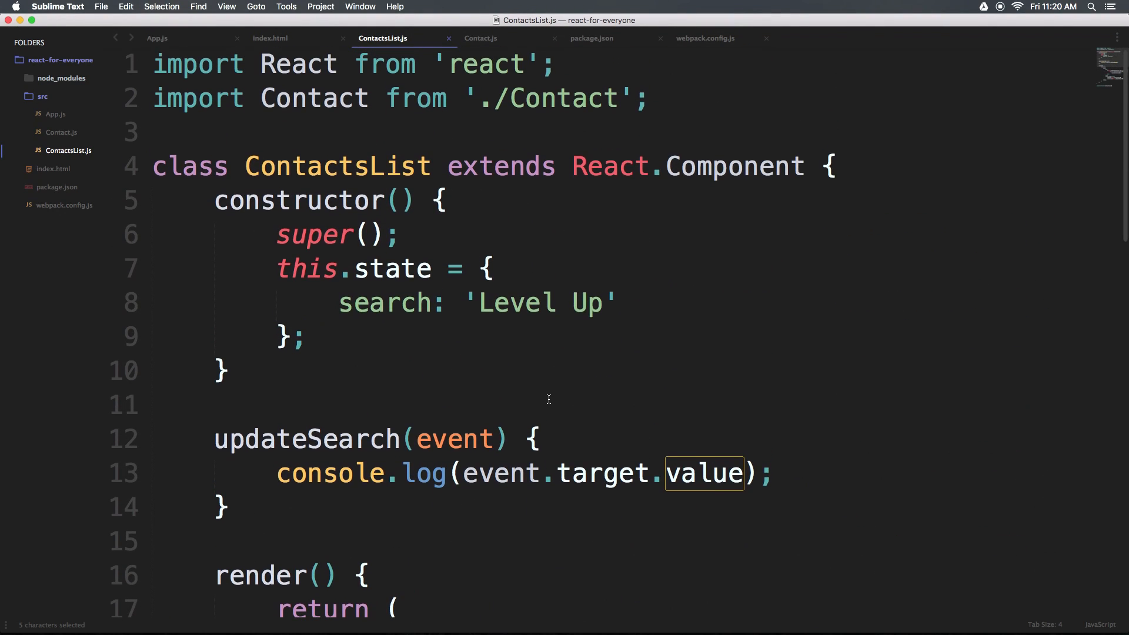
{"action": "scroll", "scroll_direction": "down", "scroll_amount": 3}
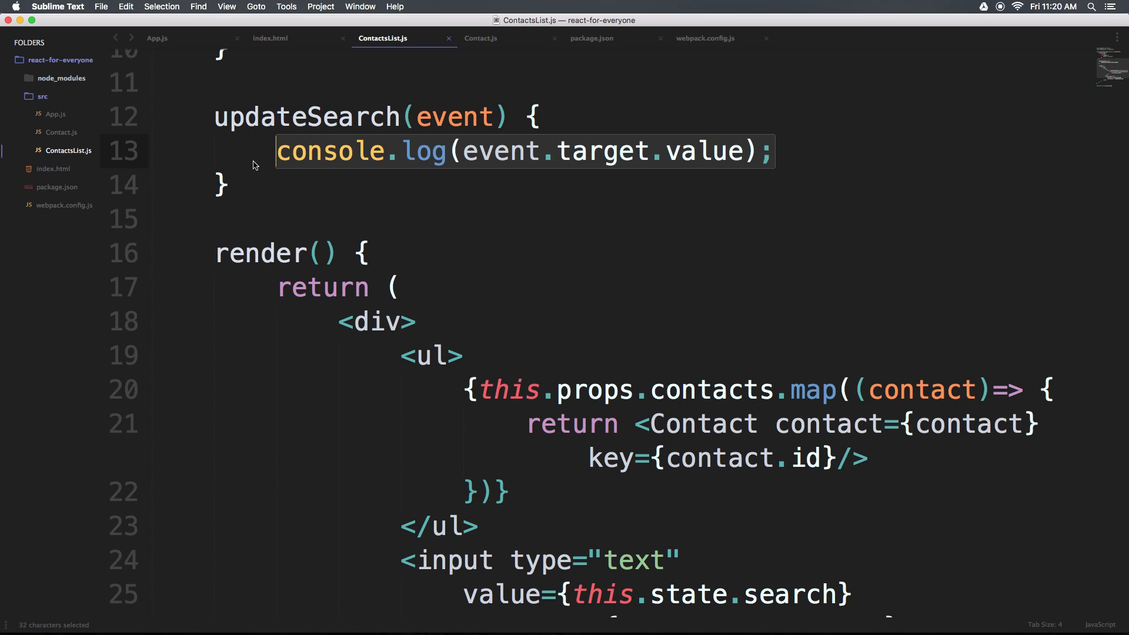
{"action": "mouse_move", "coordinate": [421, 264]}
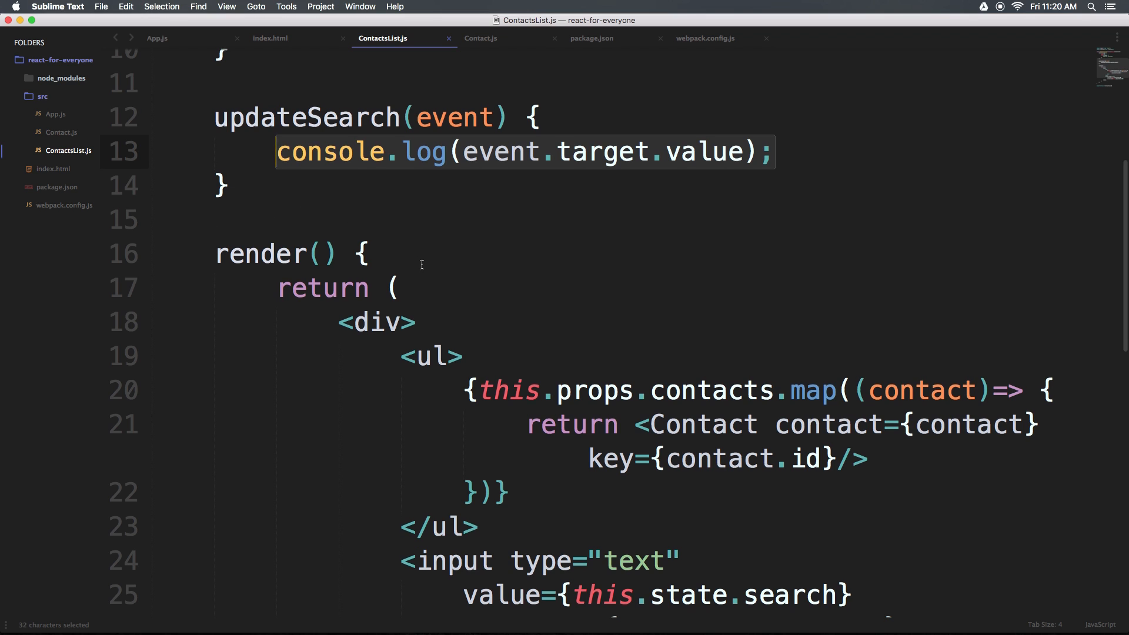
{"action": "scroll", "scroll_direction": "up", "scroll_amount": 3}
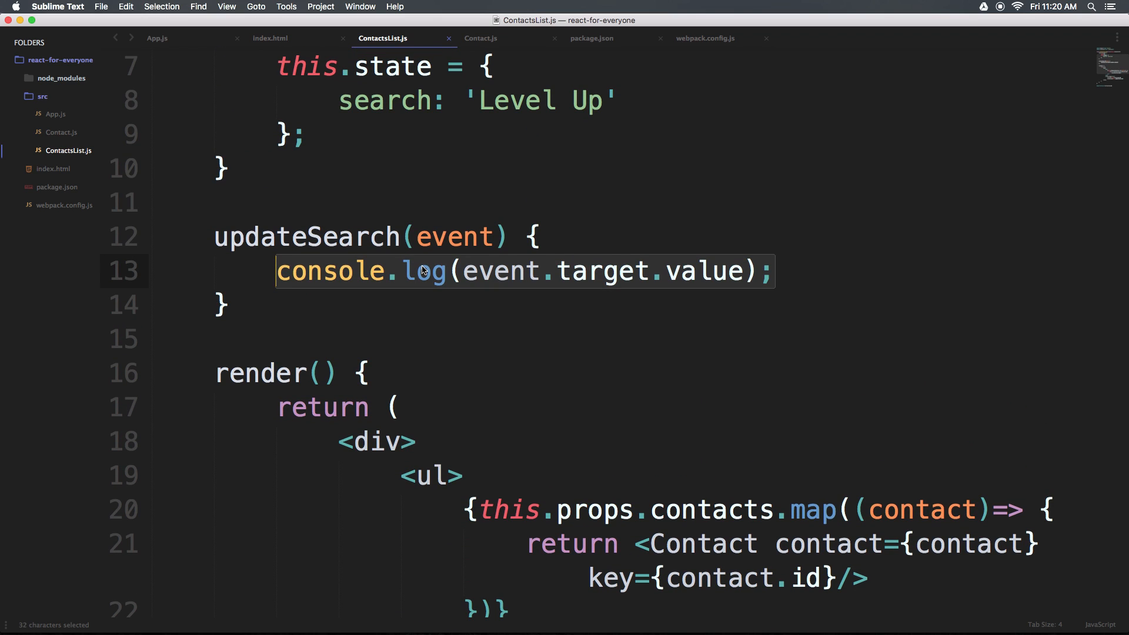
{"action": "mouse_move", "coordinate": [399, 251]}
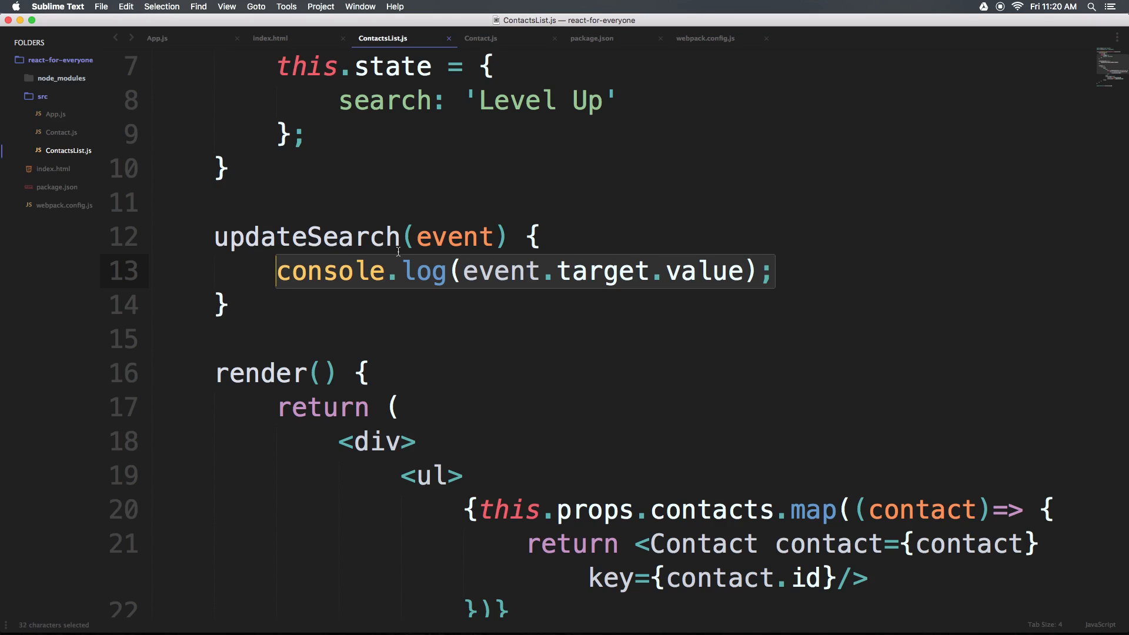
{"action": "type", "text": "this."}
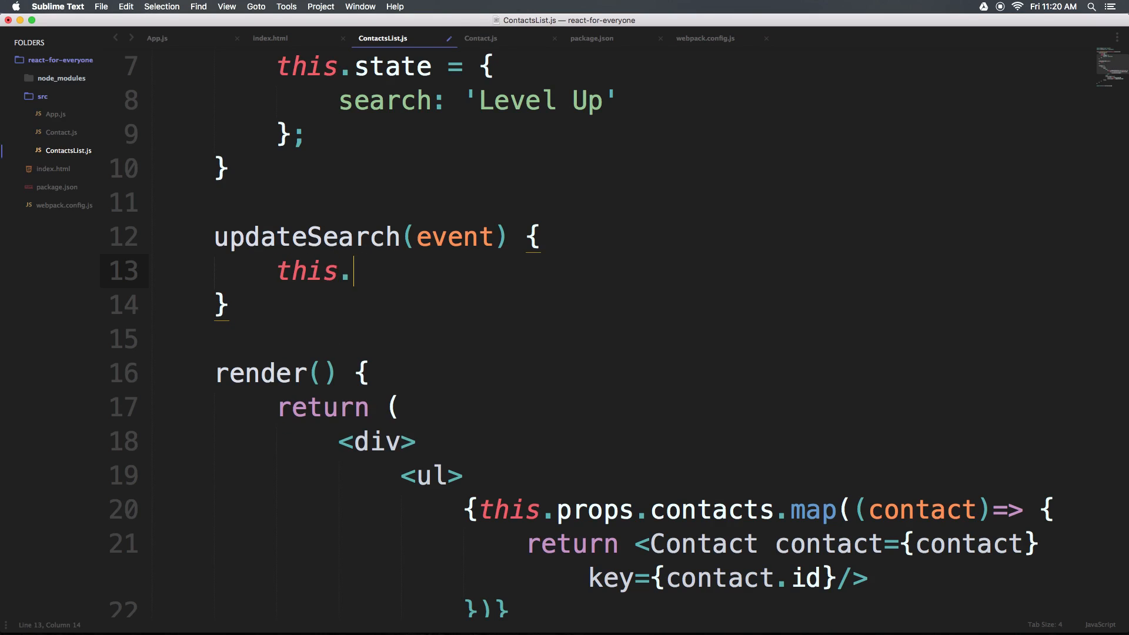
{"action": "type", "text": "setState"}
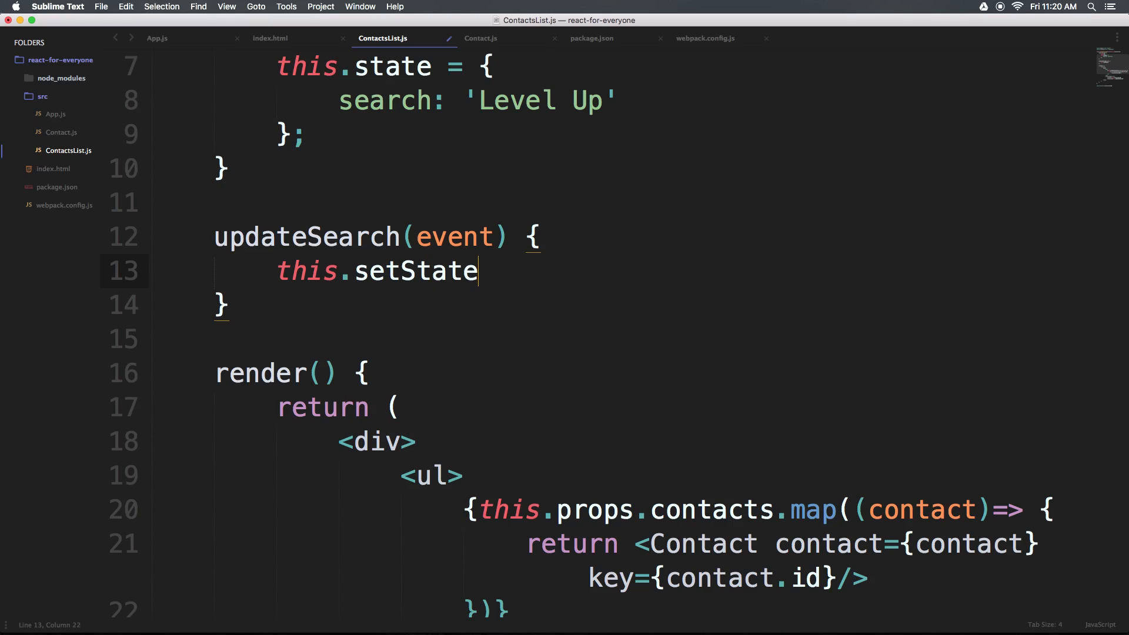
{"action": "type", "text": "()"}
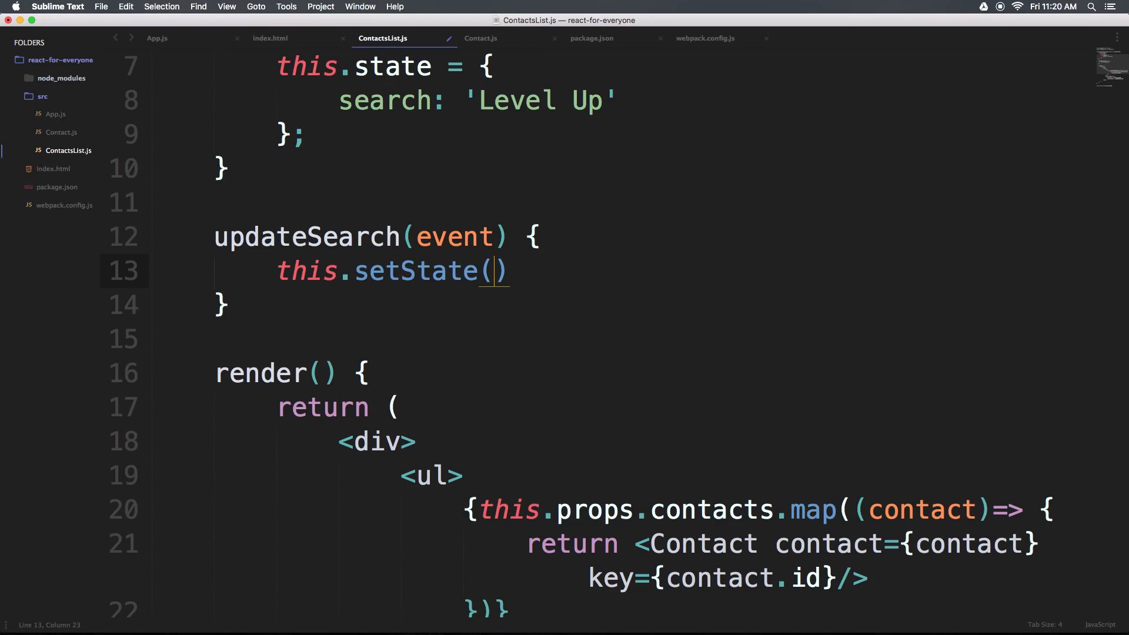
{"action": "type", "text": "{search:"}
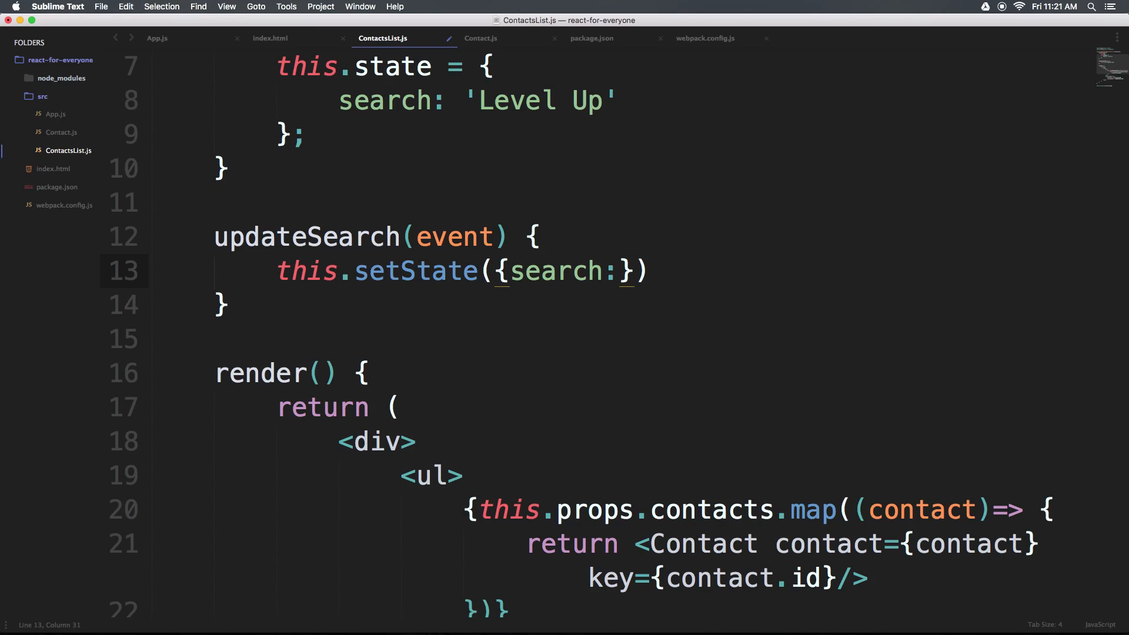
{"action": "type", "text": "event"}
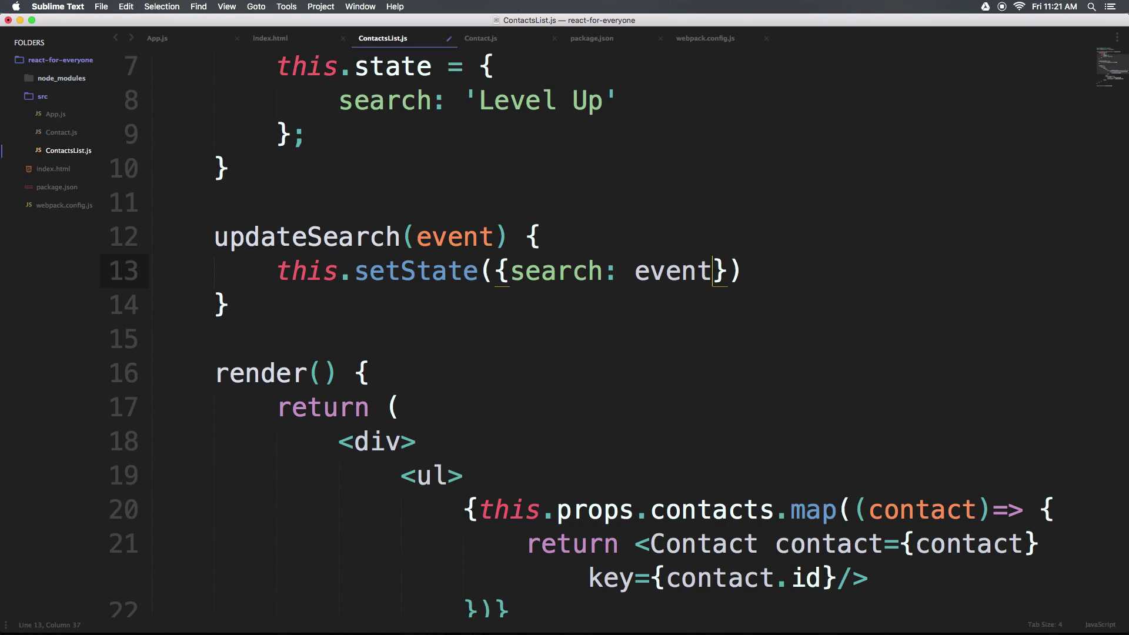
{"action": "type", "text": ".target.v"}
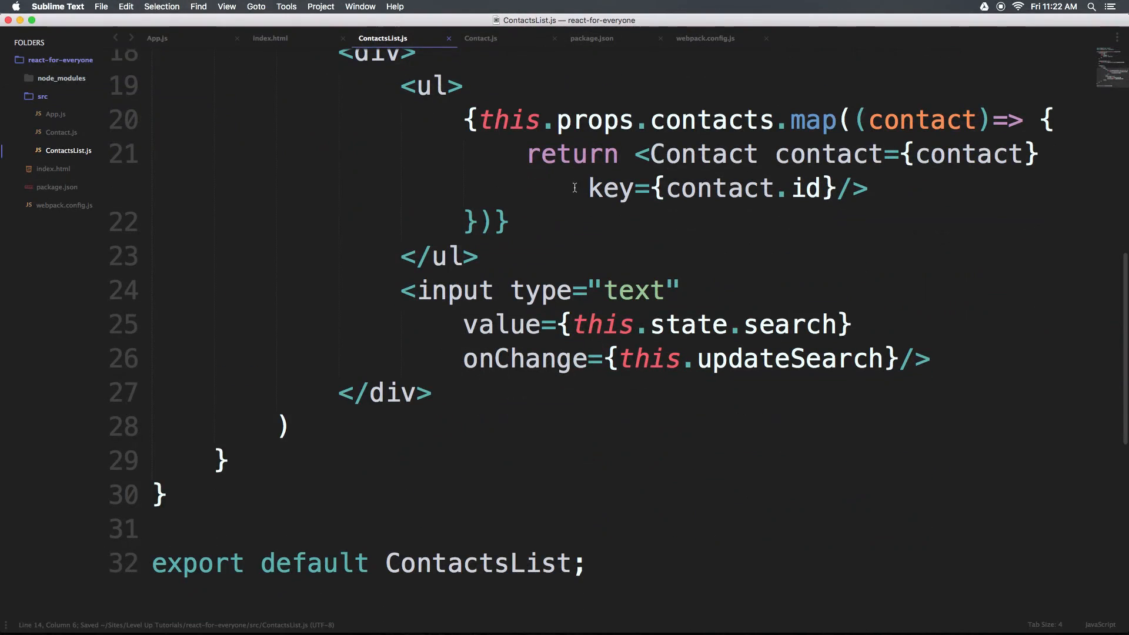
- Make the input's onChange this.updateSearch.bind(this) and save ContactsList.js
{"action": "left_click", "coordinate": [891, 359]}
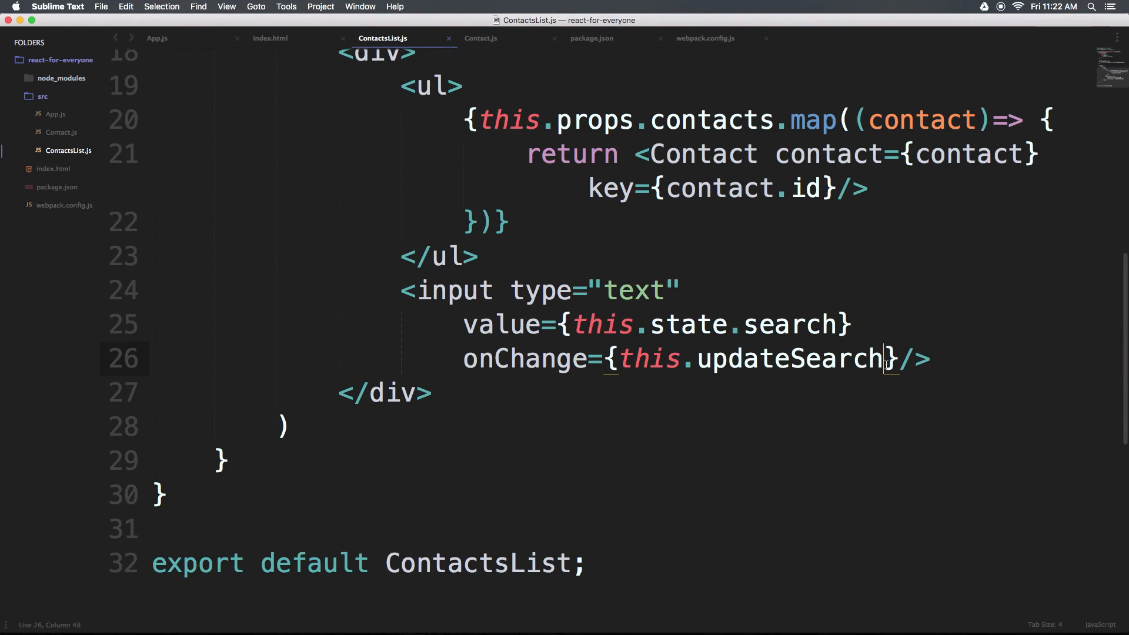
{"action": "mouse_move", "coordinate": [807, 318]}
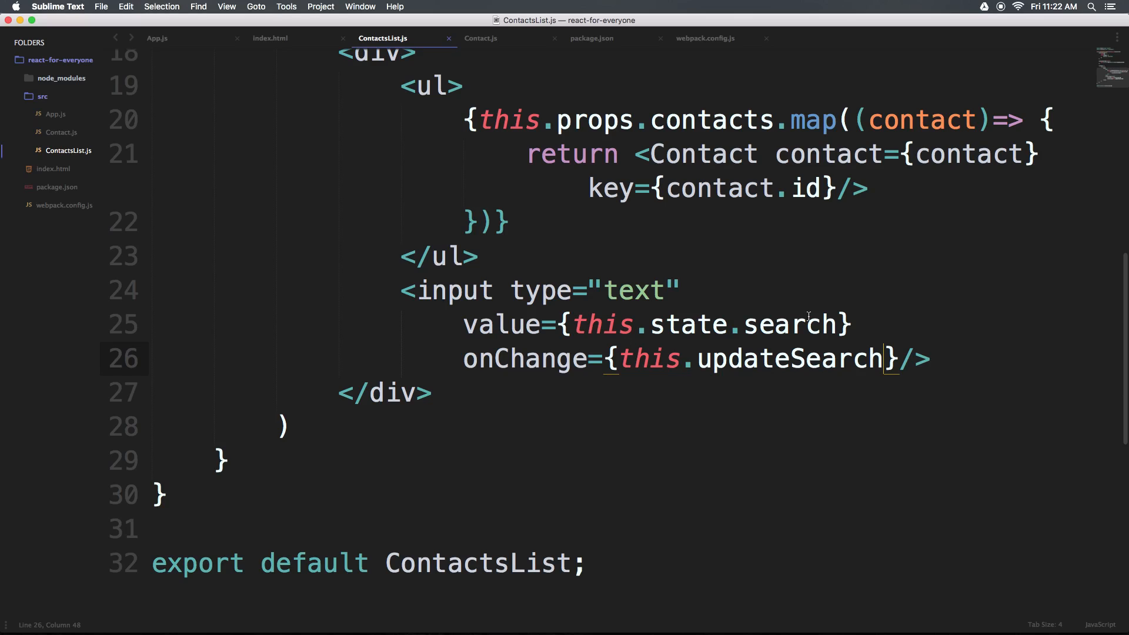
{"action": "type", "text": "."}
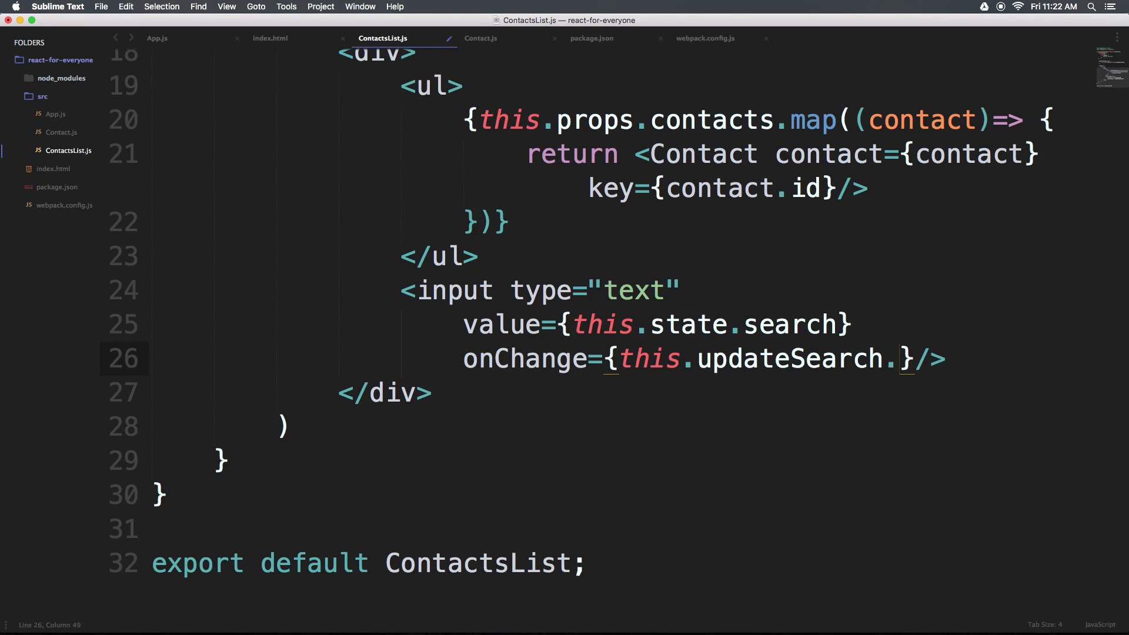
{"action": "type", "text": "bind("}
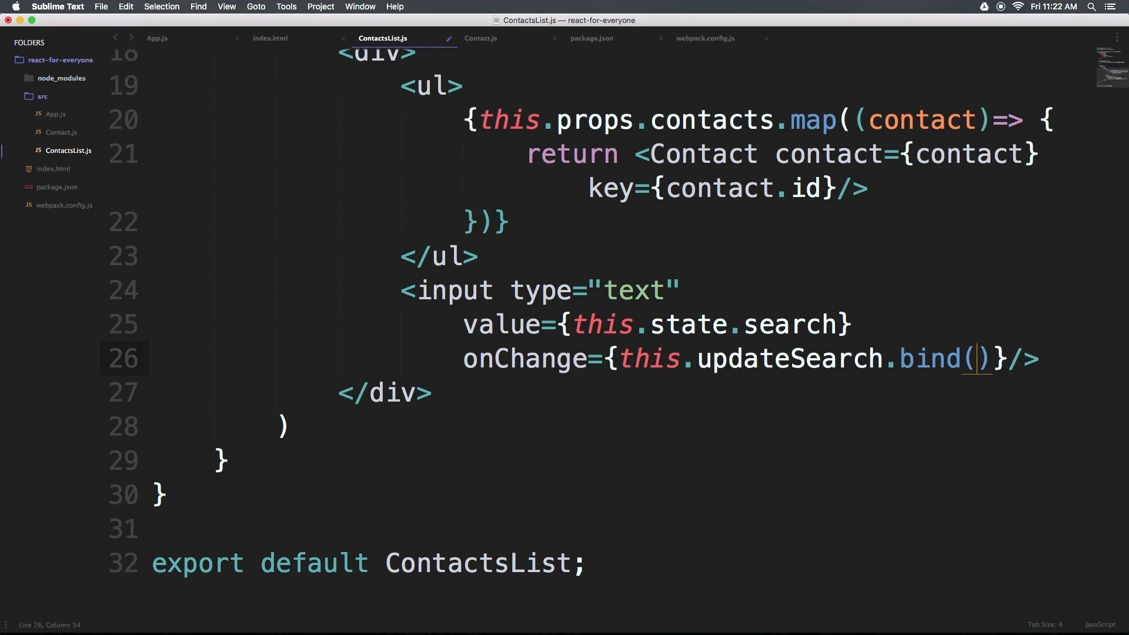
{"action": "type", "text": "this"}
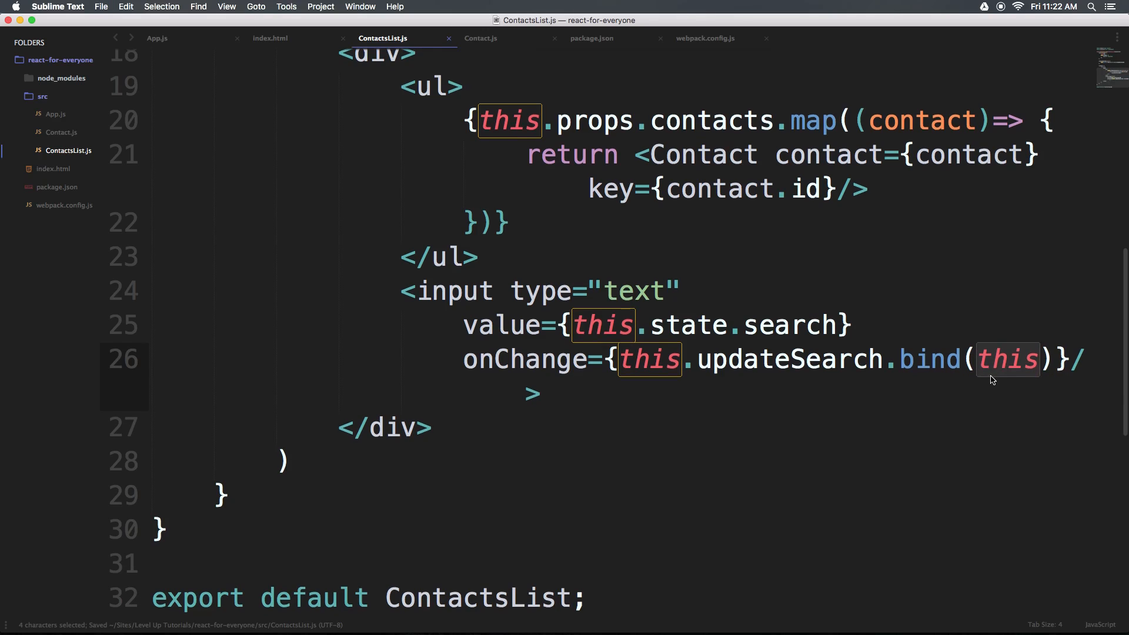
{"action": "scroll", "scroll_direction": "down", "scroll_amount": 3}
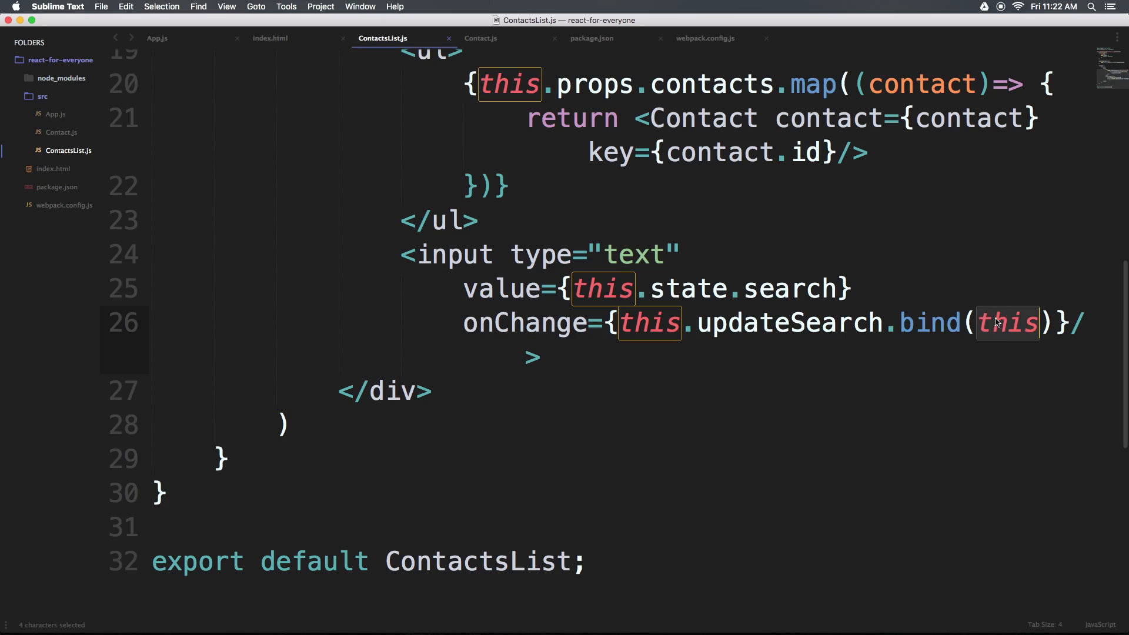
{"action": "key", "text": "cmd+s"}
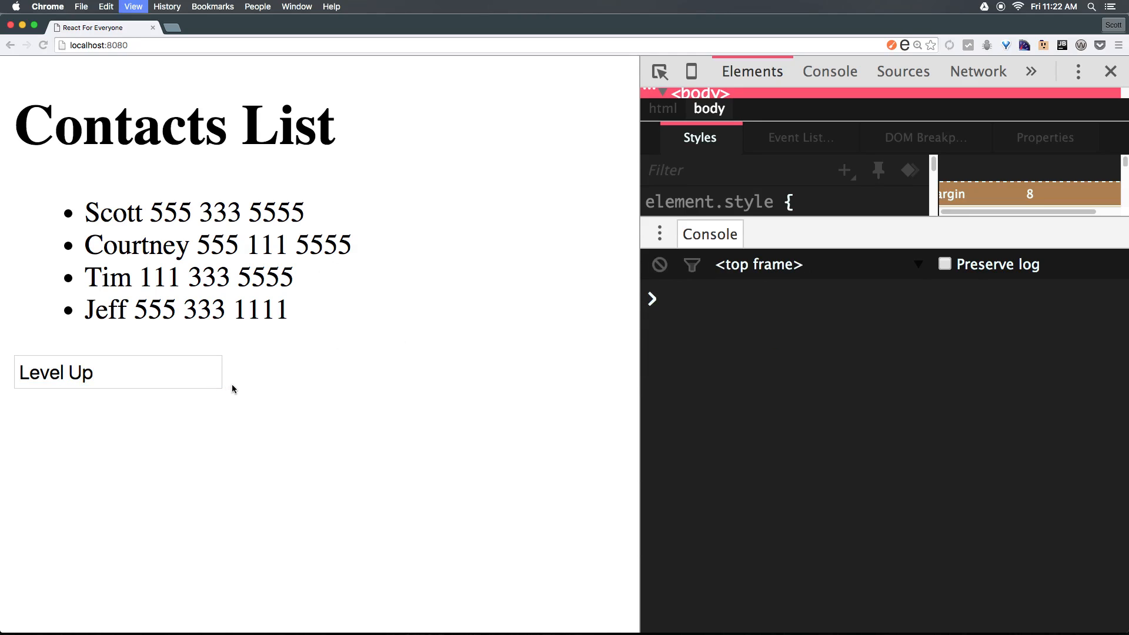
- Erase Level Up and type random text like asdfgasdf to confirm the box edits freely
{"action": "left_click", "coordinate": [118, 373]}
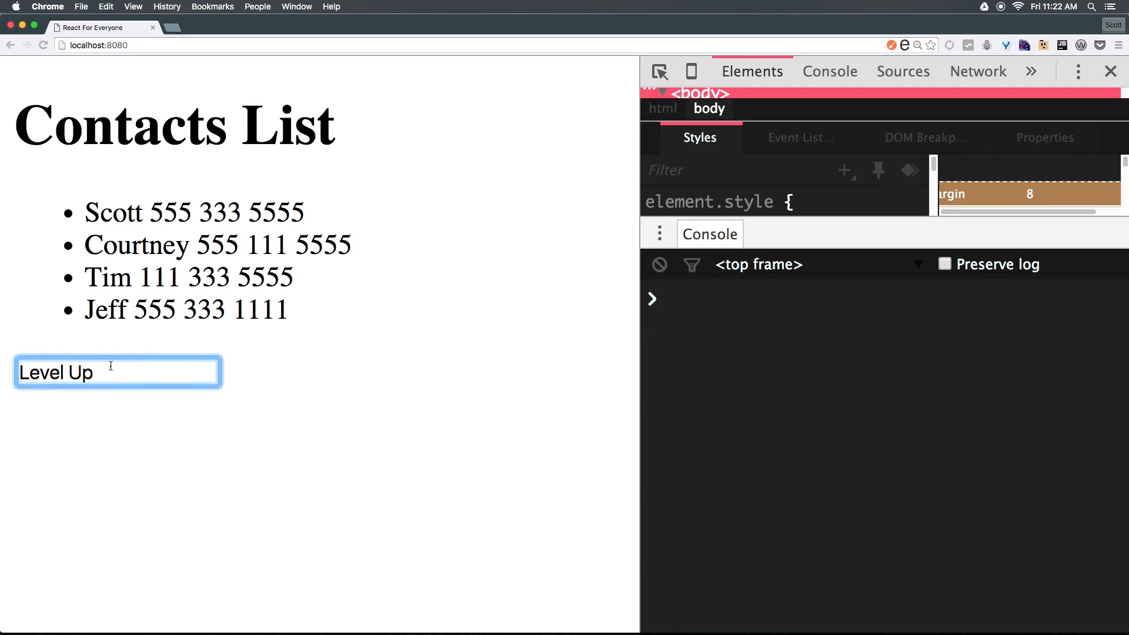
{"action": "key", "text": "Backspace"}
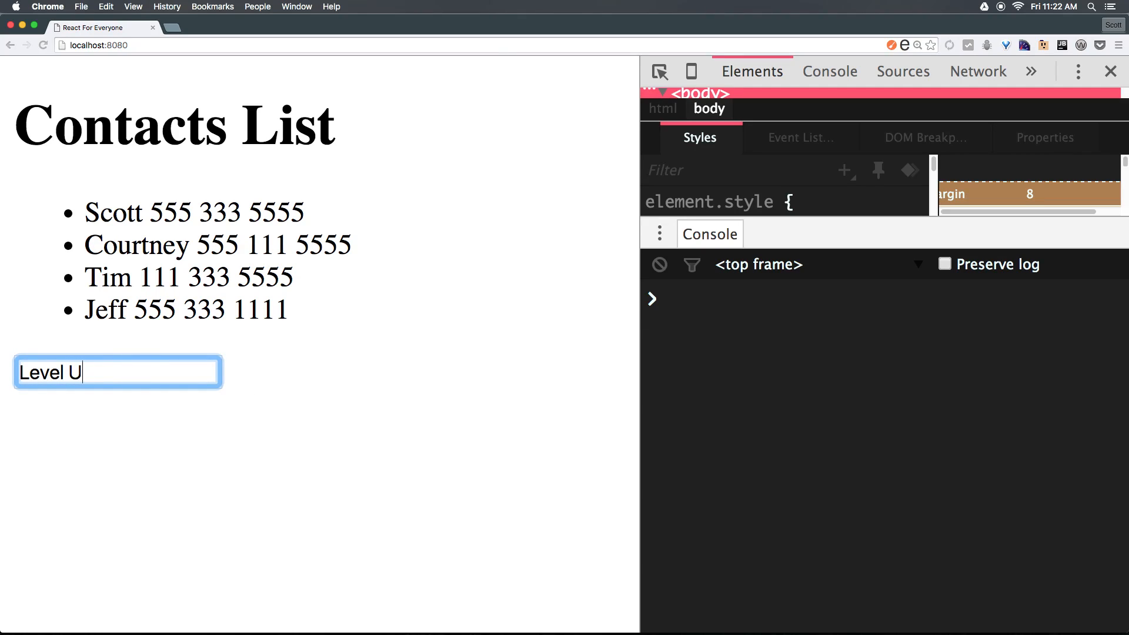
{"action": "key", "text": "Backspace"}
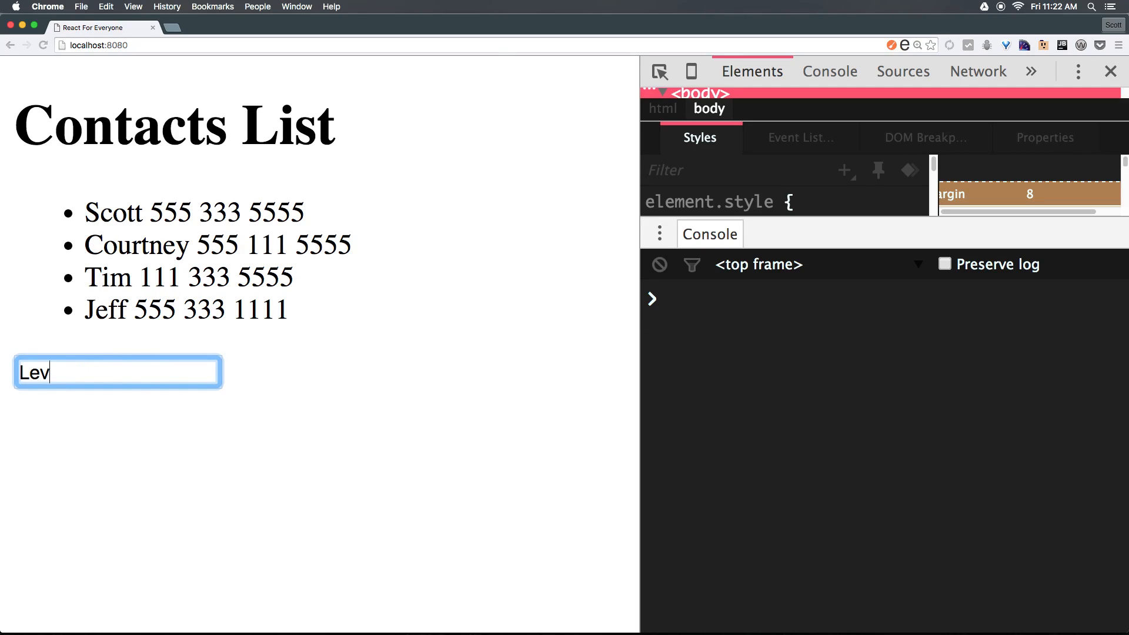
{"action": "type", "text": "es"}
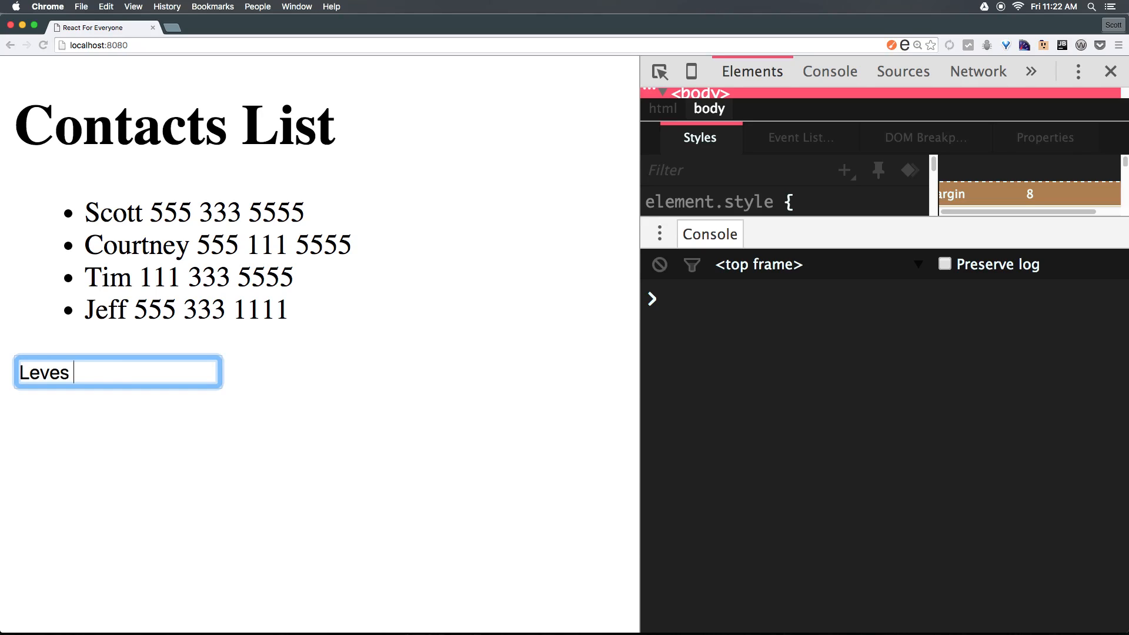
{"action": "type", "text": "asdflak;jsdlasd aasdf"}
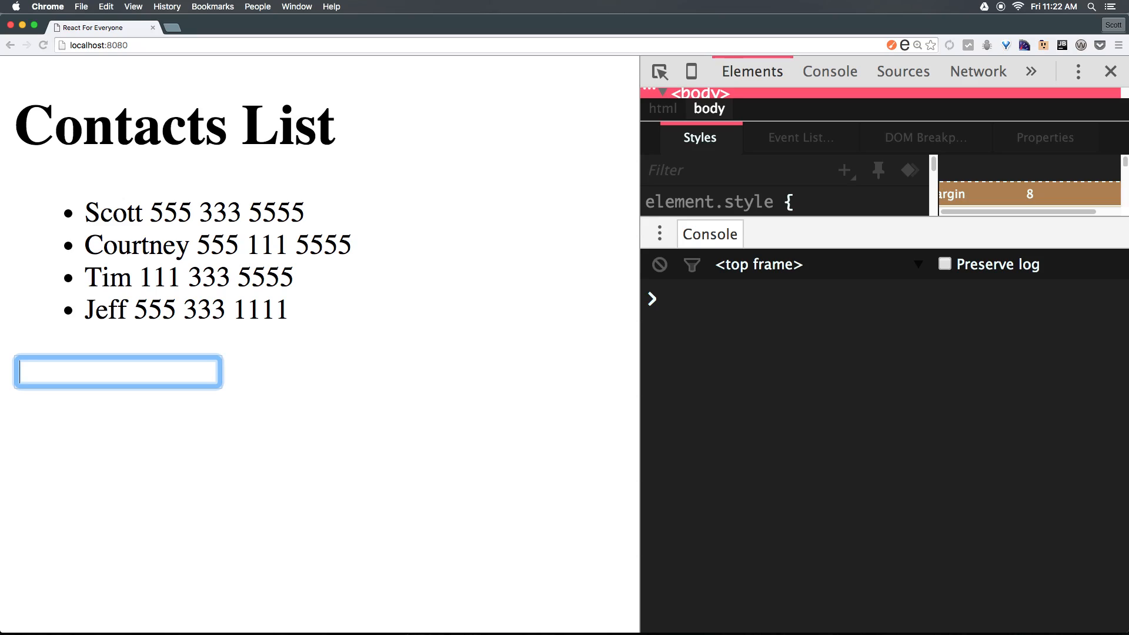
{"action": "type", "text": "asdfgasdf"}
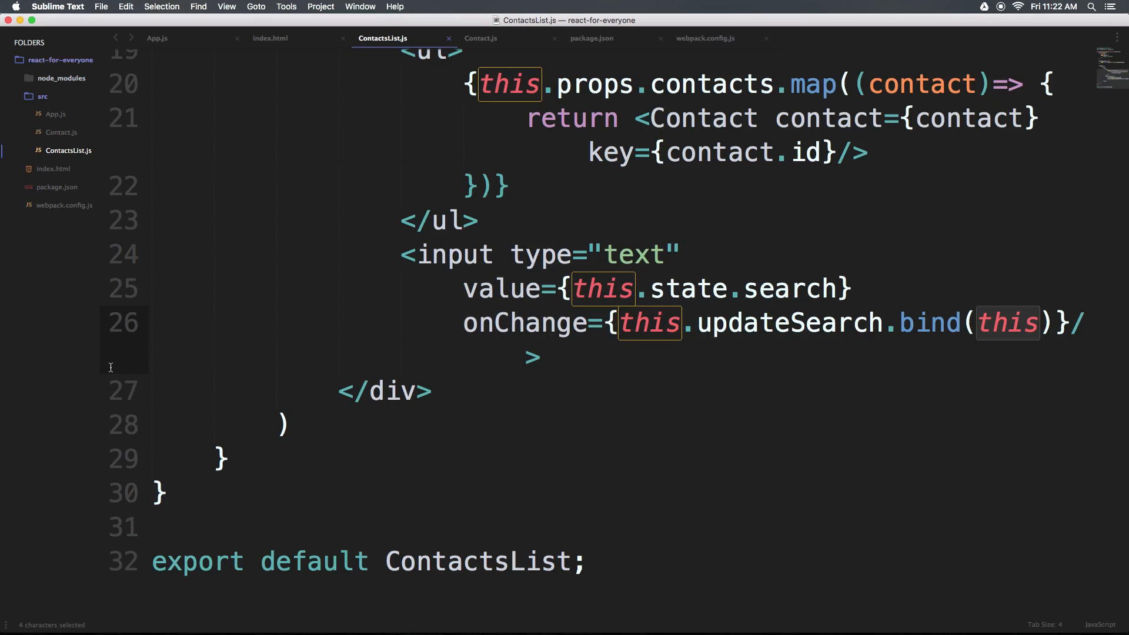
{"action": "mouse_move", "coordinate": [882, 343]}
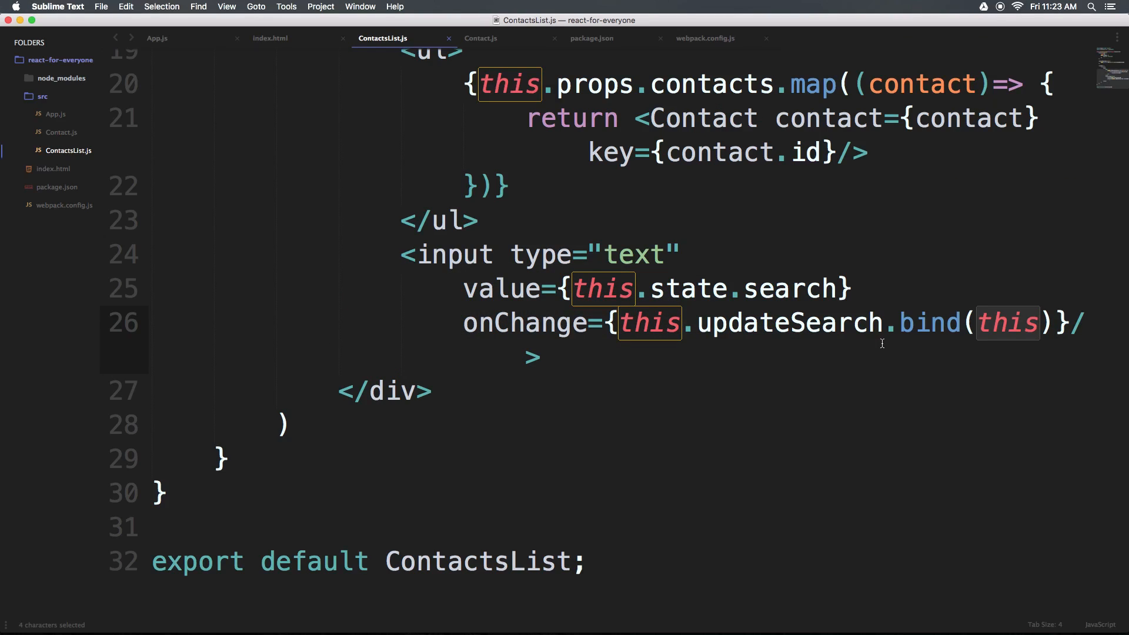
- Append .substr(0, 20) to event.target.value in updateSearch's setState
{"action": "scroll", "scroll_direction": "up", "scroll_amount": 3}
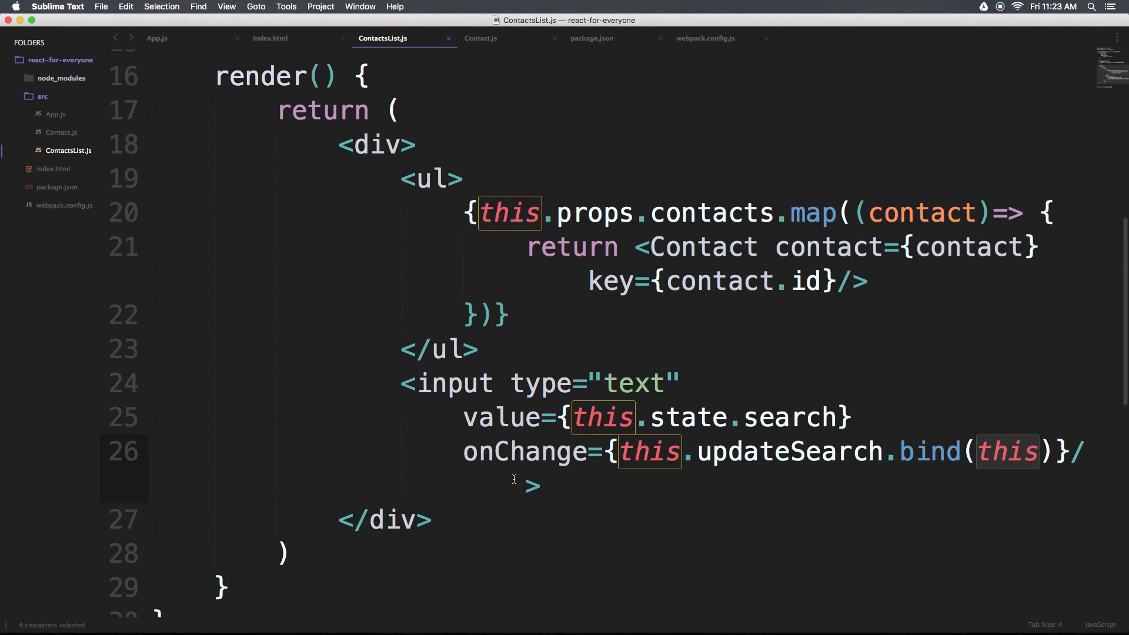
{"action": "scroll", "scroll_direction": "up", "scroll_amount": 3}
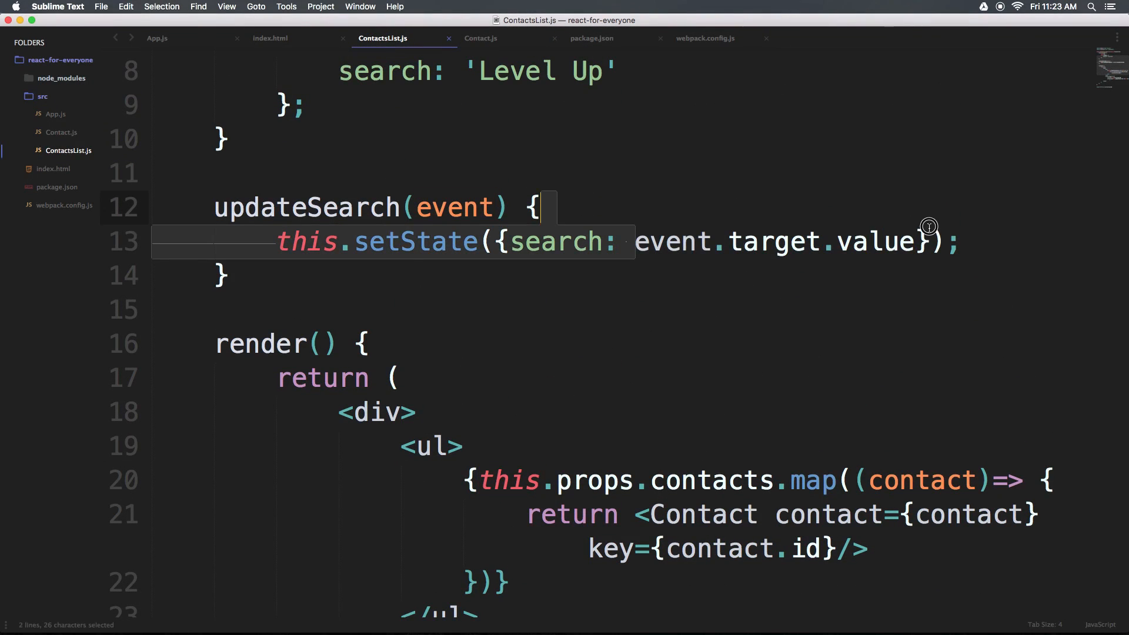
{"action": "left_click", "coordinate": [924, 241]}
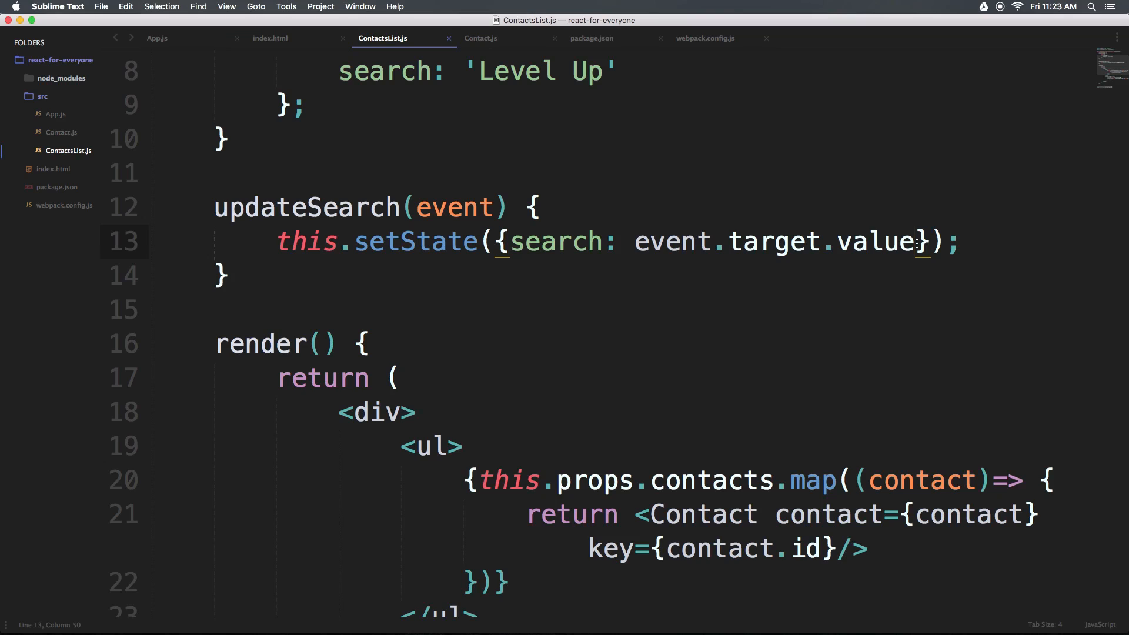
{"action": "type", "text": ".s"}
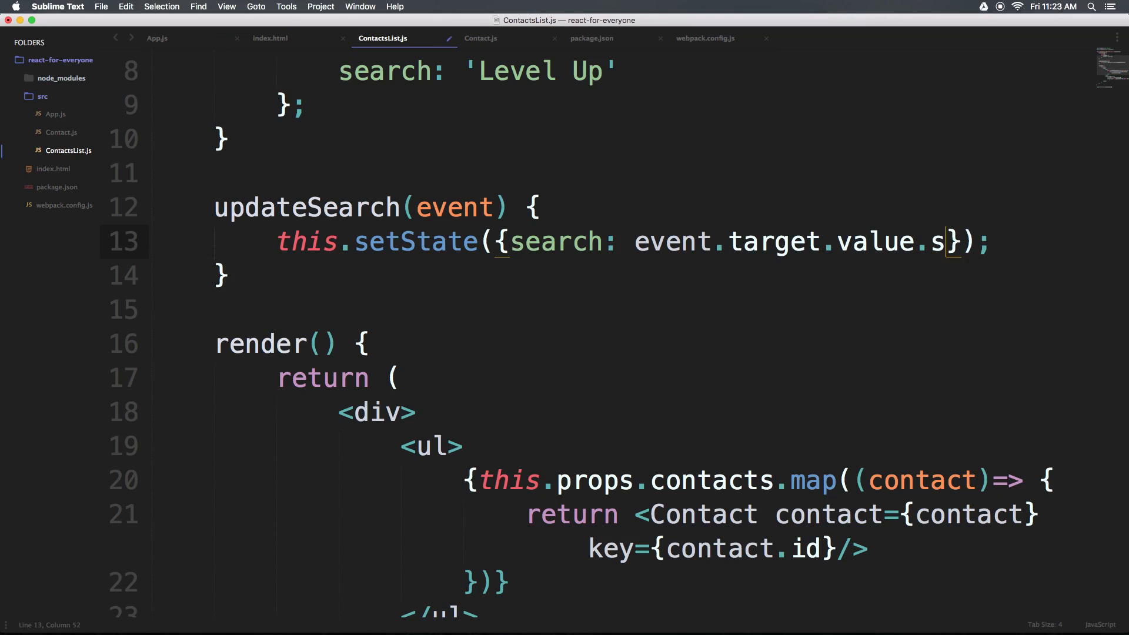
{"action": "type", "text": "ubstr"}
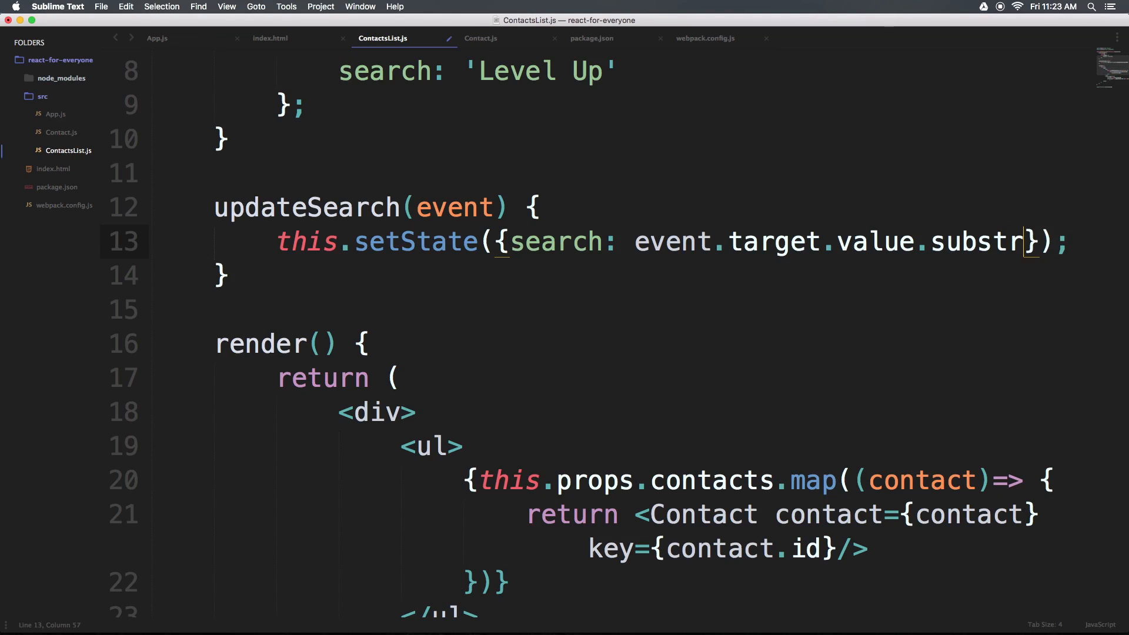
{"action": "type", "text": "(0"}
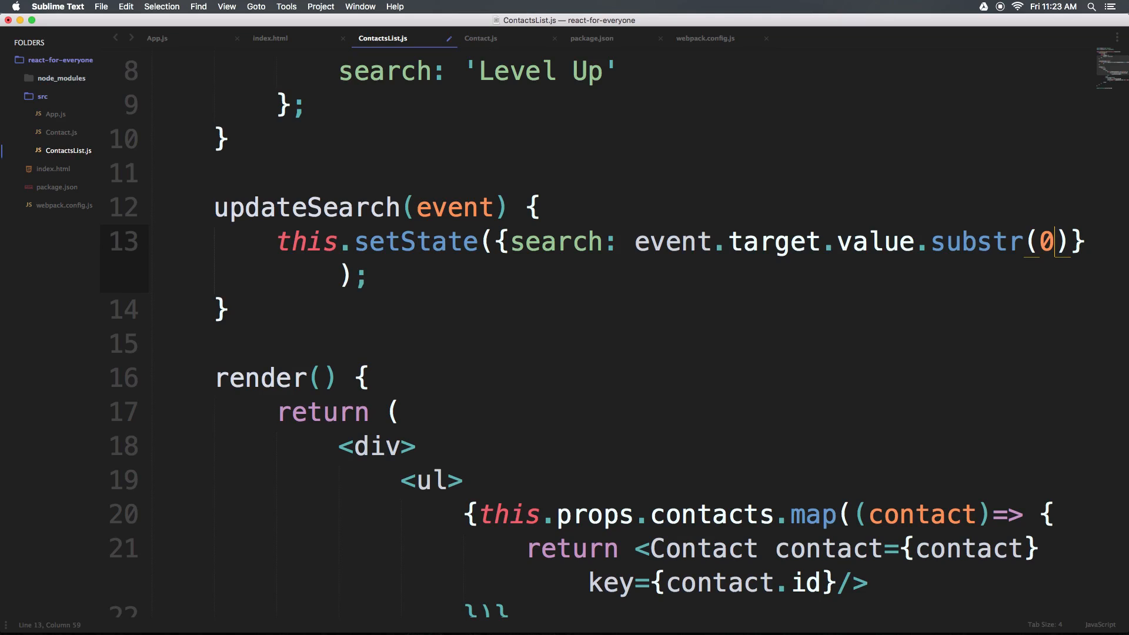
{"action": "type", "text": ", 20"}
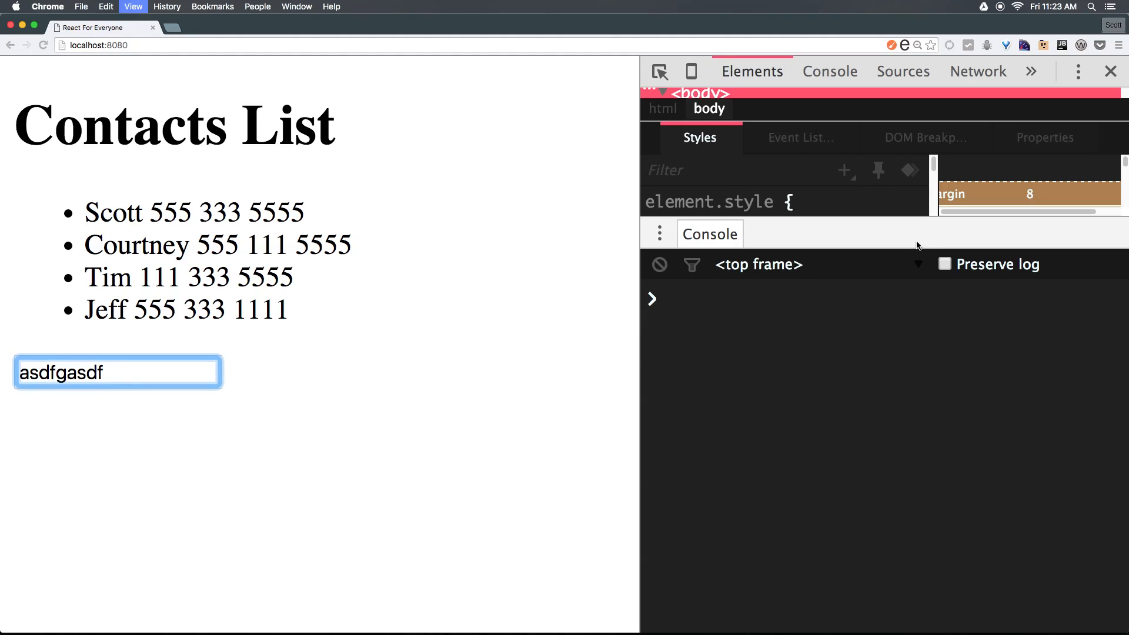
- Reload the page and fill the search box with a long 'asdf…' string to confirm the 20-character cap
{"action": "type", "text": "Level Up"}
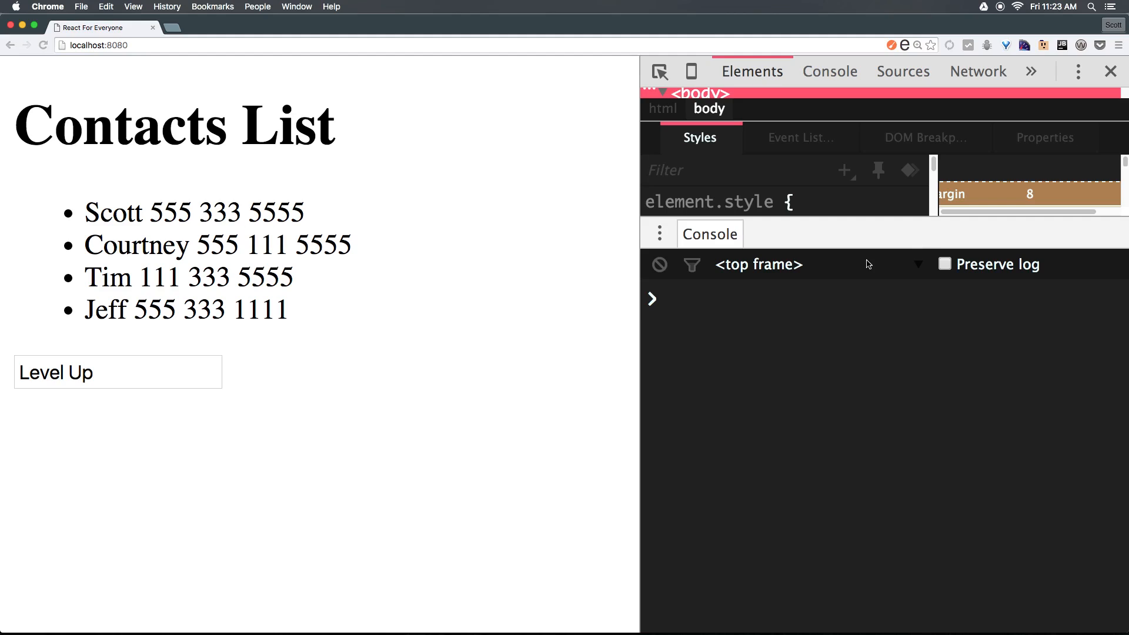
{"action": "left_click", "coordinate": [118, 371]}
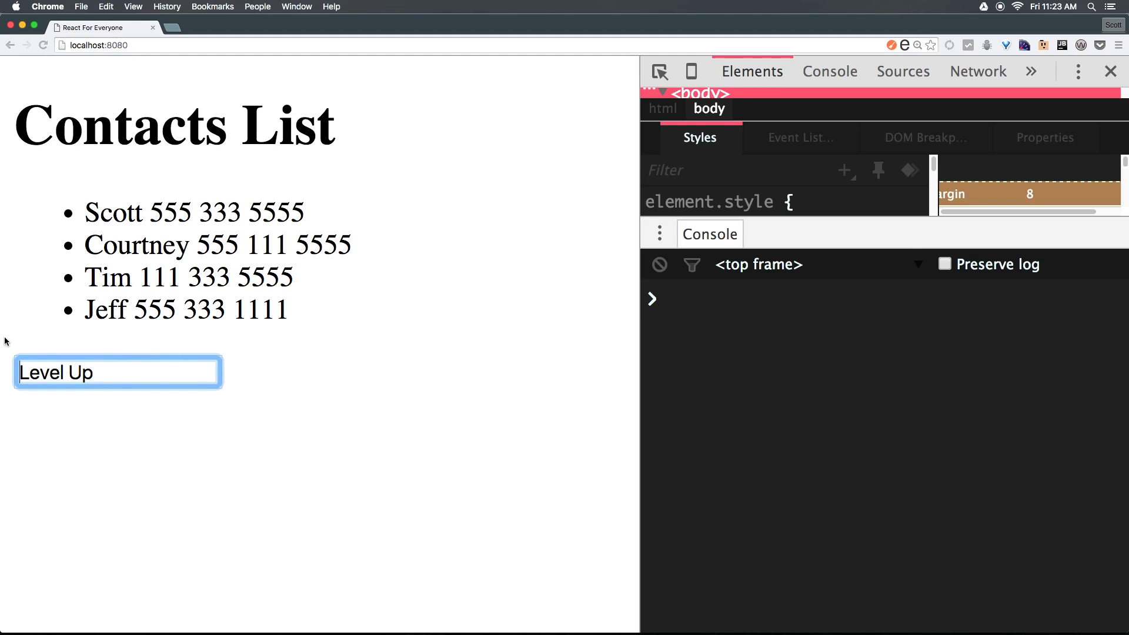
{"action": "type", "text": "asdfasdfasdfasd"}
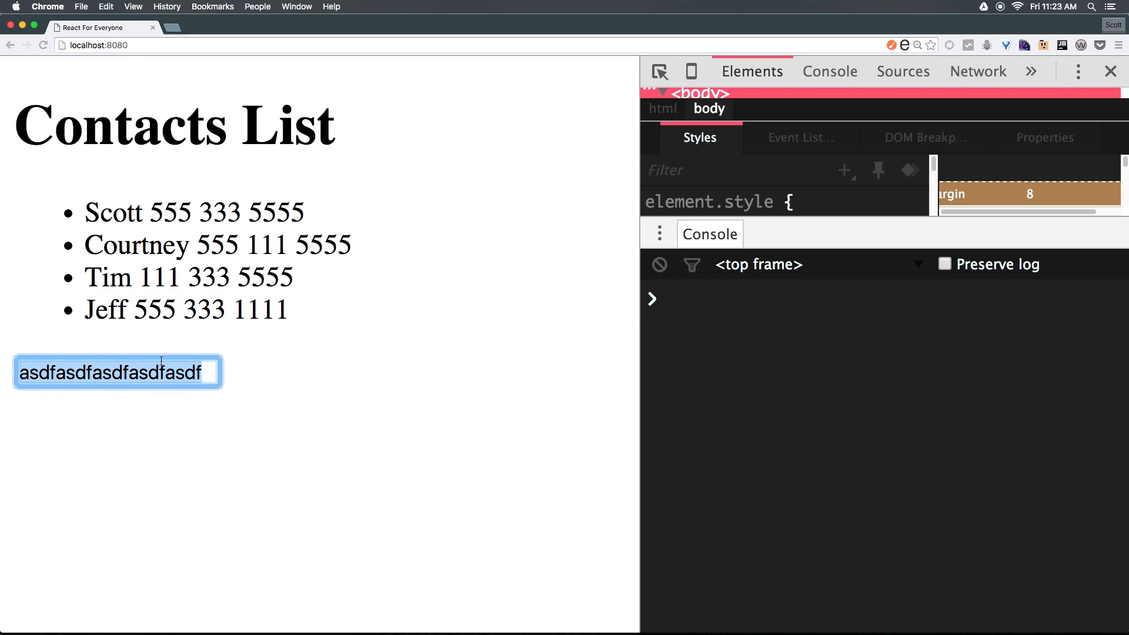
{"action": "type", "text": "fasdfasasdfas"}
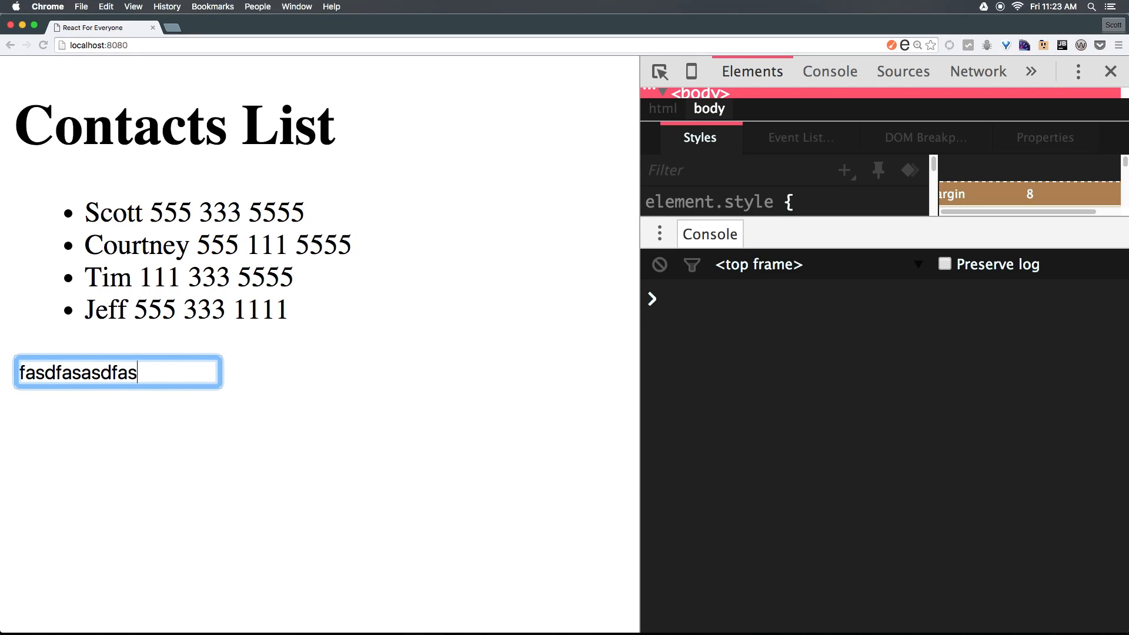
{"action": "type", "text": "fasdf adafasassdadf"}
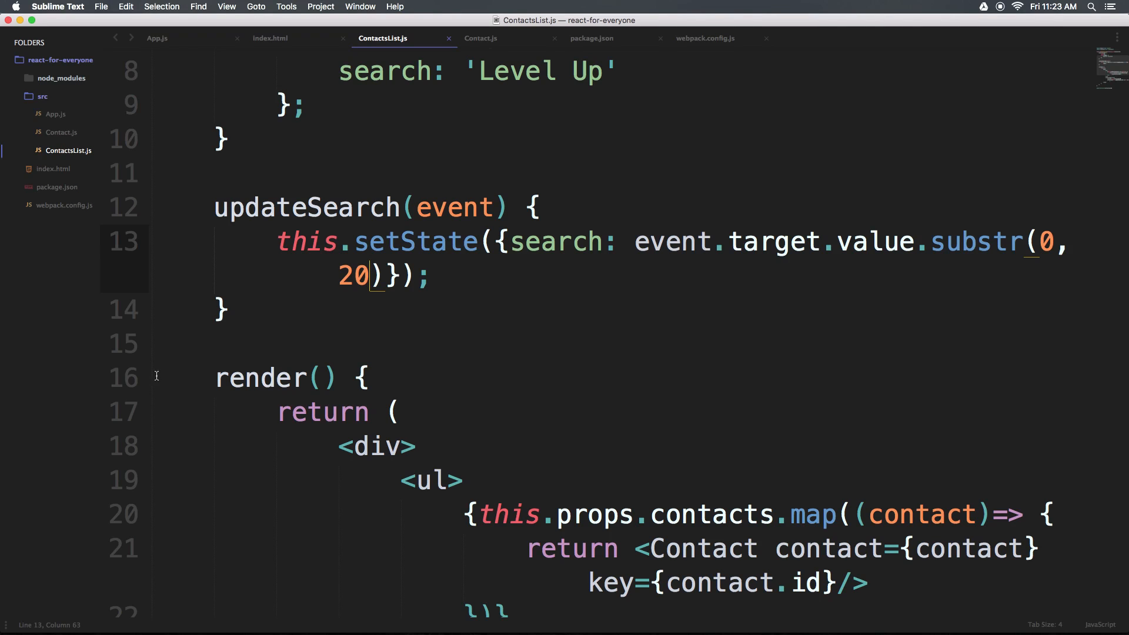
{"action": "mouse_move", "coordinate": [905, 232]}
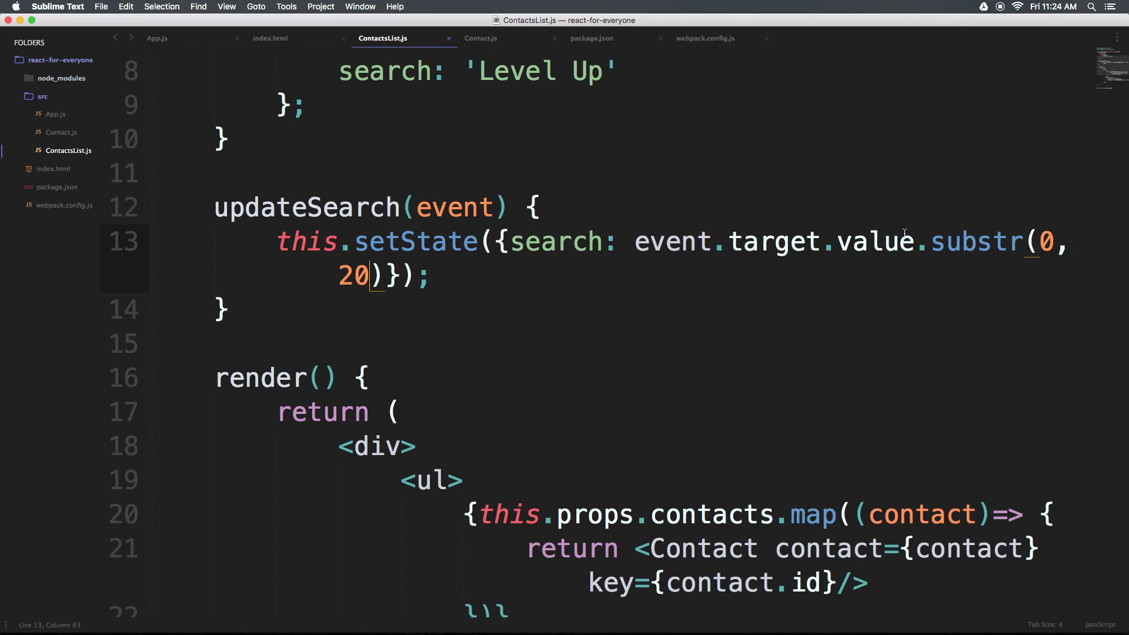
{"action": "mouse_move", "coordinate": [514, 473]}
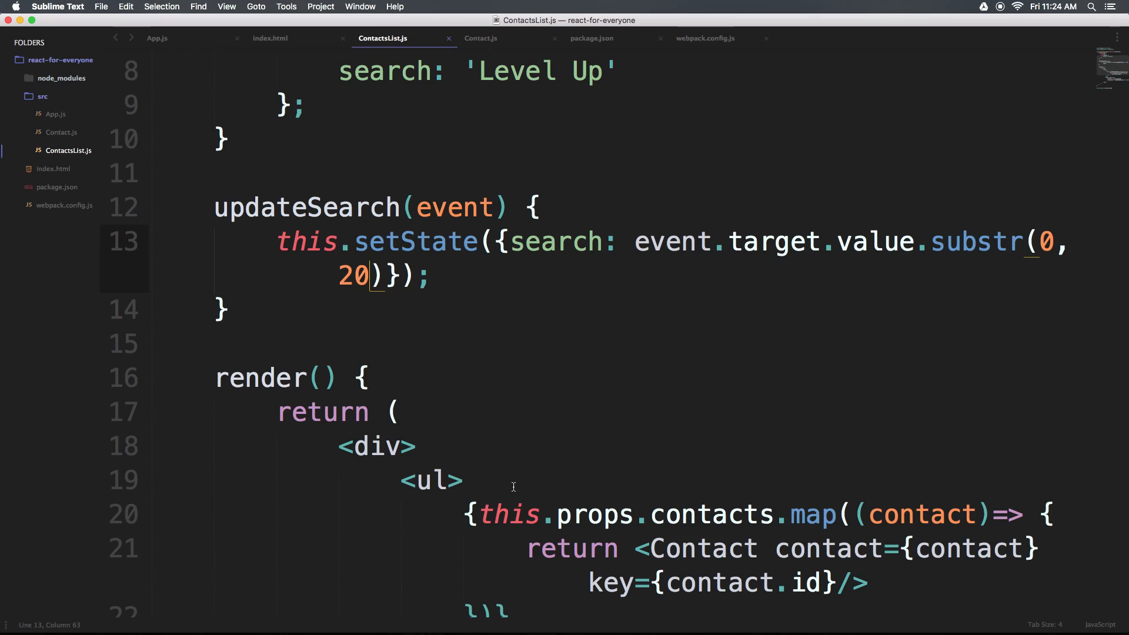
{"action": "scroll", "scroll_direction": "down", "scroll_amount": 3}
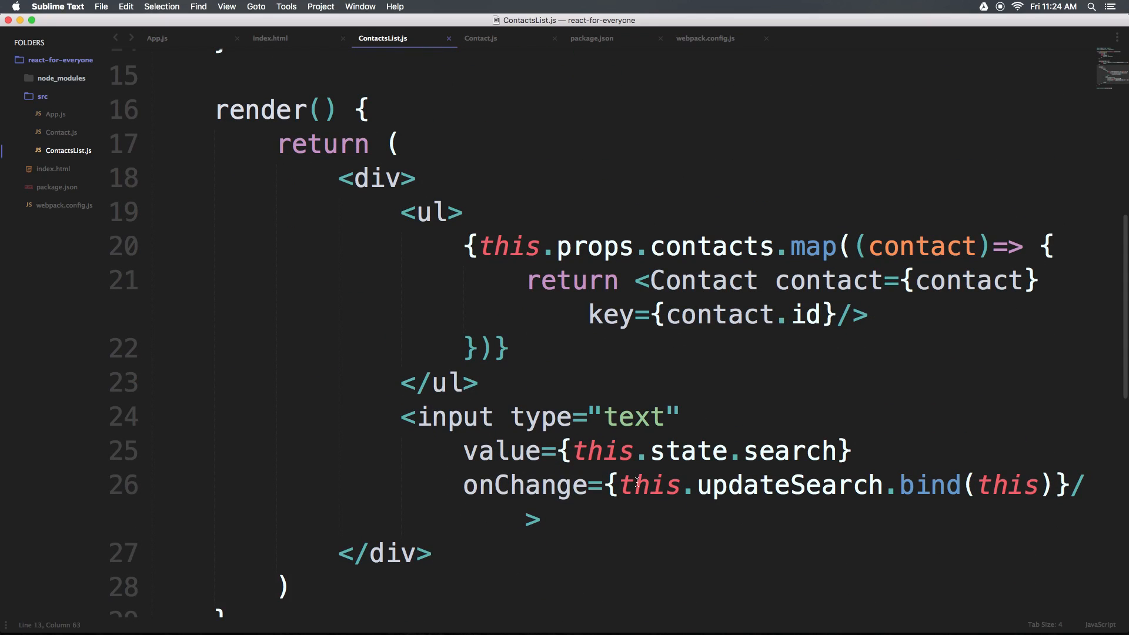
{"action": "double_click", "coordinate": [526, 485]}
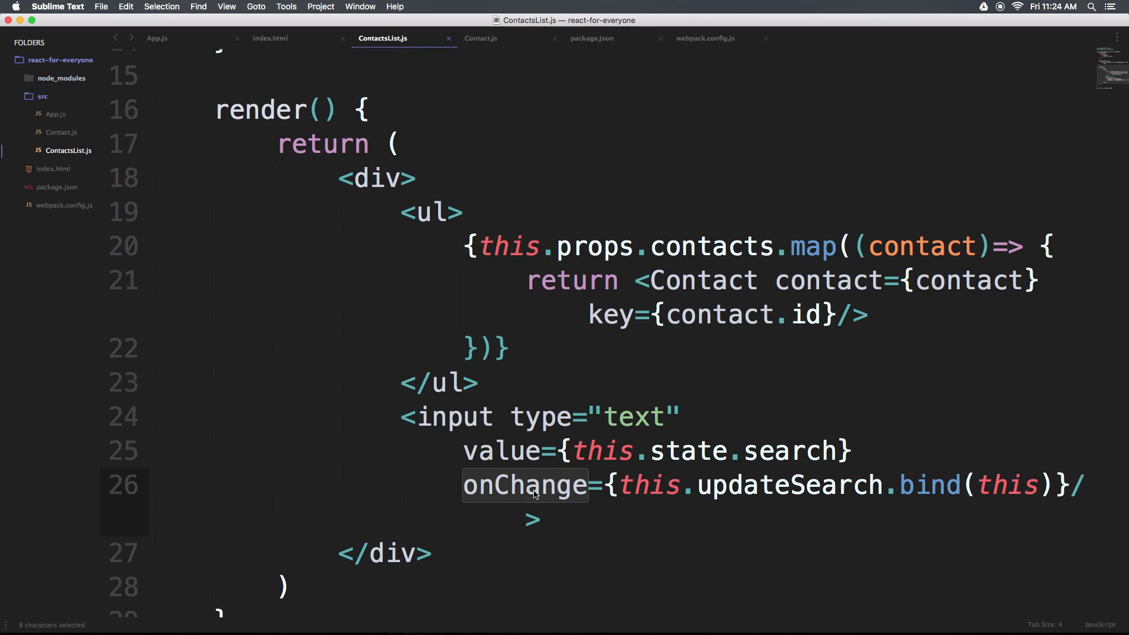
{"action": "scroll", "scroll_direction": "up", "scroll_amount": 3}
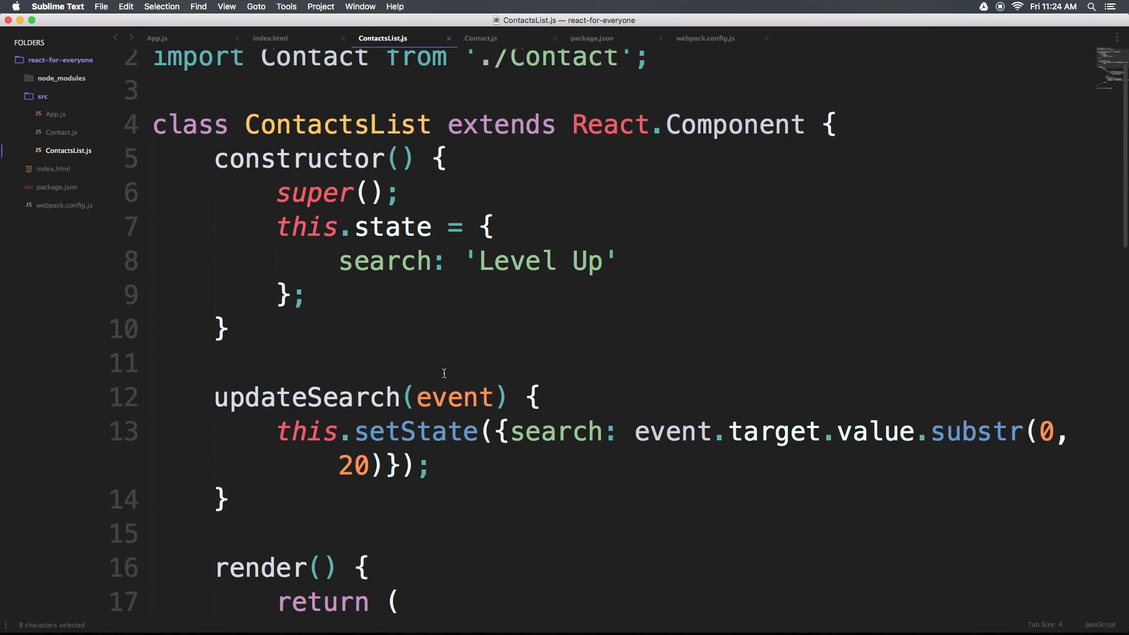
{"action": "scroll", "scroll_direction": "down", "scroll_amount": 3}
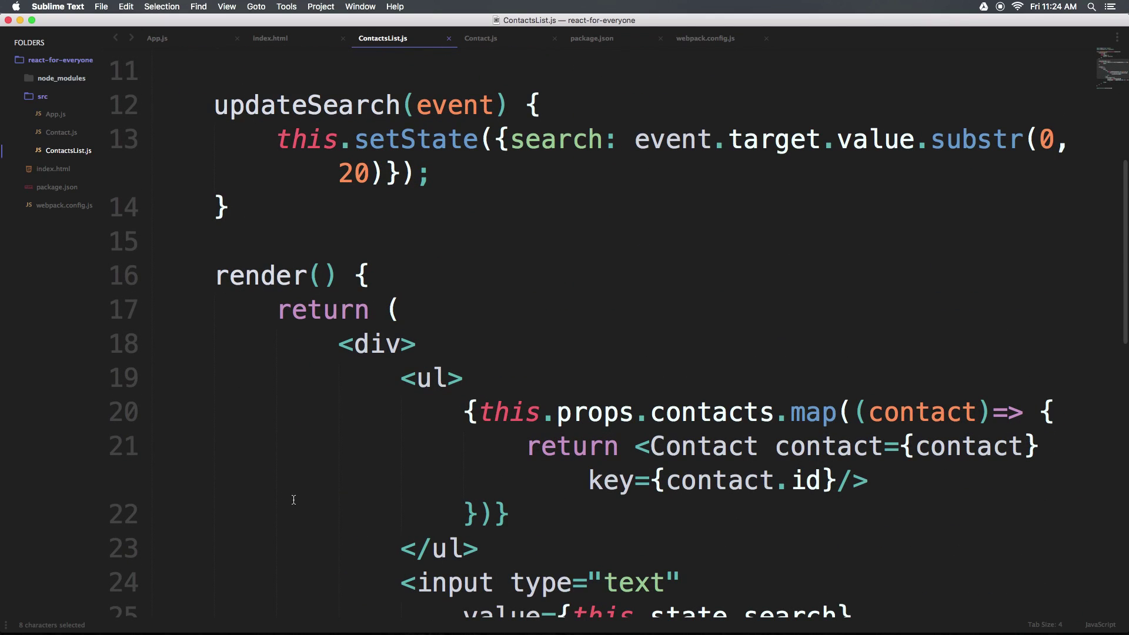
{"action": "scroll", "scroll_direction": "down", "scroll_amount": 3}
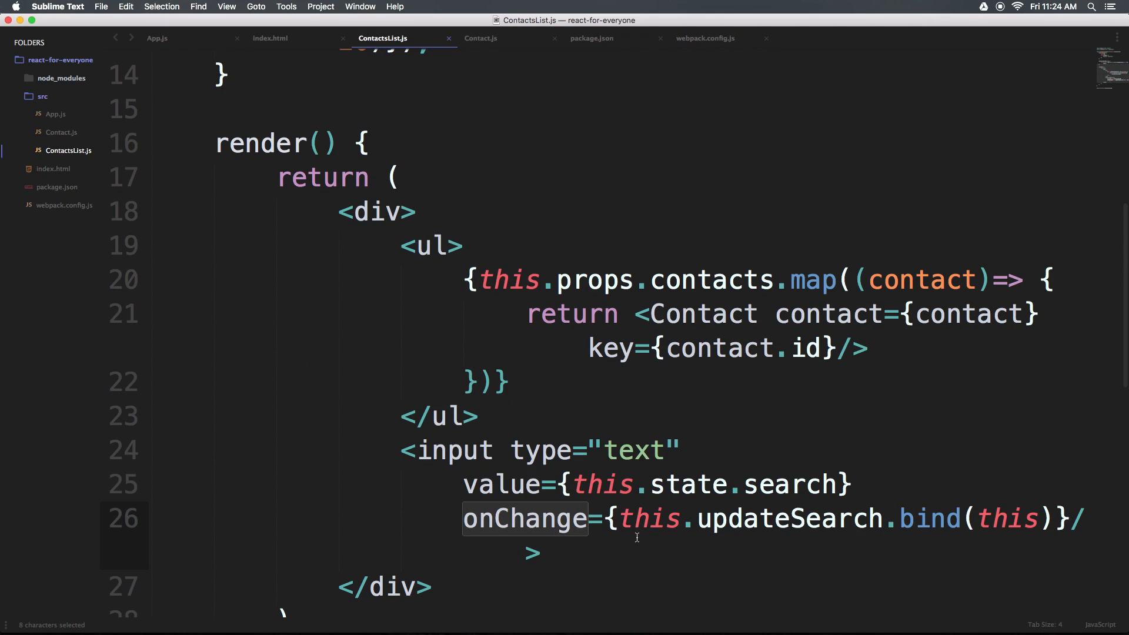